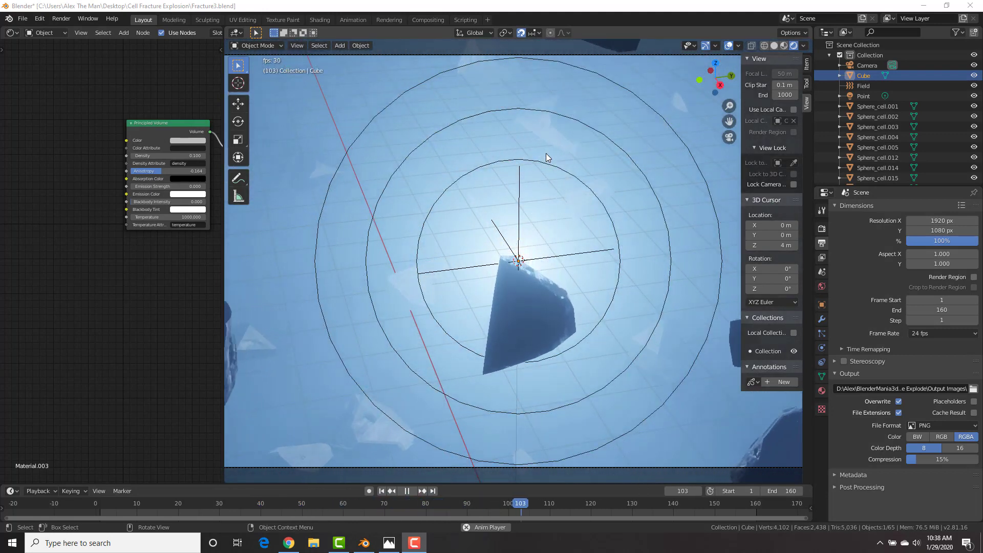
# - Bring up the Photos reference image of blocks bursting out of a brick wall
pyautogui.click(407, 490)
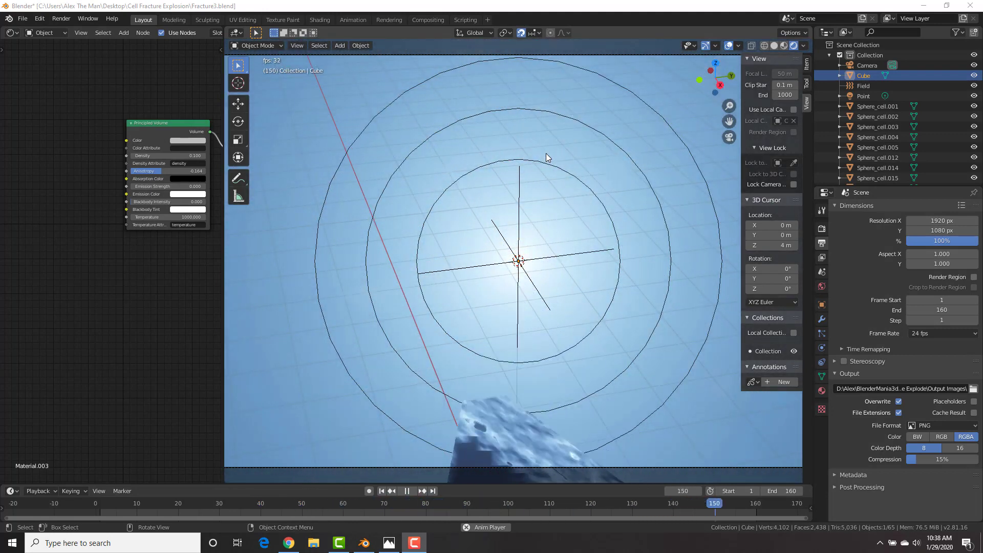
pyautogui.click(244, 502)
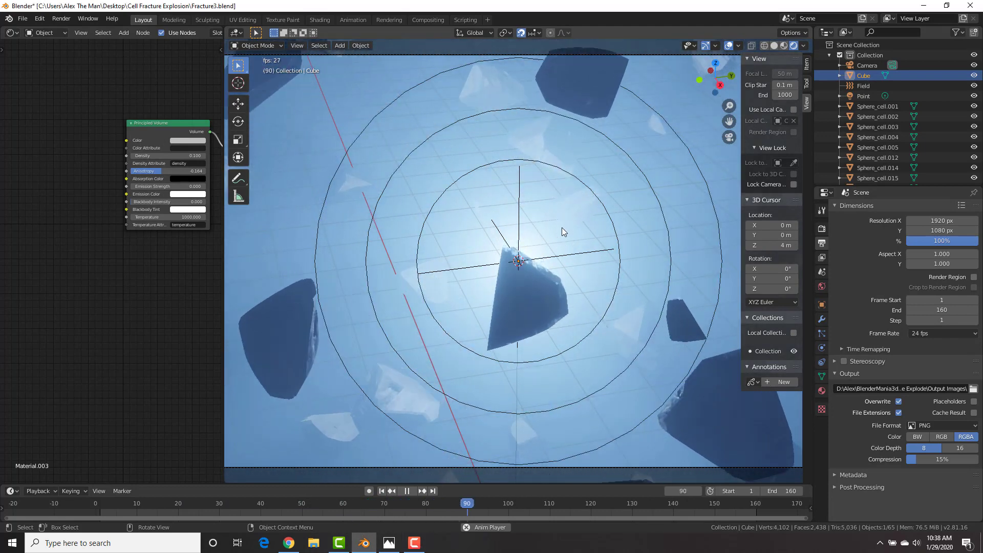
pyautogui.click(388, 543)
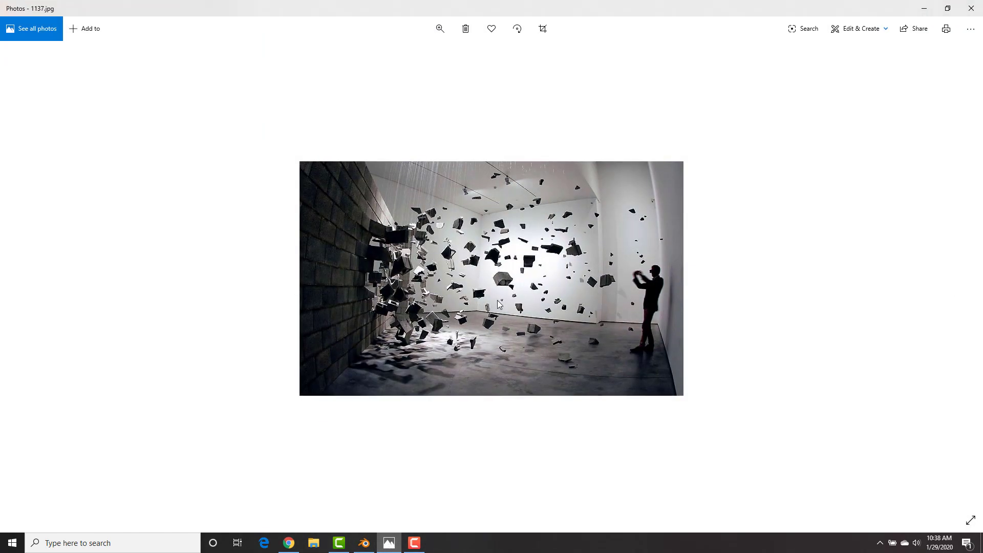
pyautogui.moveTo(644, 253)
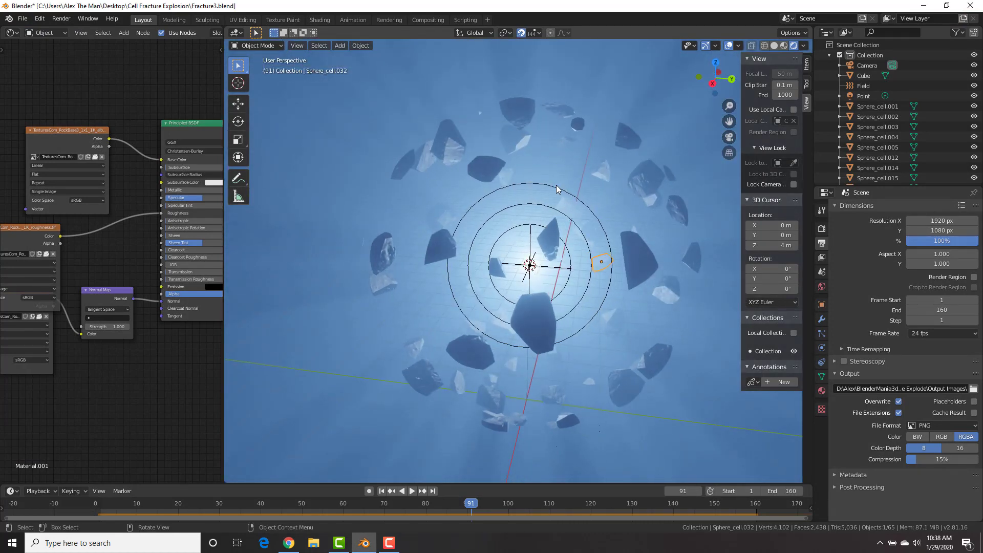
# - After a quick playback, start a new file and discard the unsaved fracture explosion scene
pyautogui.click(401, 491)
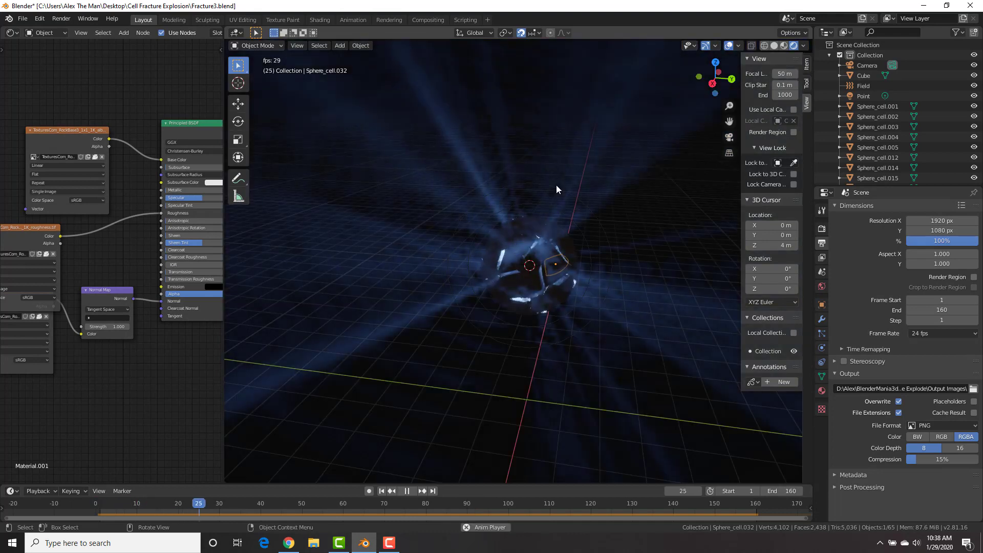
pyautogui.click(406, 490)
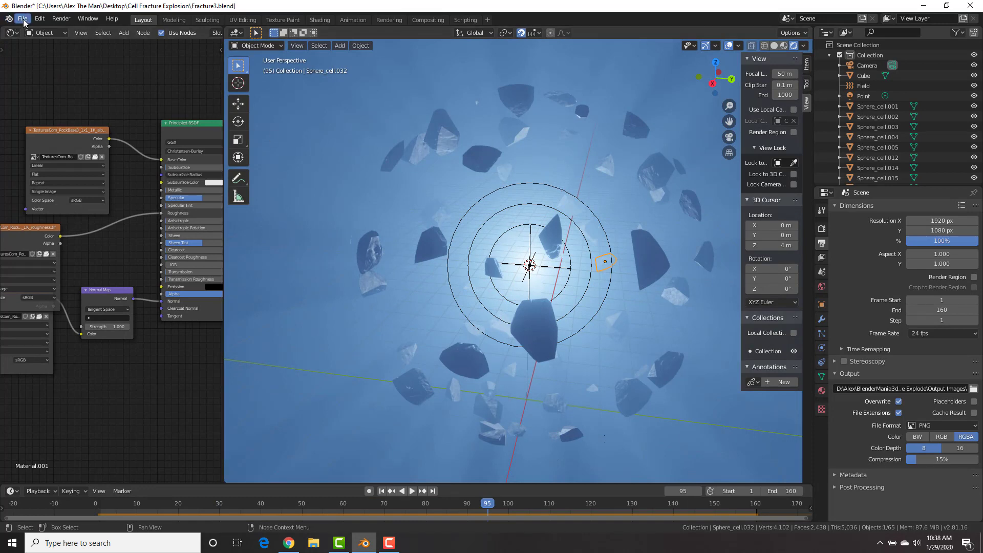
pyautogui.click(22, 19)
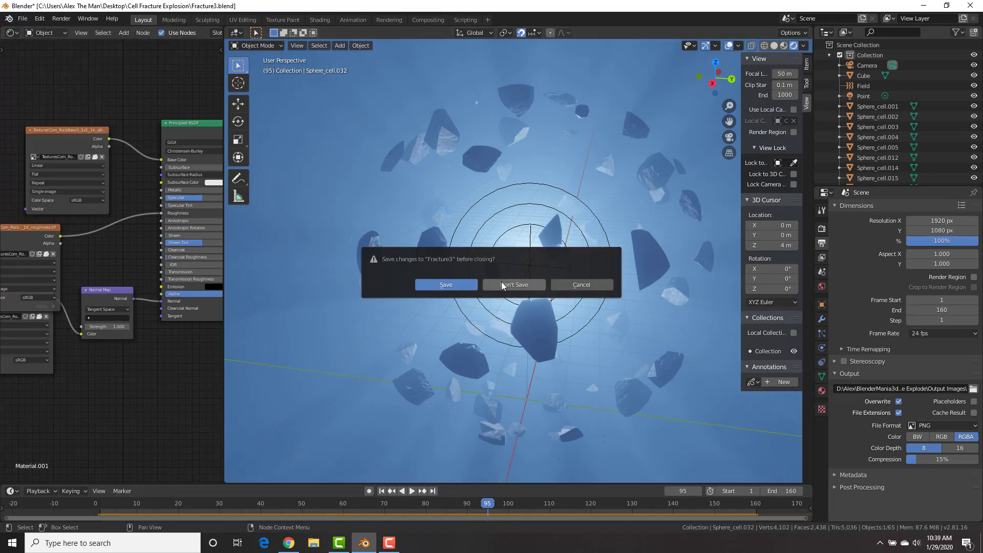
pyautogui.click(513, 283)
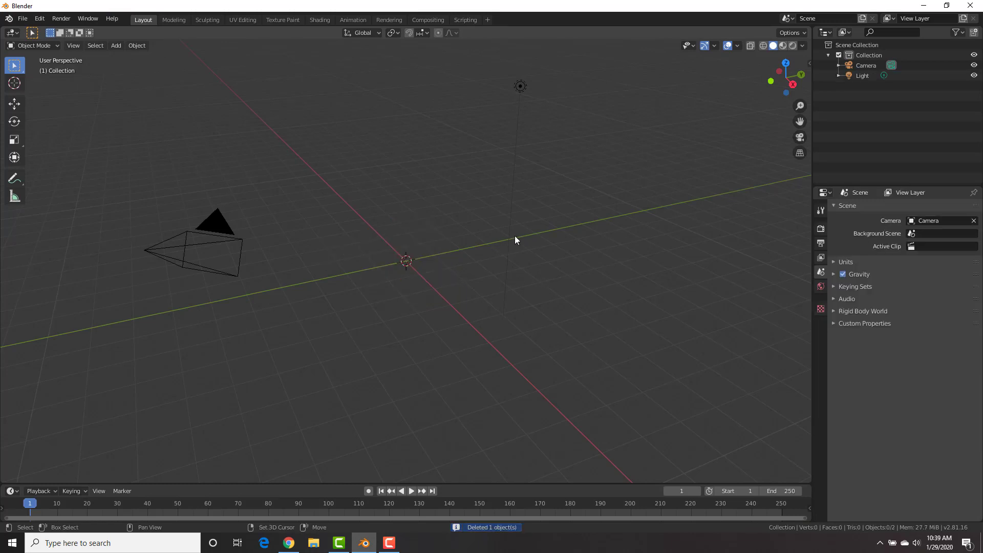
# - Add a UV sphere at the origin of the fresh scene
pyautogui.click(116, 45)
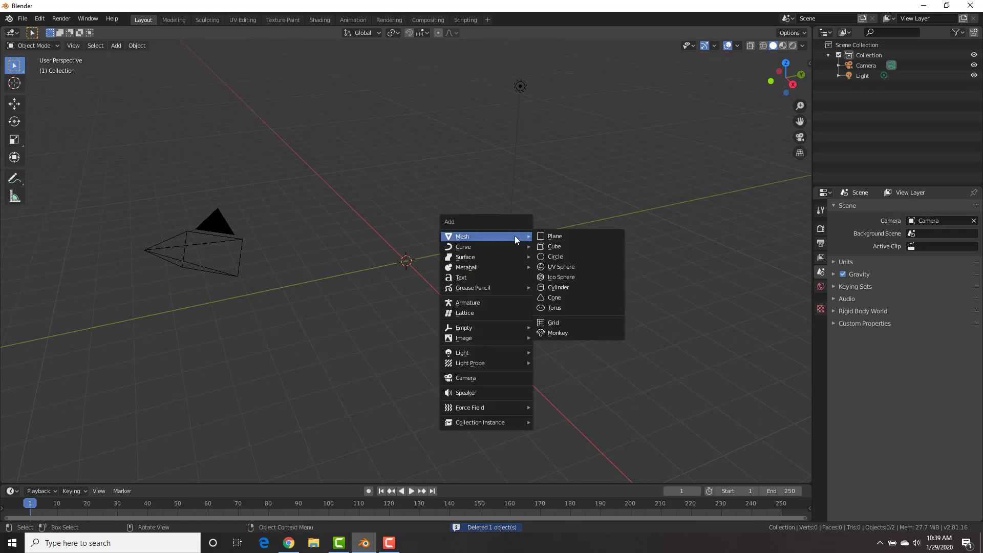
pyautogui.moveTo(570, 266)
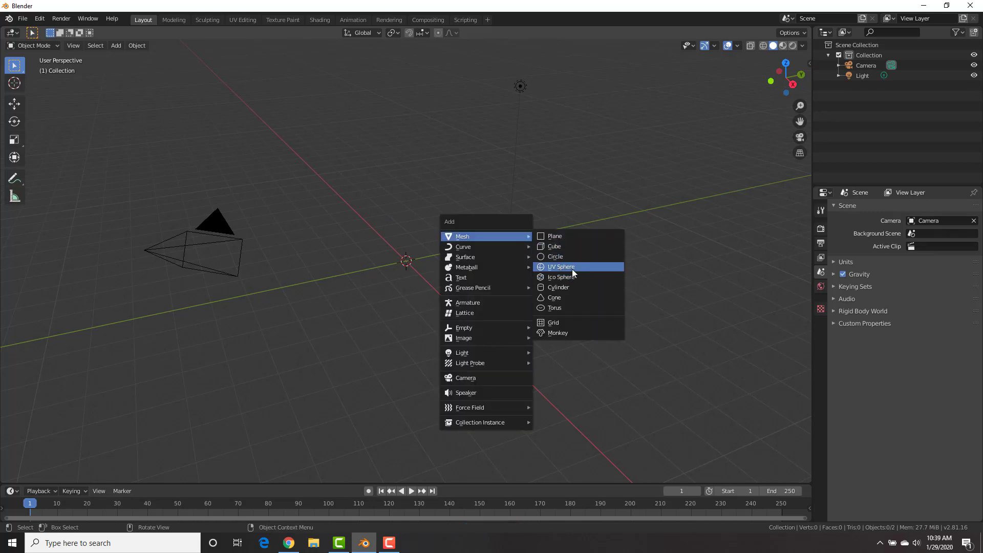
pyautogui.click(559, 266)
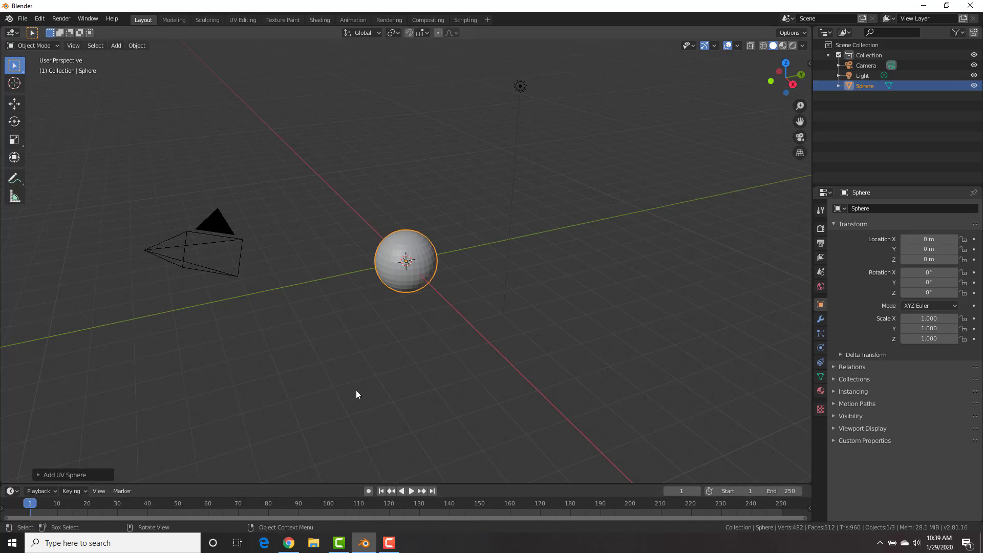
pyautogui.moveTo(295, 499)
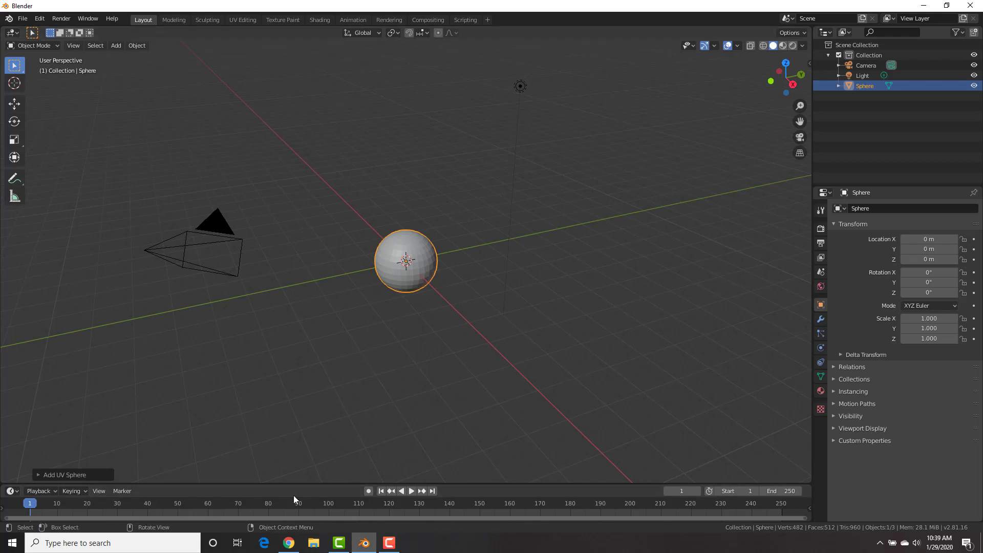
# - Search textures.com for 'rock' and choose the pale grey 3D scanned desert rock
pyautogui.click(287, 543)
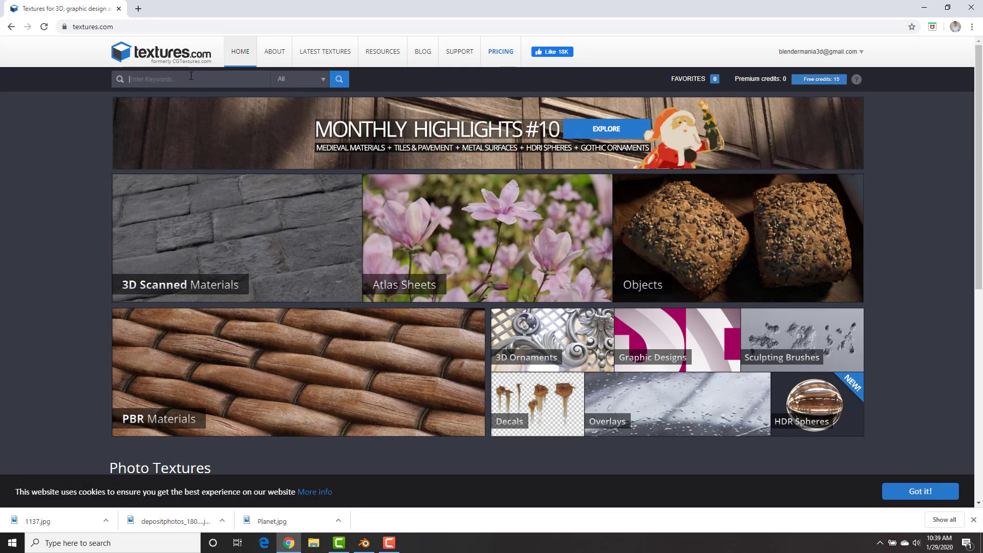
pyautogui.write('rock')
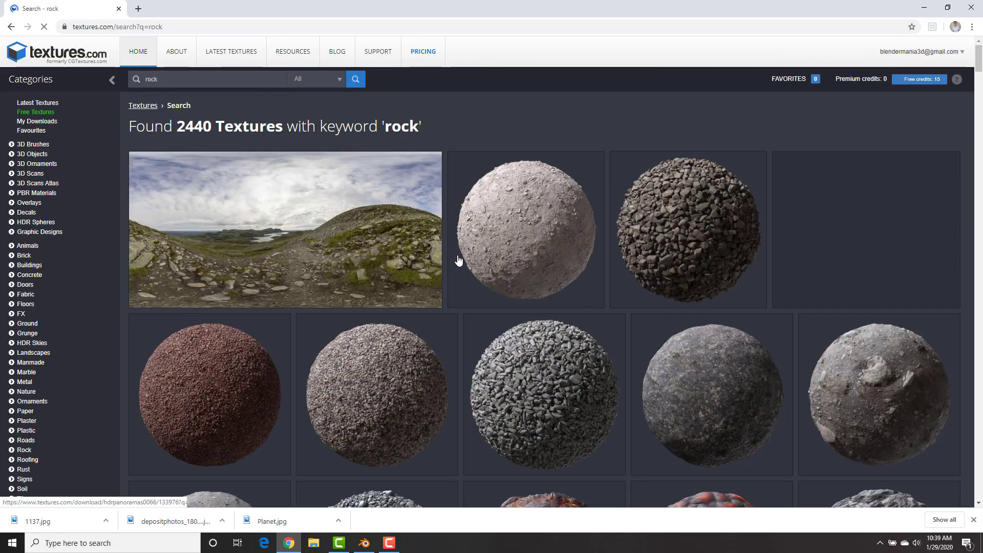
pyautogui.scroll(-3)
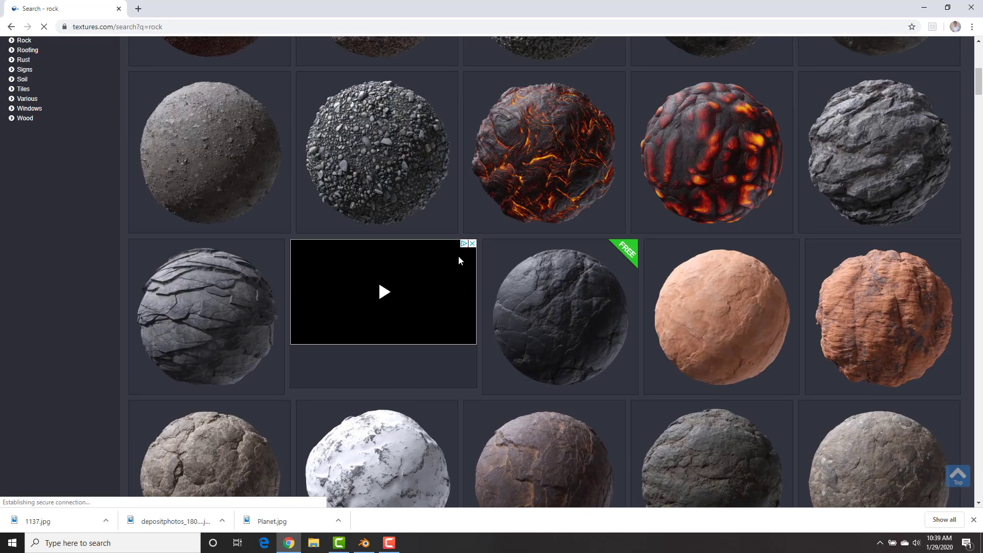
pyautogui.scroll(-3)
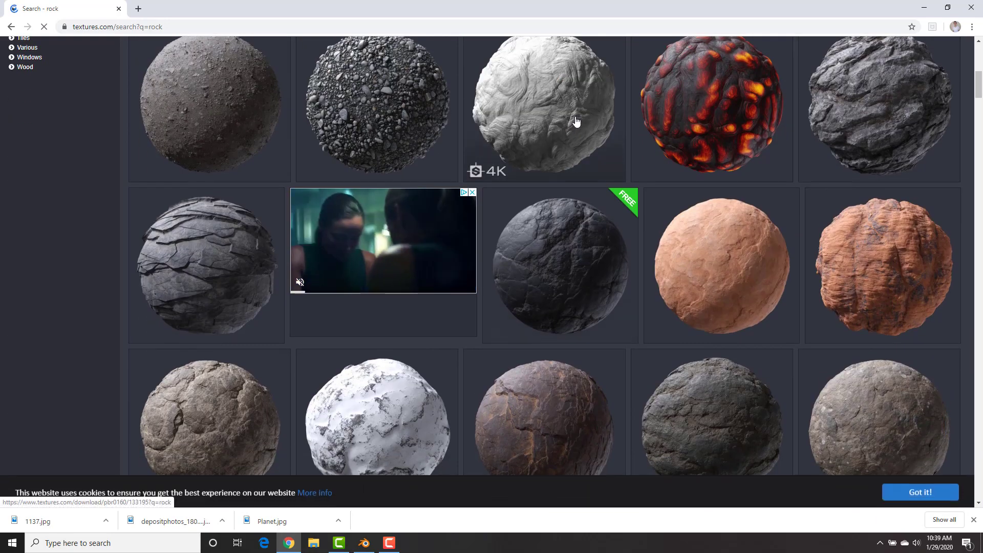
pyautogui.scroll(-3)
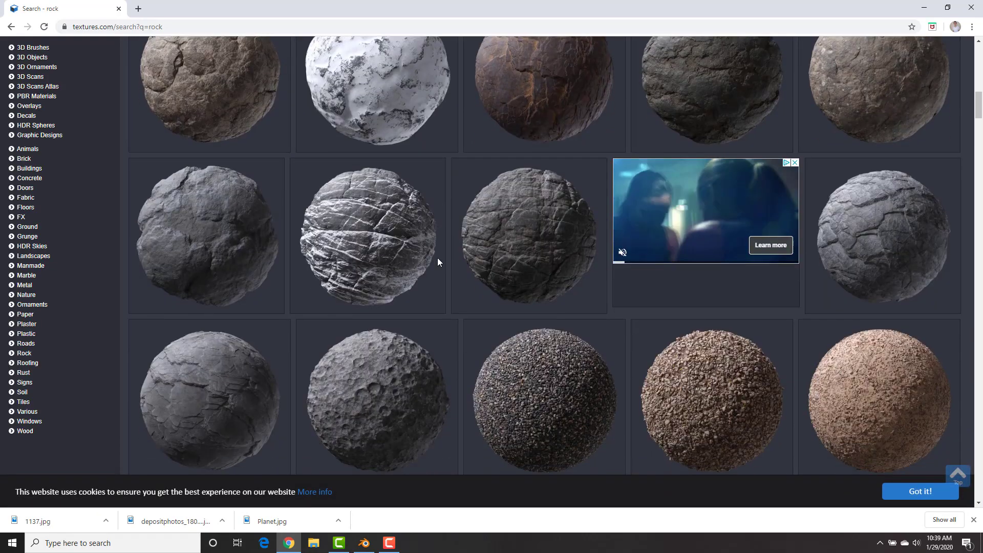
pyautogui.scroll(-3)
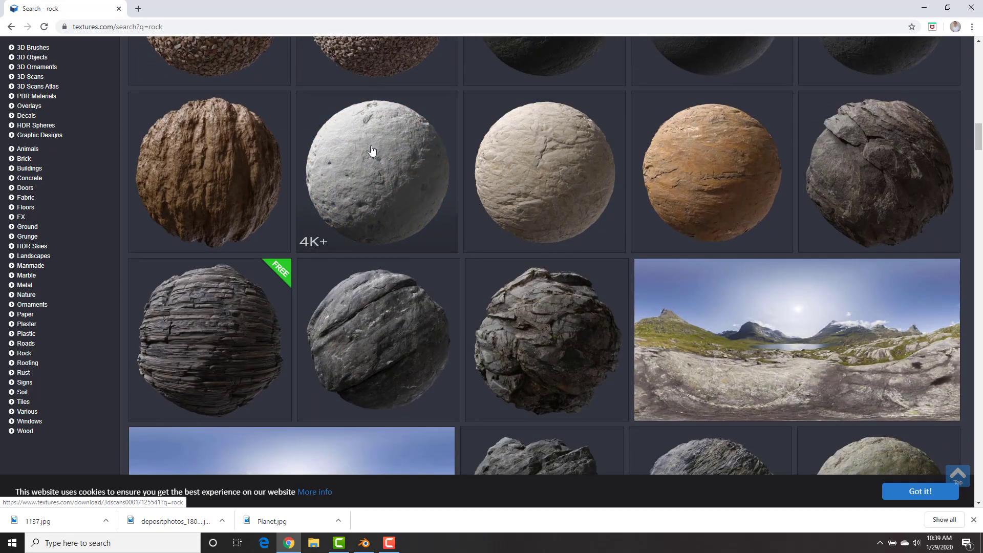
pyautogui.click(386, 162)
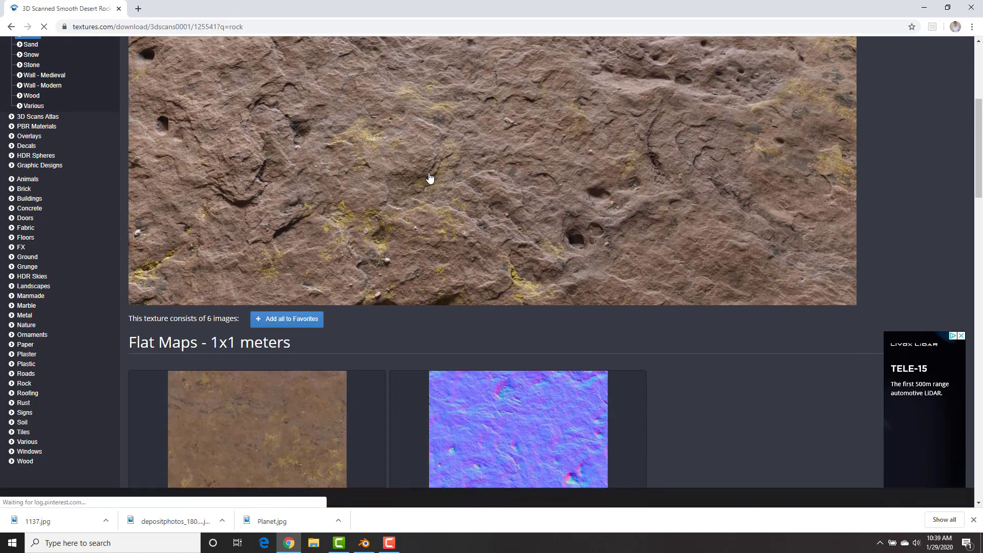
# - Browse the desert rock page to review its albedo and normal flat maps
pyautogui.scroll(-3)
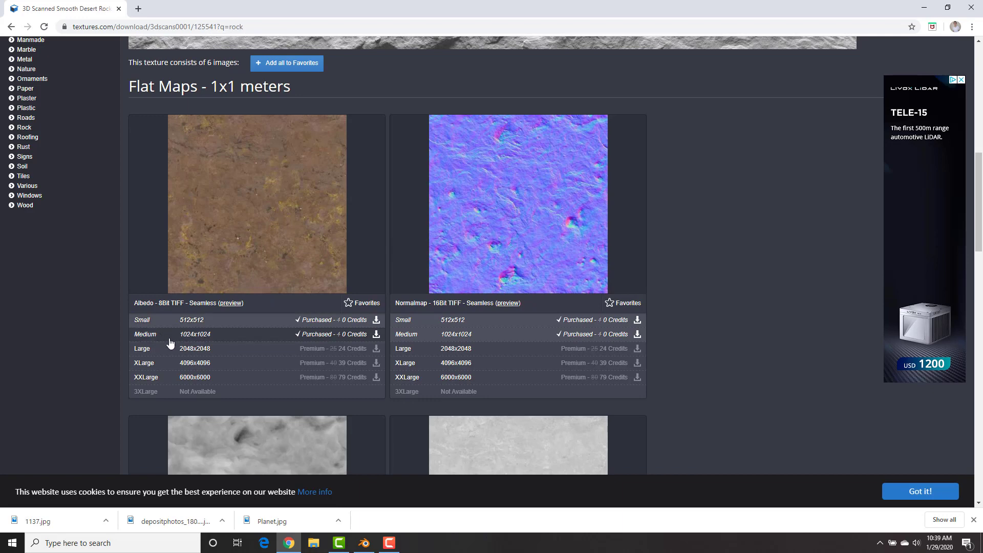
pyautogui.moveTo(258, 278)
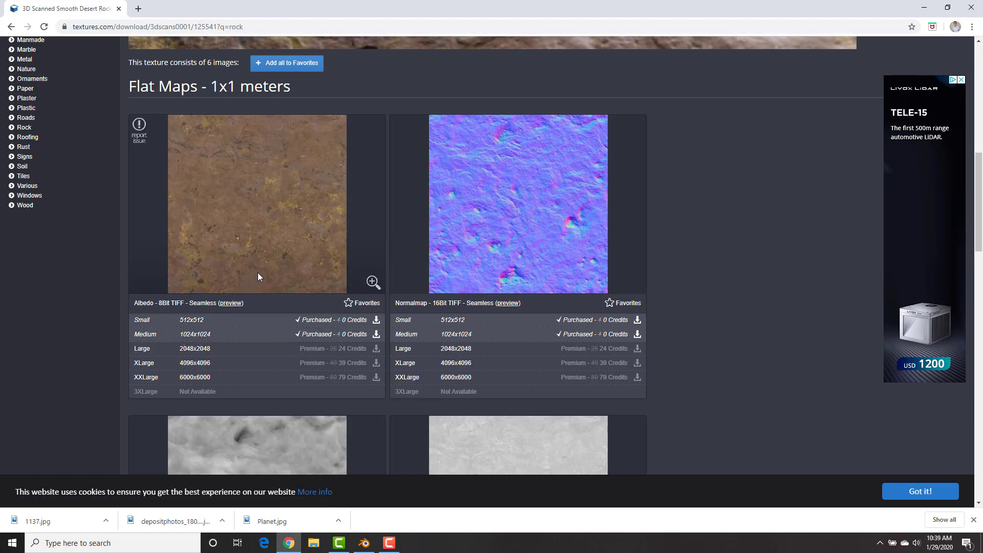
pyautogui.scroll(-3)
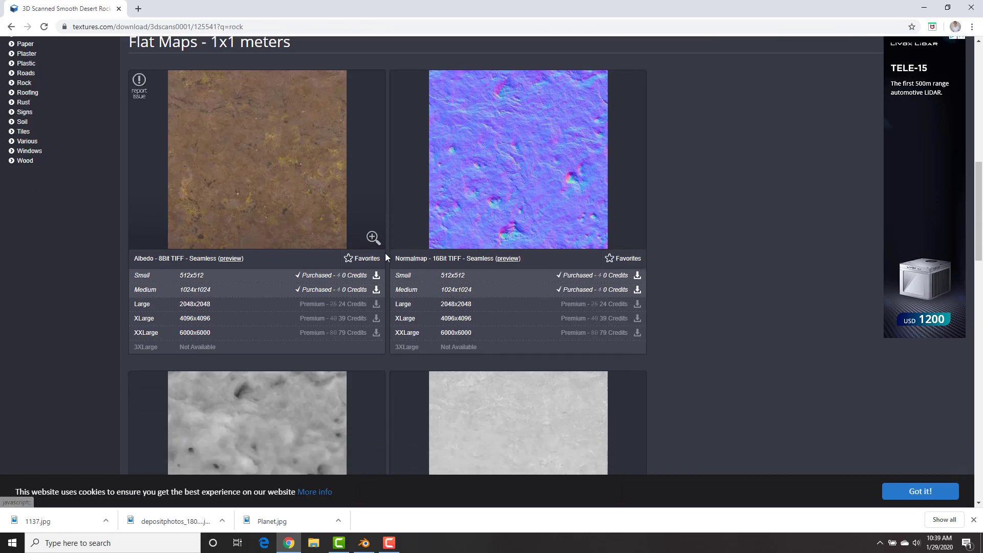
pyautogui.scroll(-3)
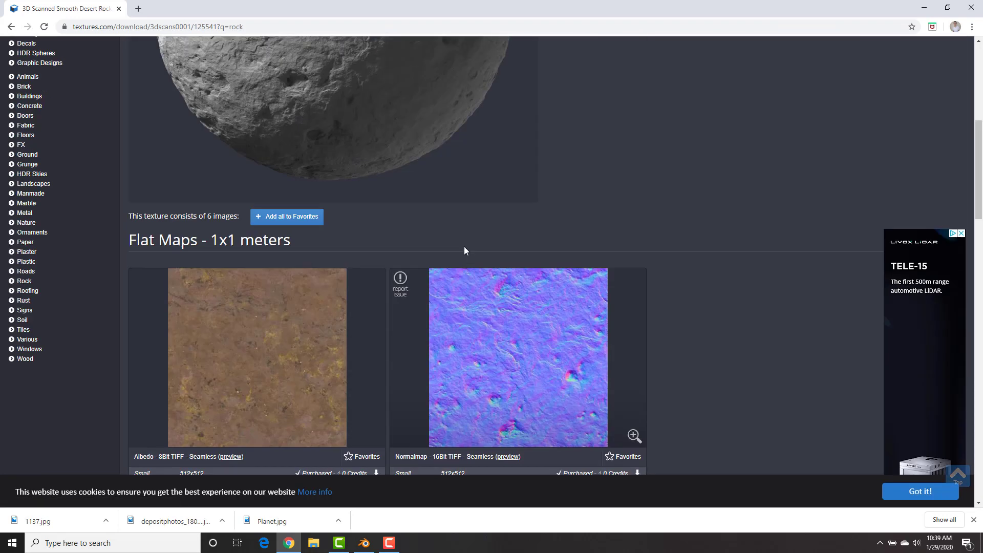
pyautogui.scroll(3)
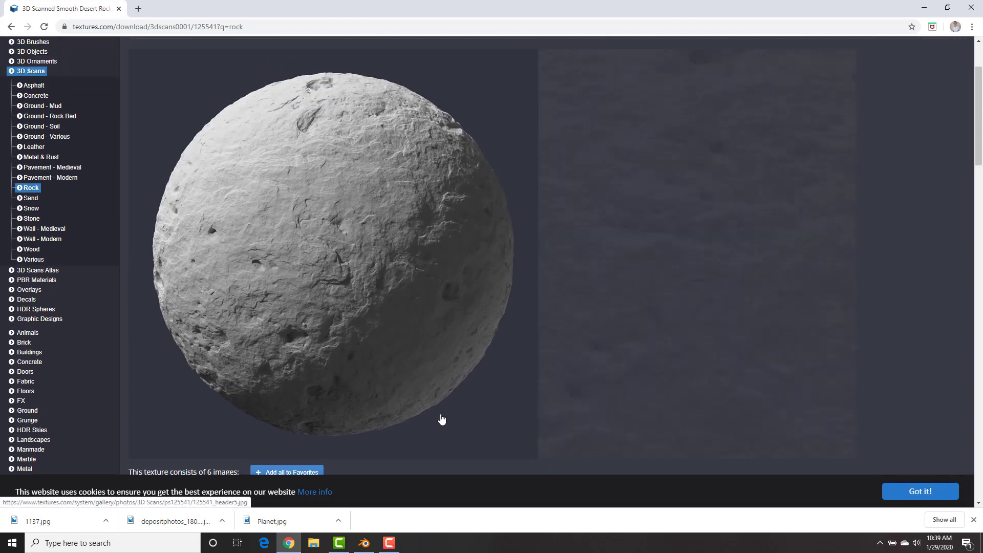
# - Back in Blender, create a new Principled BSDF material on the sphere
pyautogui.click(363, 543)
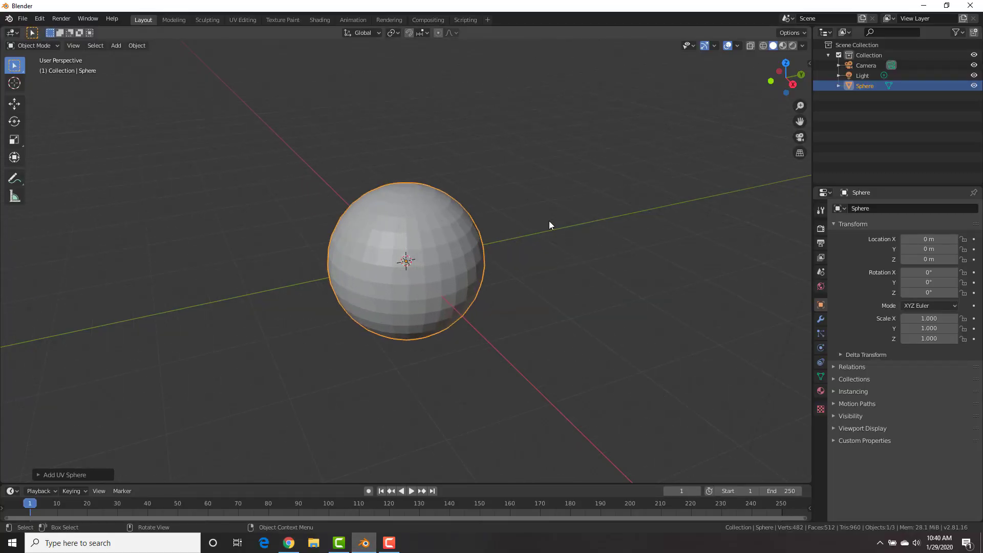
pyautogui.moveTo(836, 389)
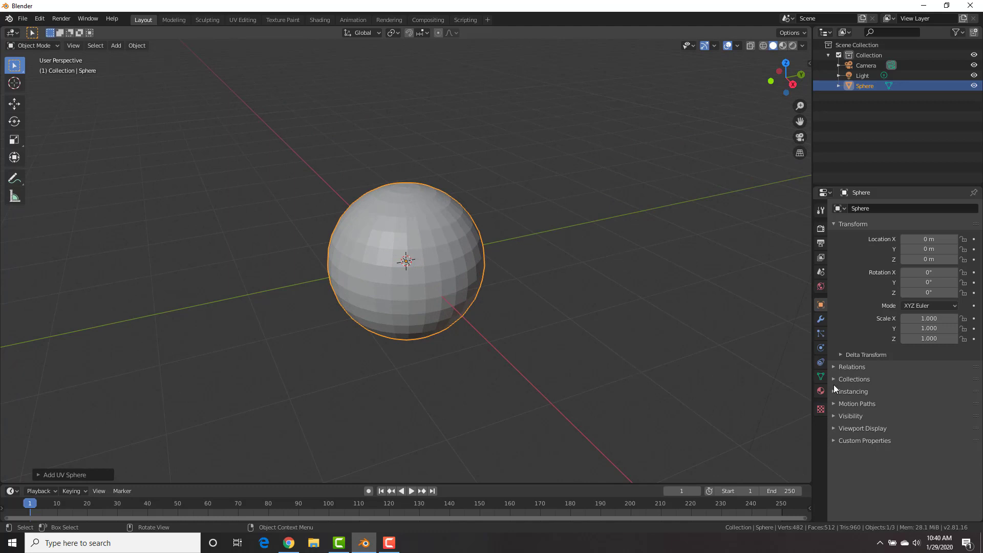
pyautogui.click(820, 390)
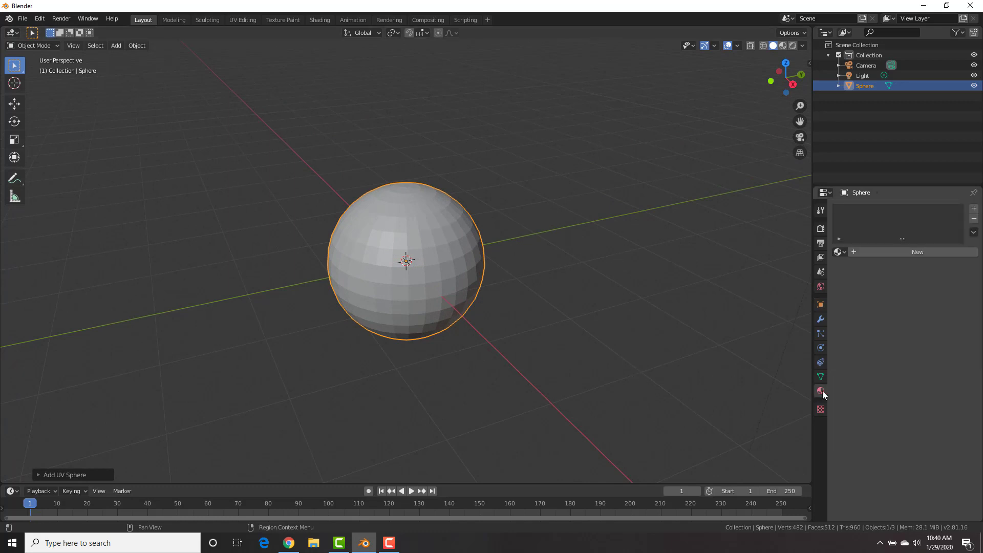
pyautogui.moveTo(854, 356)
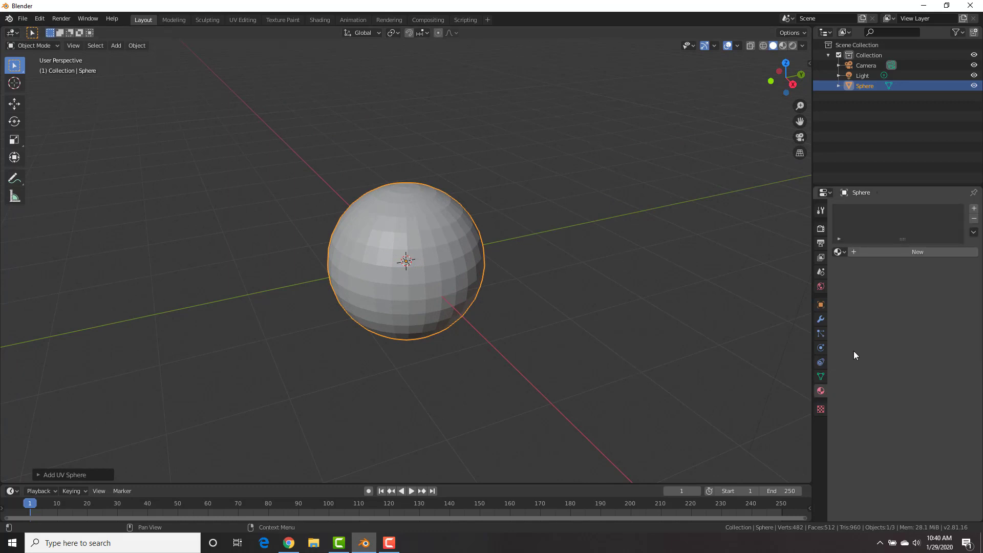
pyautogui.moveTo(895, 259)
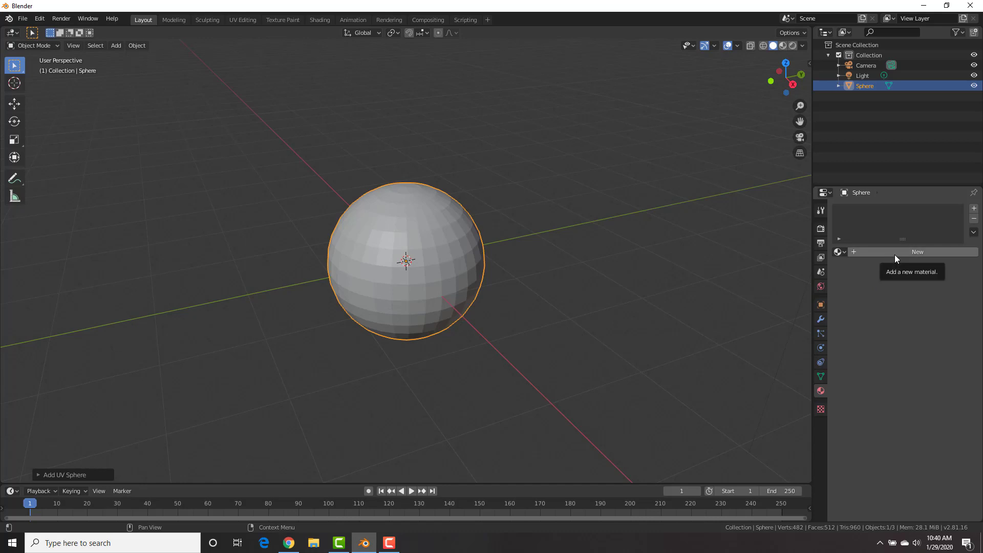
pyautogui.click(916, 252)
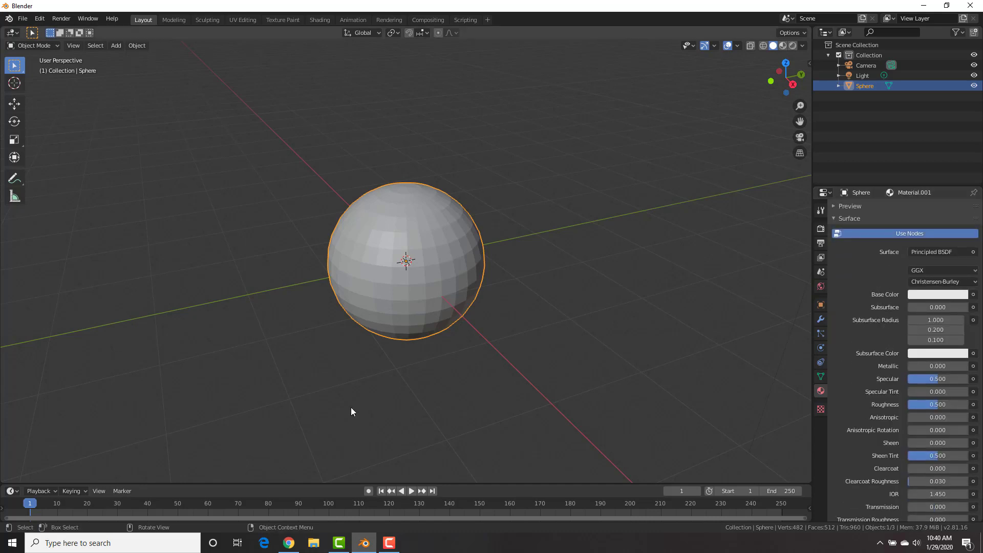
pyautogui.moveTo(2, 471)
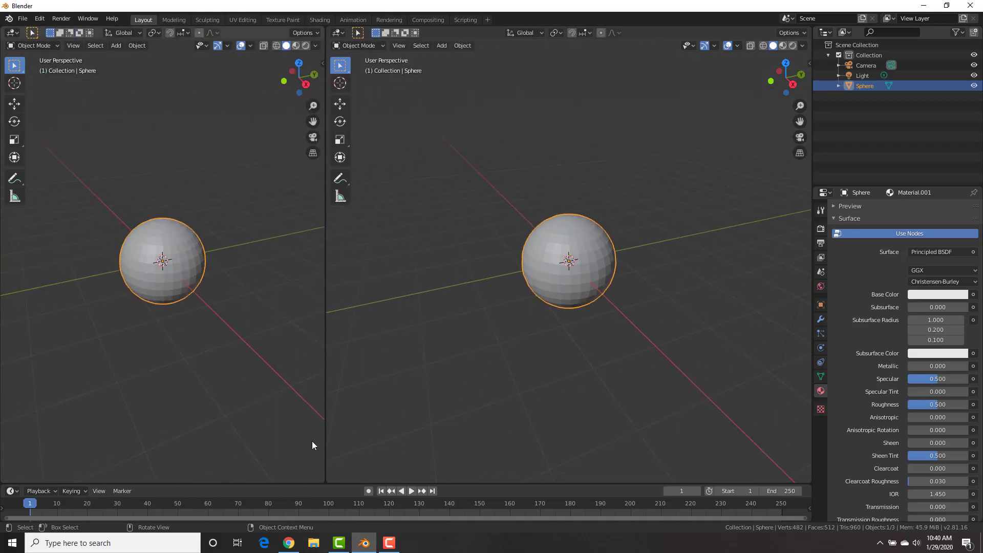
pyautogui.moveTo(9, 38)
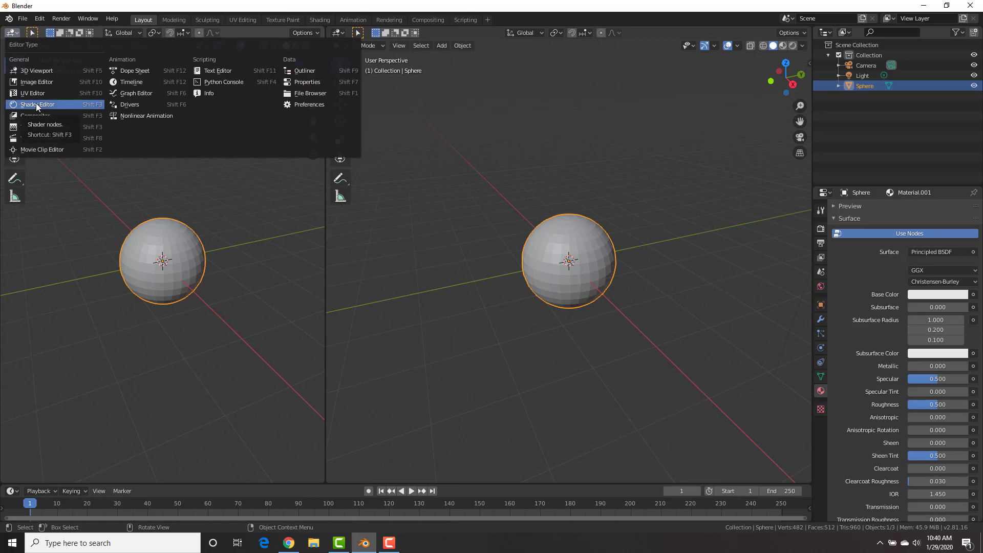
# - Show the material in a Shader Editor area and add image texture nodes beside the Principled BSDF
pyautogui.click(37, 105)
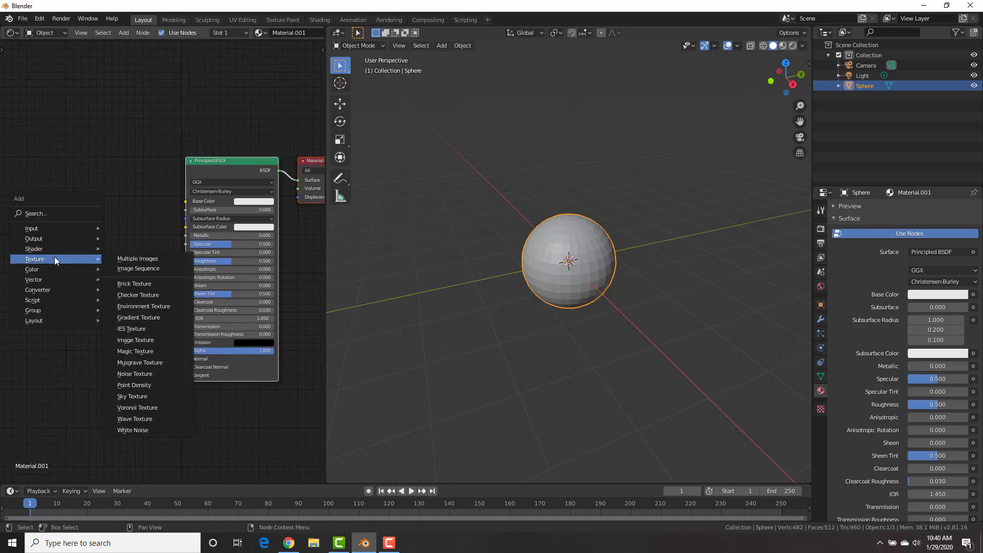
pyautogui.moveTo(138, 318)
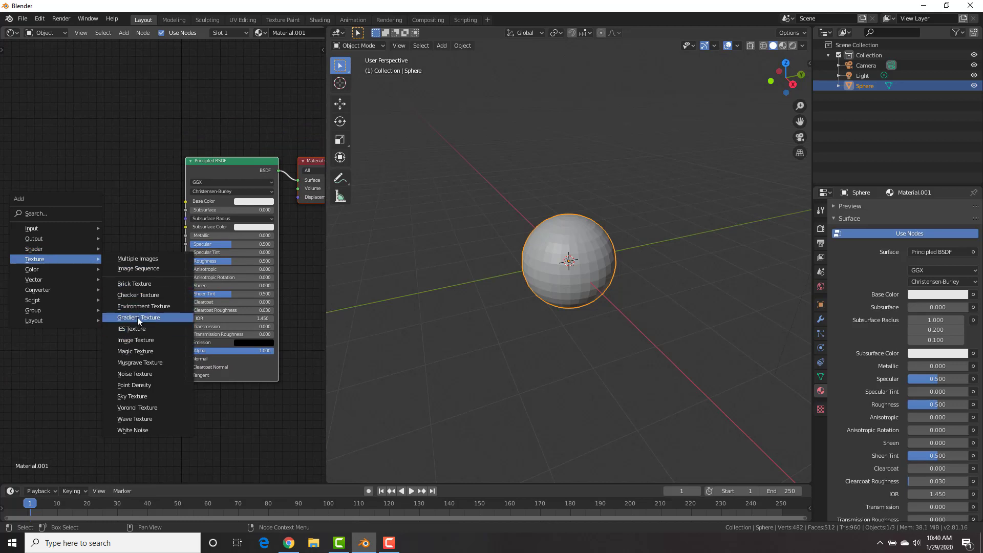
pyautogui.moveTo(135, 352)
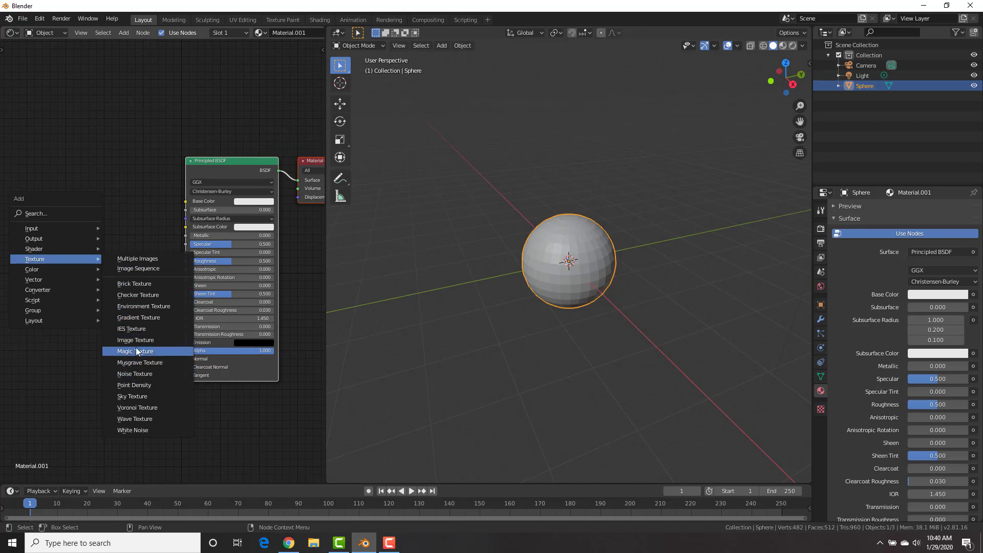
pyautogui.click(135, 340)
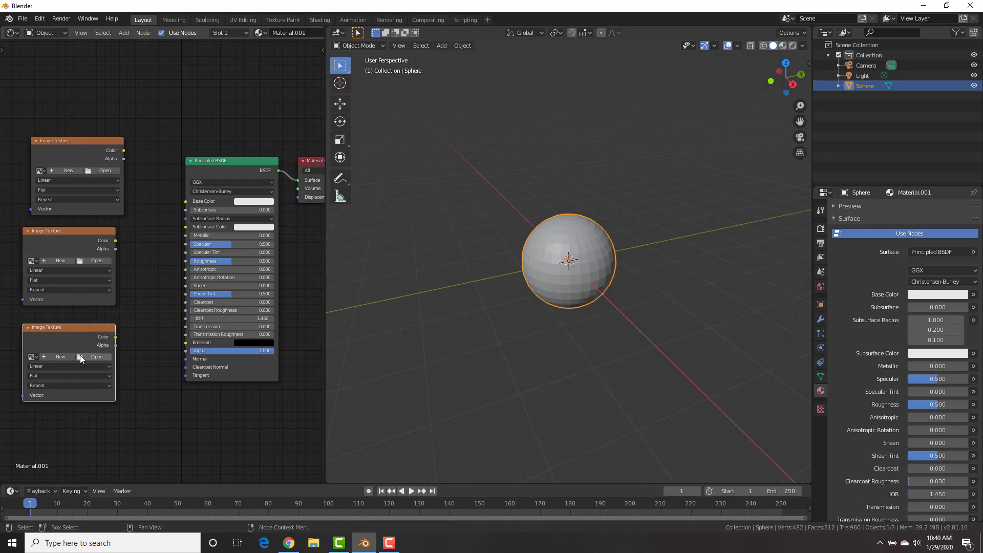
pyautogui.moveTo(124, 230)
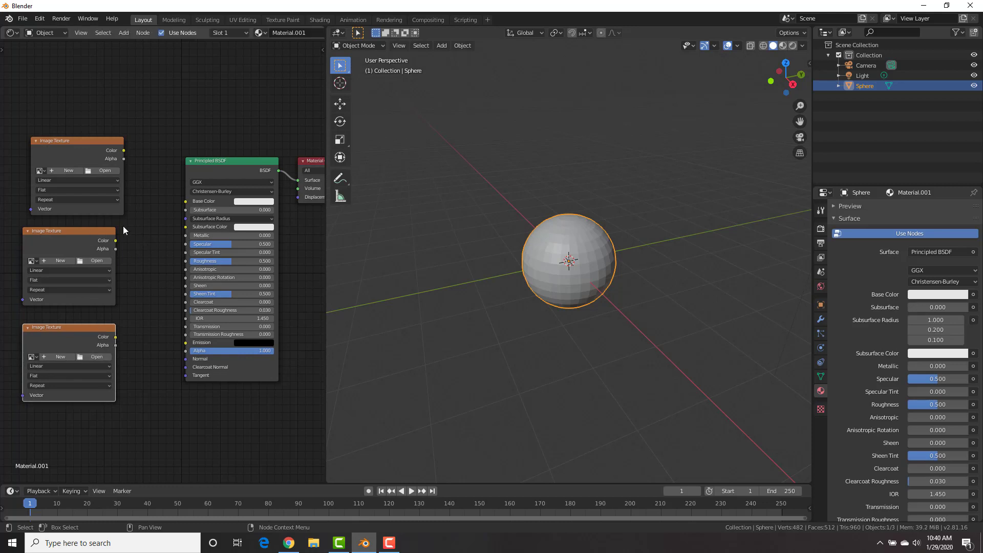
pyautogui.moveTo(138, 149)
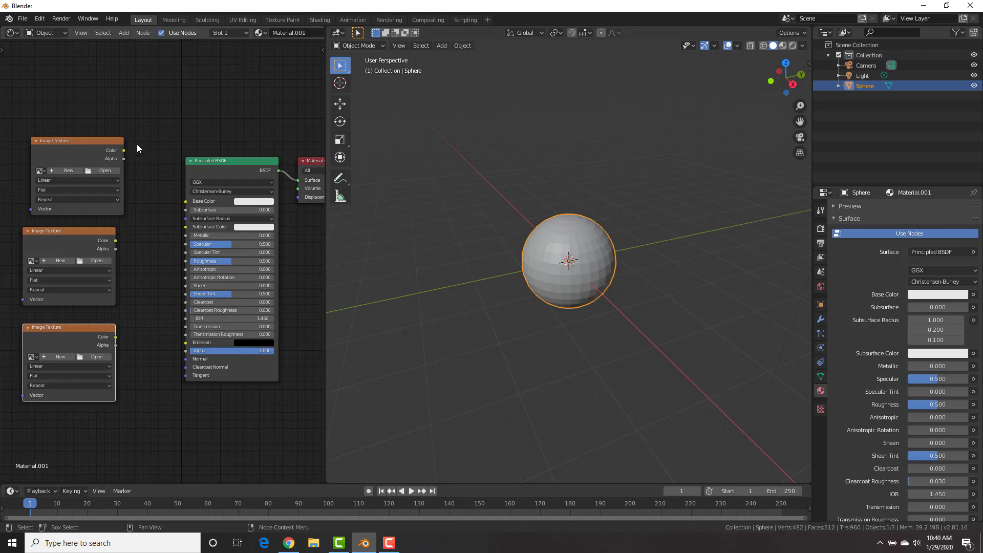
# - Load the RockBase3 albedo tif from the Cell Fracture Explosion folder as Base Color and preview it
pyautogui.click(105, 170)
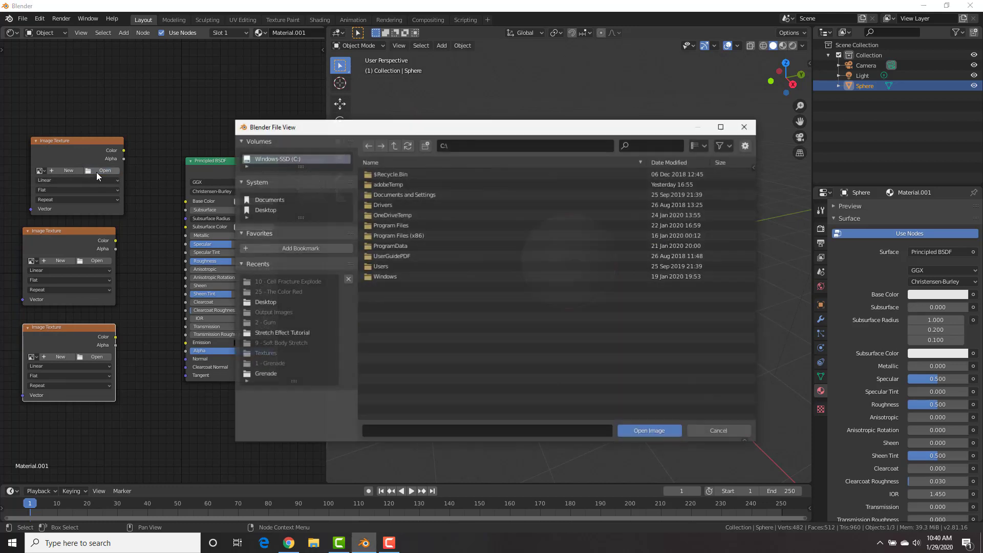
pyautogui.click(266, 210)
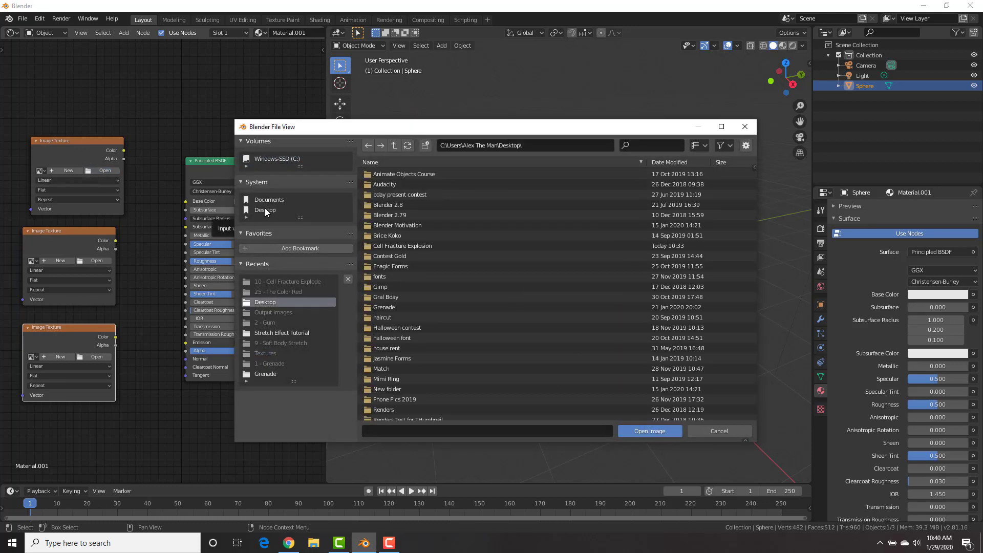
pyautogui.click(402, 245)
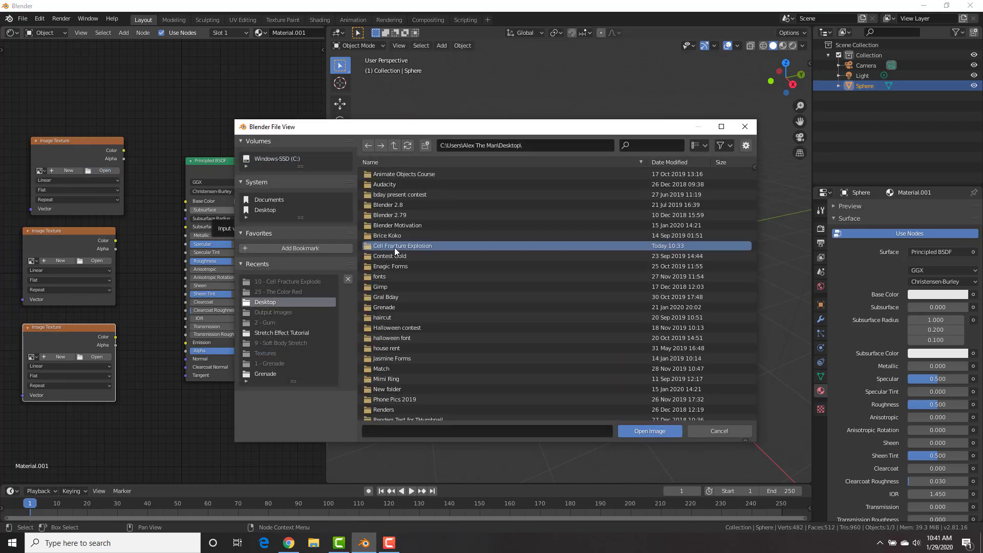
pyautogui.doubleClick(402, 245)
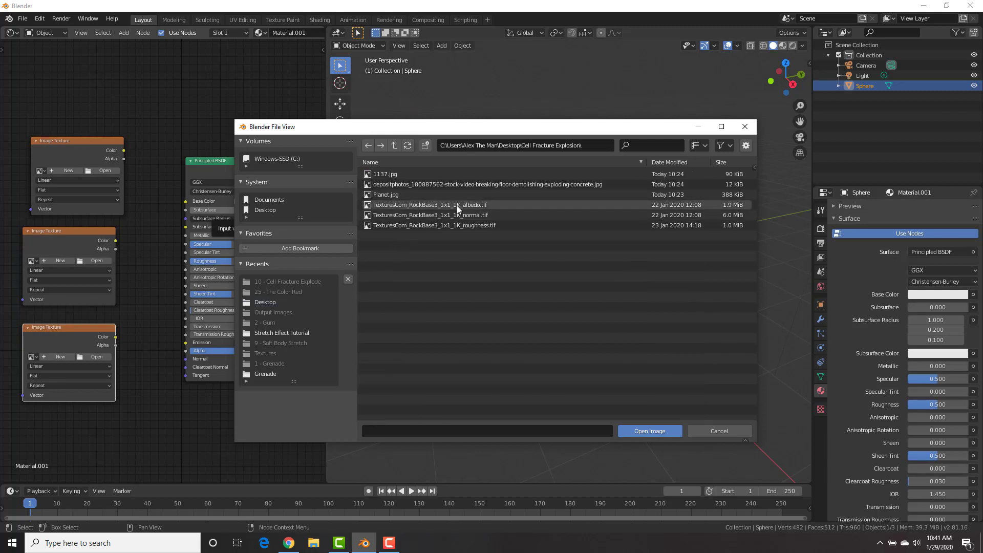
pyautogui.click(649, 431)
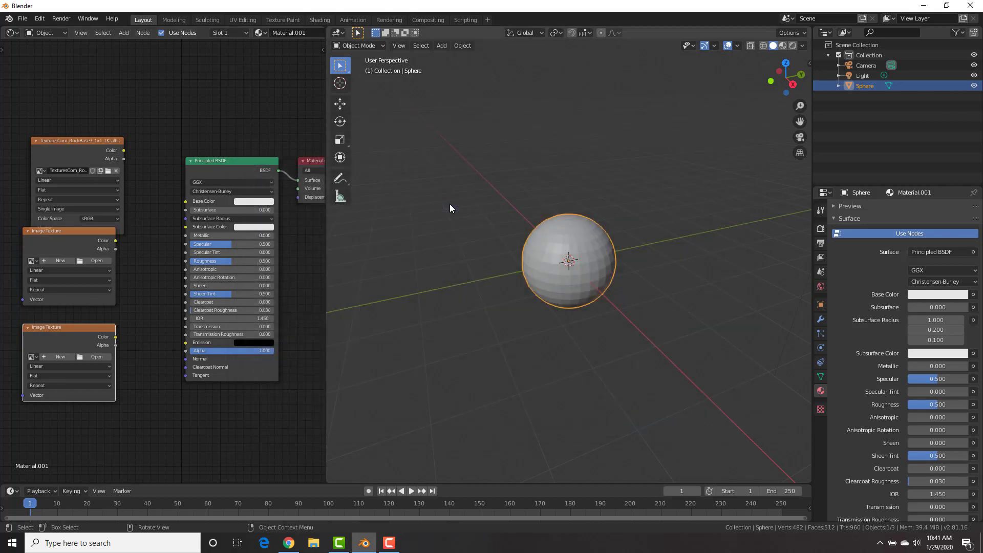
pyautogui.moveTo(125, 154)
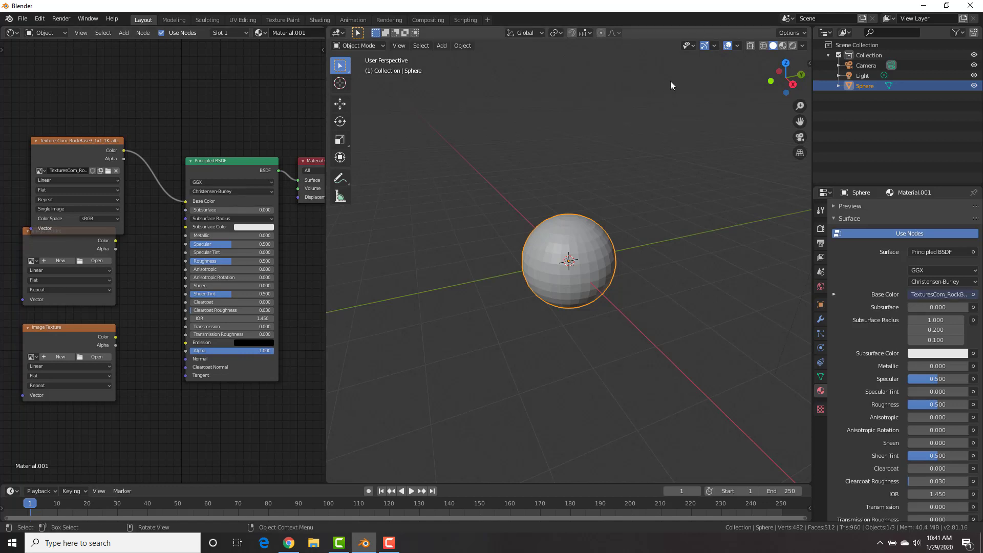
pyautogui.moveTo(782, 46)
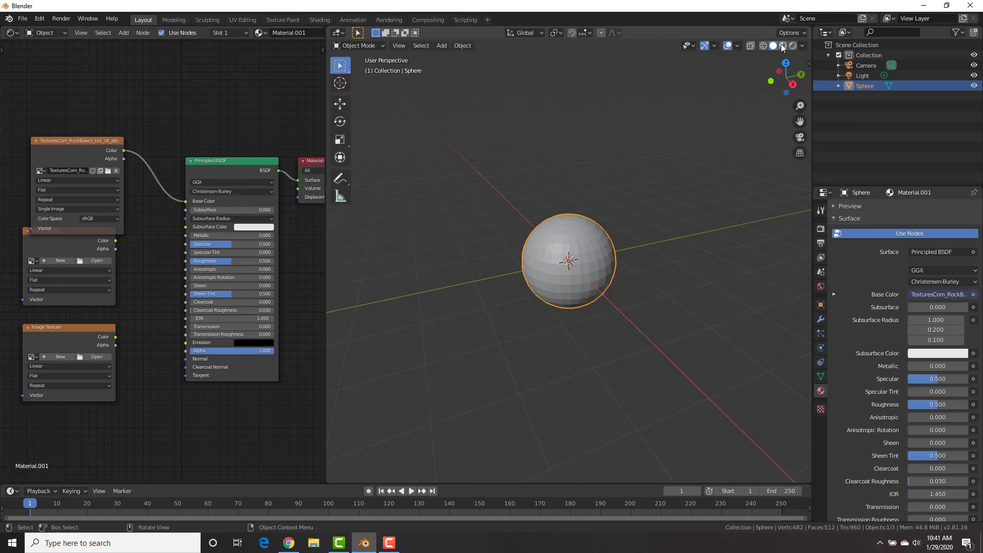
pyautogui.click(782, 45)
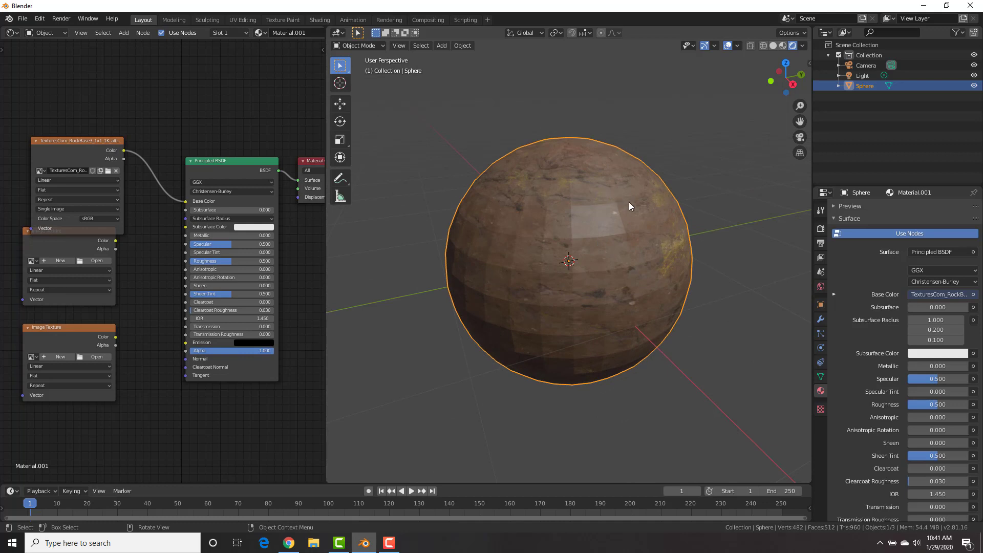
# - Shade the rock sphere smooth and move the albedo texture node higher in the layout
pyautogui.rightClick(630, 206)
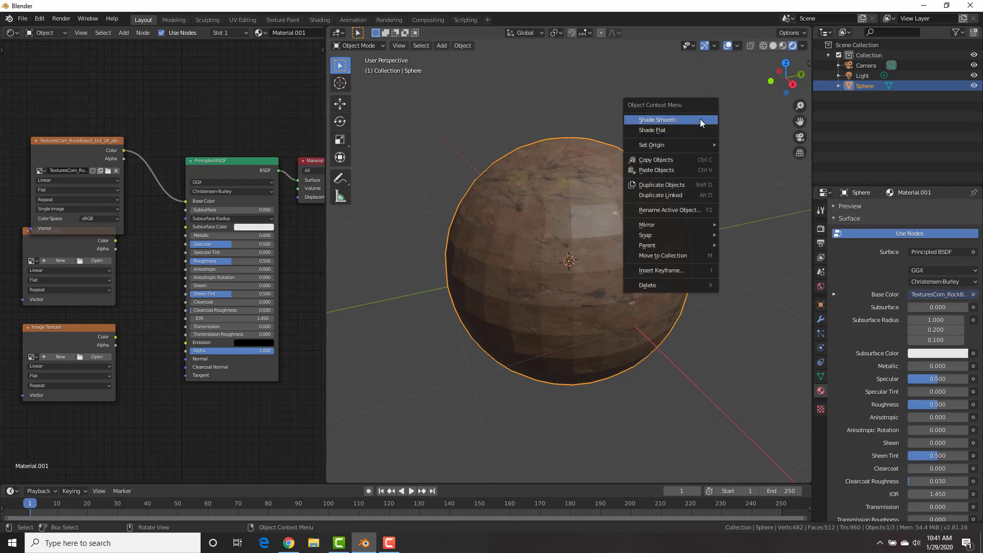
pyautogui.click(656, 120)
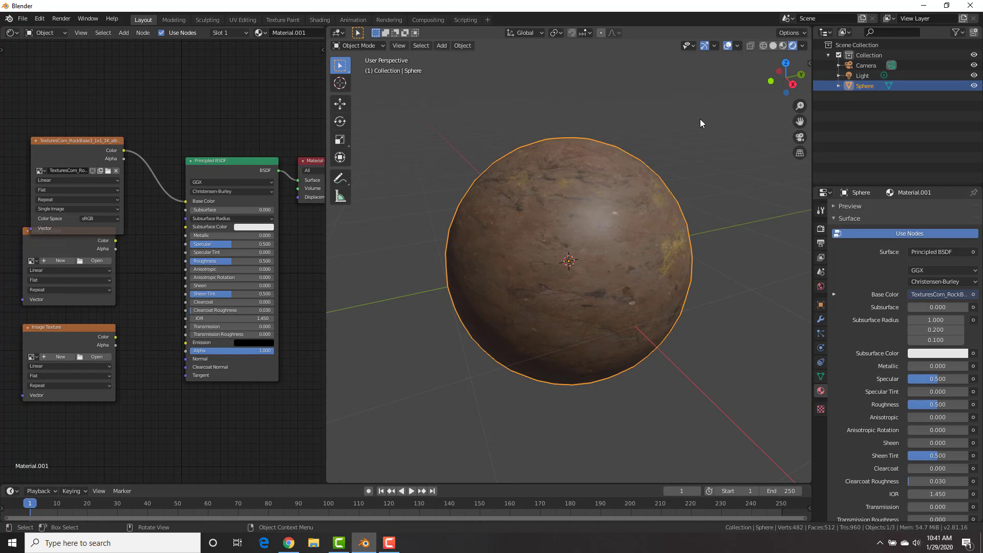
pyautogui.click(75, 140)
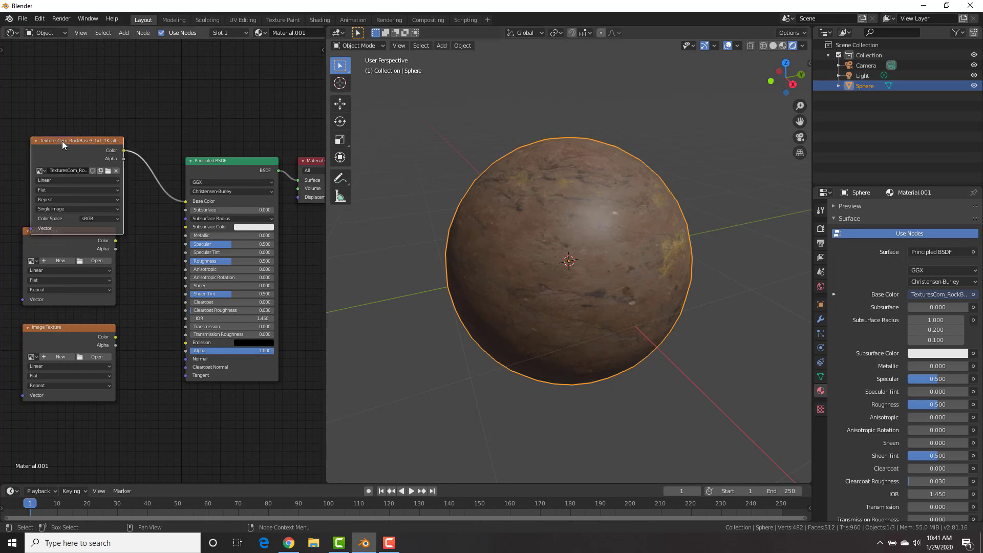
pyautogui.moveTo(74, 139)
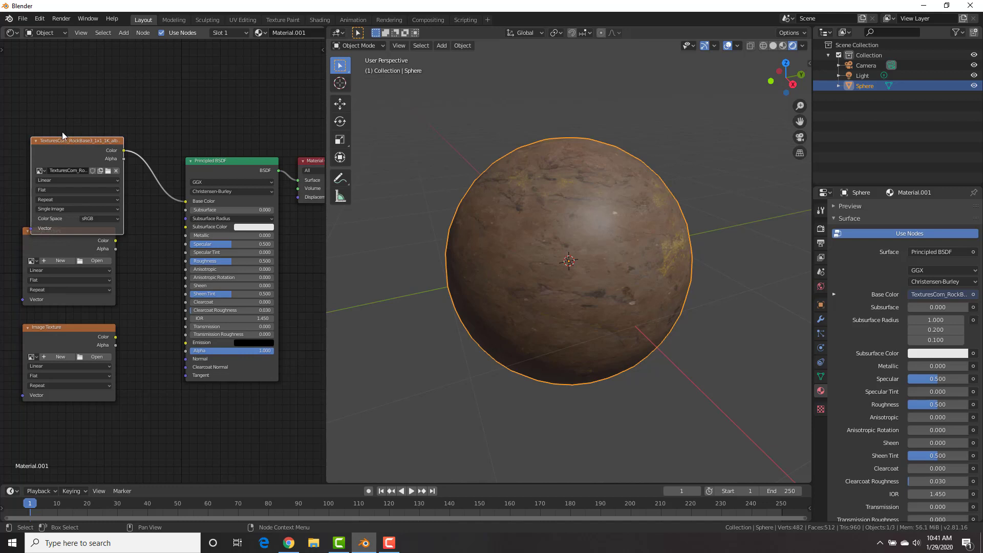
pyautogui.moveTo(75, 140); pyautogui.dragTo(82, 76)
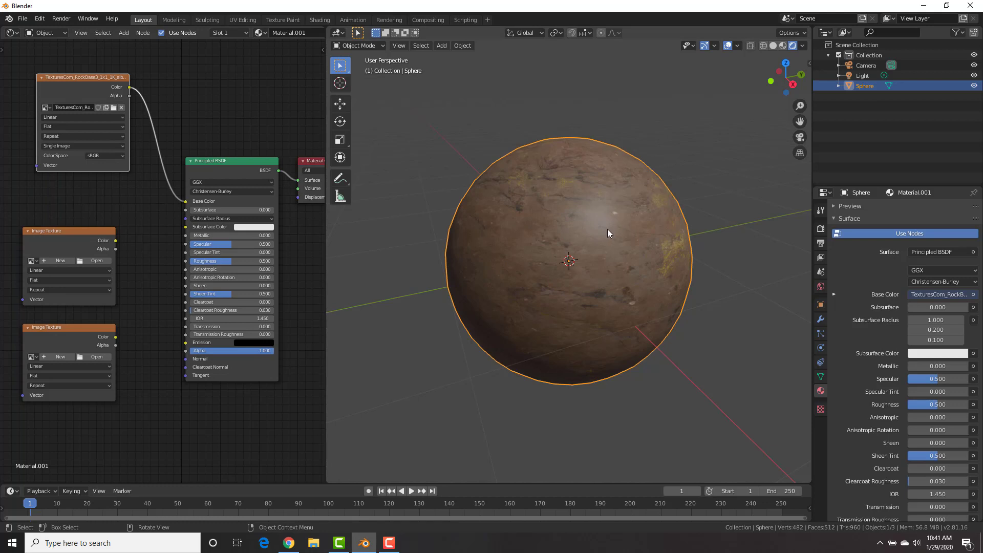
pyautogui.moveTo(547, 354)
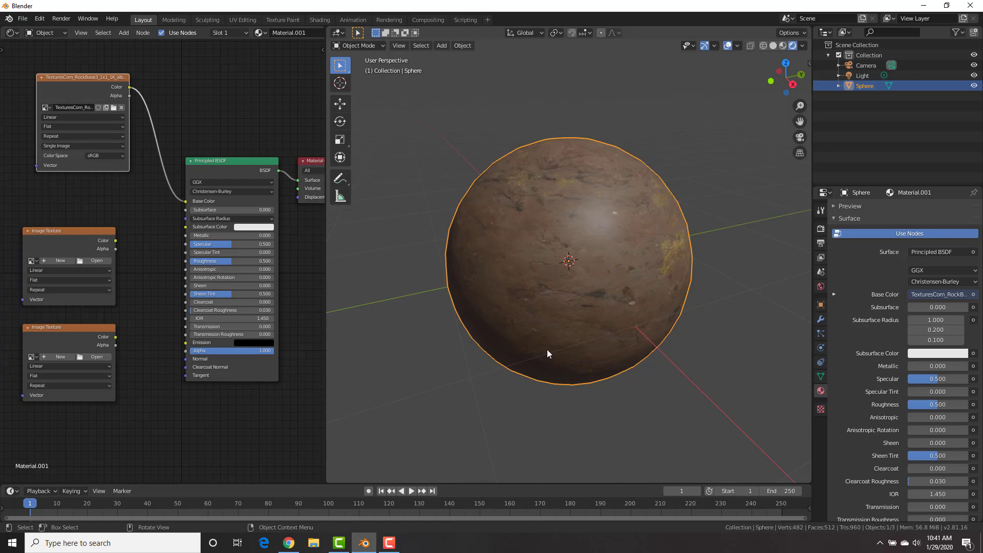
pyautogui.moveTo(490, 331)
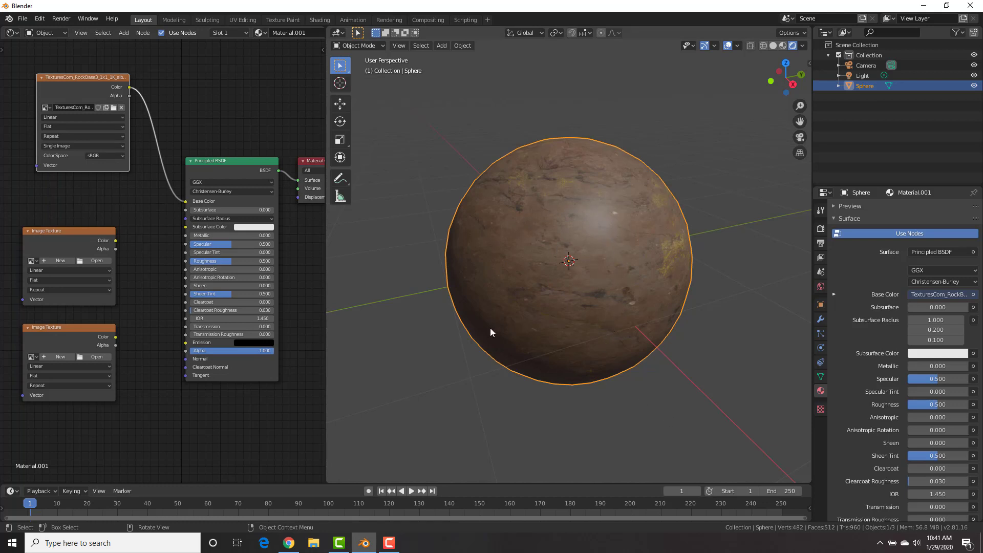
pyautogui.moveTo(607, 298)
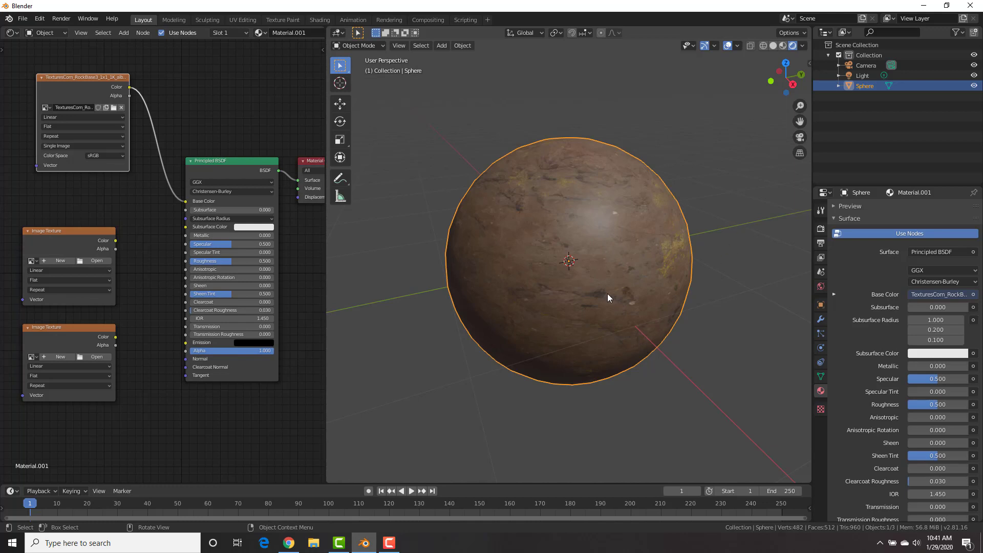
pyautogui.moveTo(625, 271)
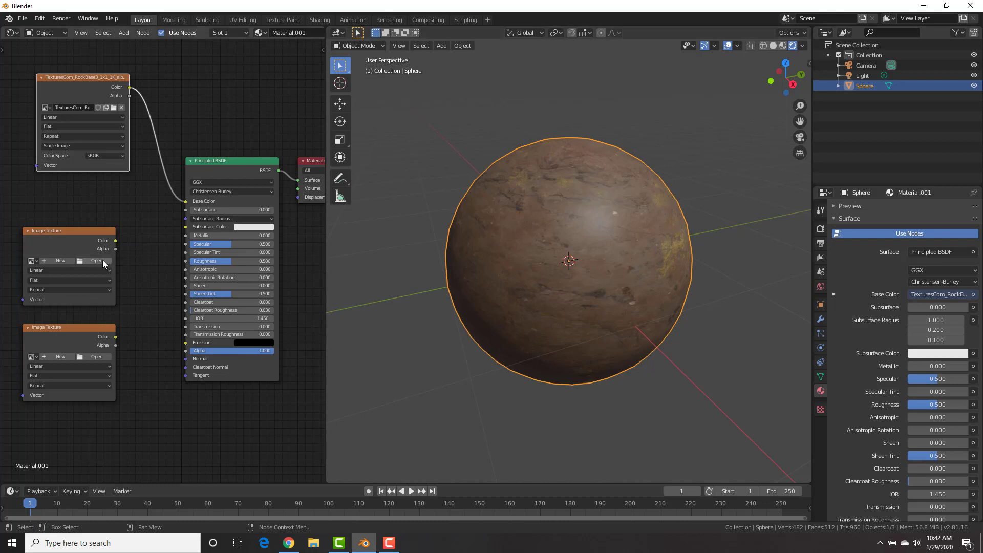
# - Load the rock roughness image into the second node and set its colour space to Non-Color
pyautogui.click(96, 260)
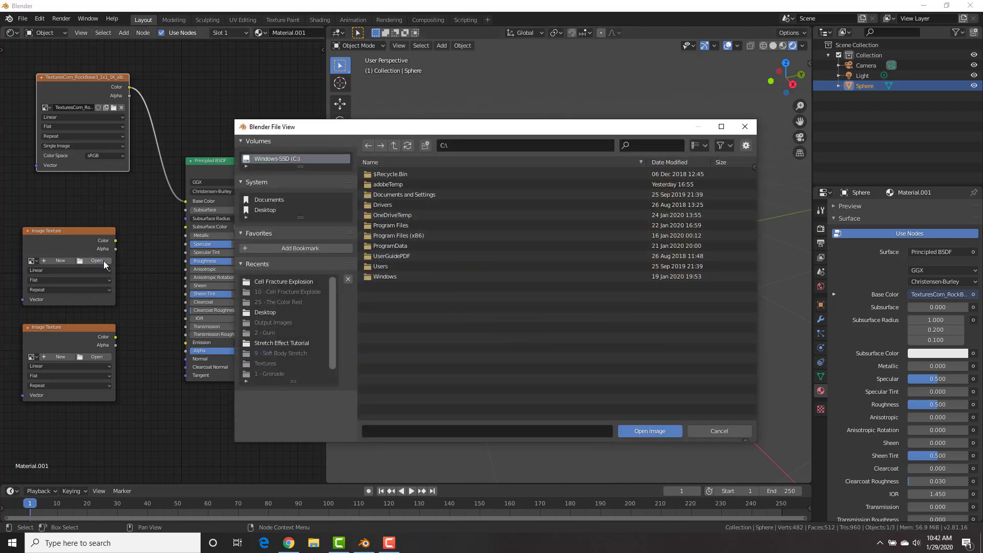
pyautogui.doubleClick(284, 281)
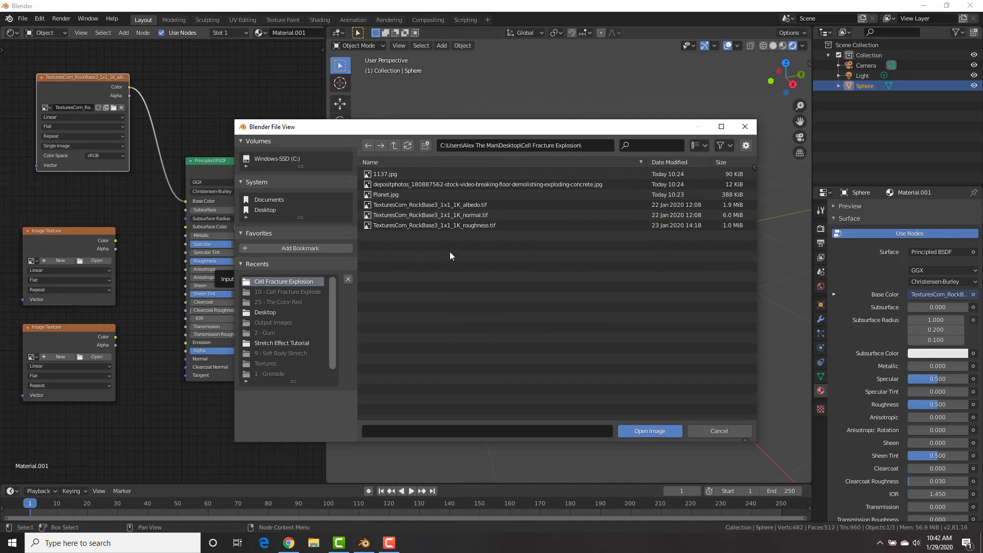
pyautogui.click(650, 431)
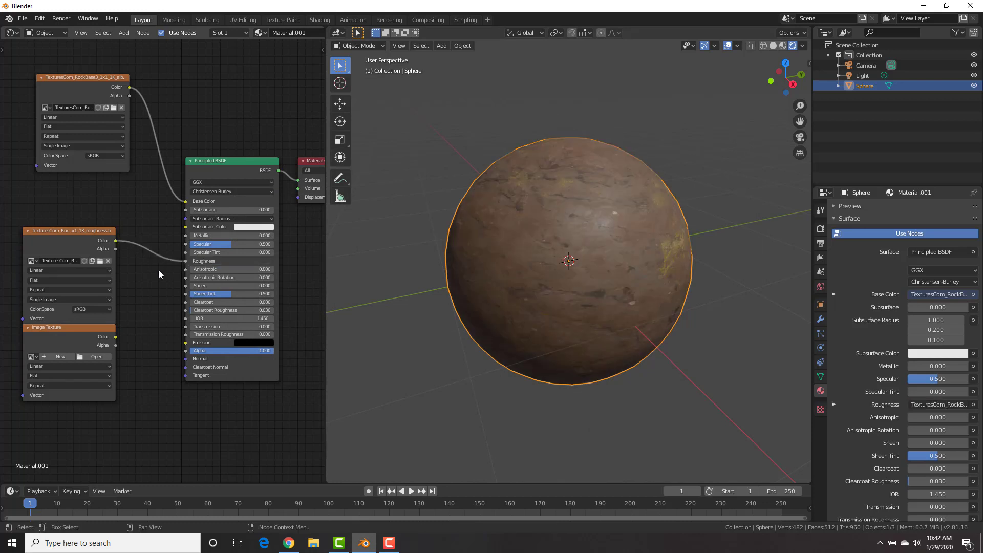
pyautogui.click(82, 308)
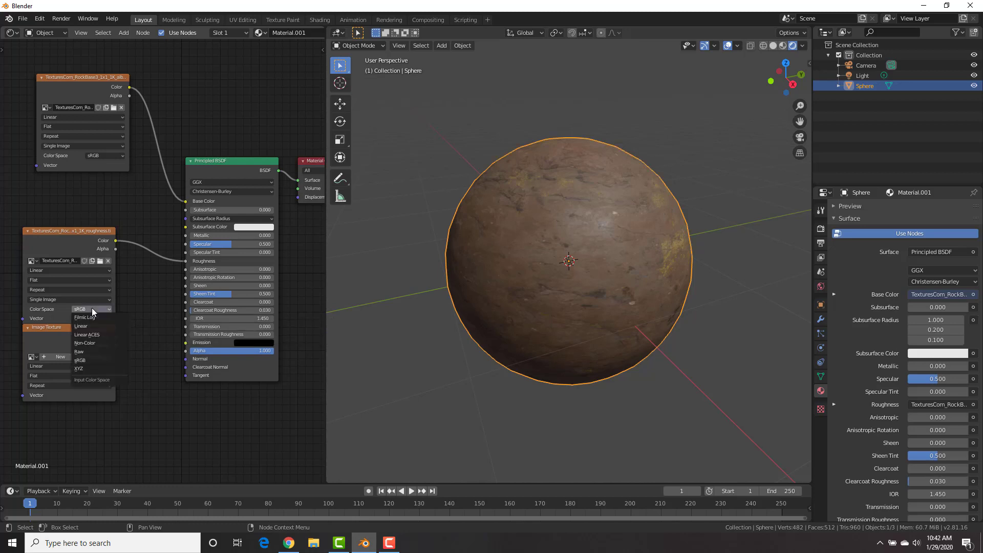
pyautogui.moveTo(93, 343)
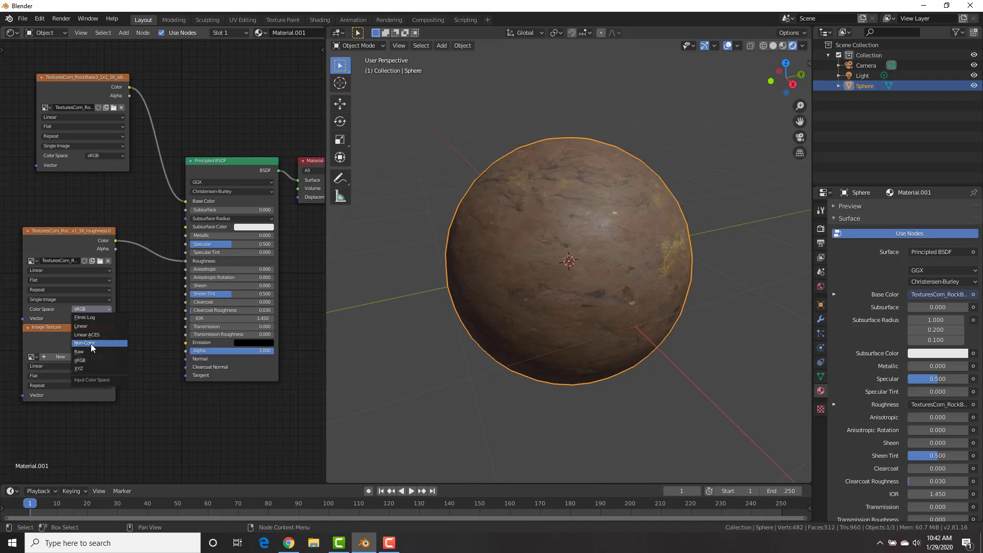
pyautogui.click(85, 343)
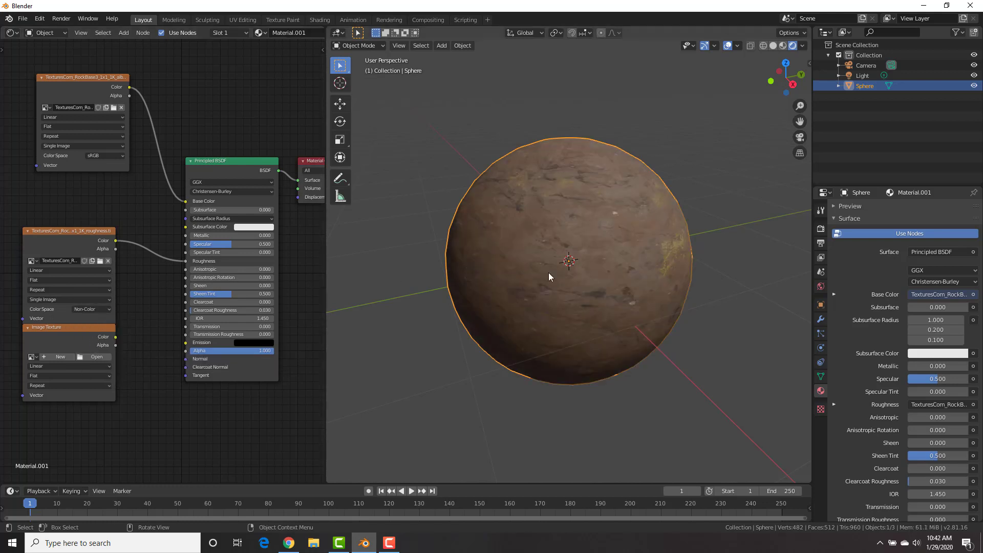
pyautogui.moveTo(599, 259)
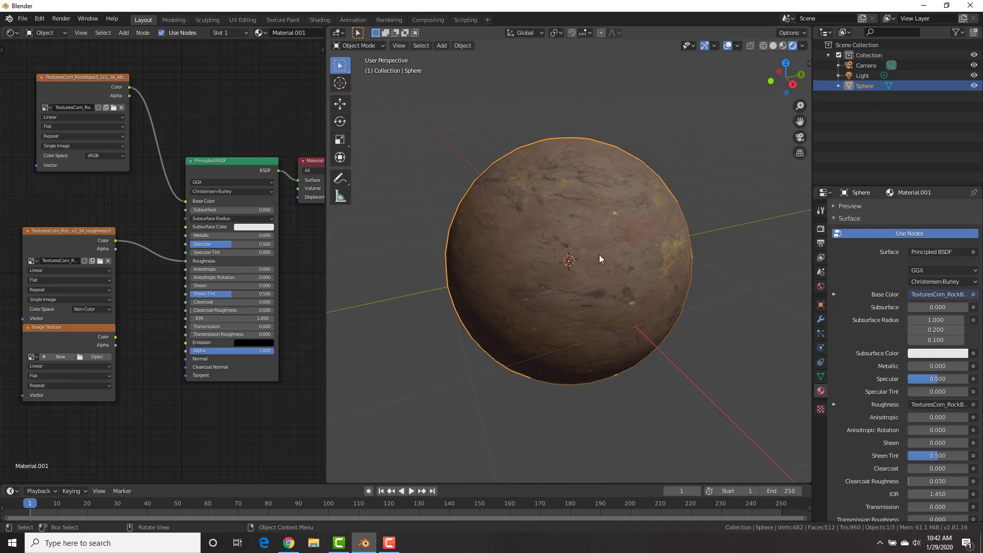
pyautogui.moveTo(65, 211)
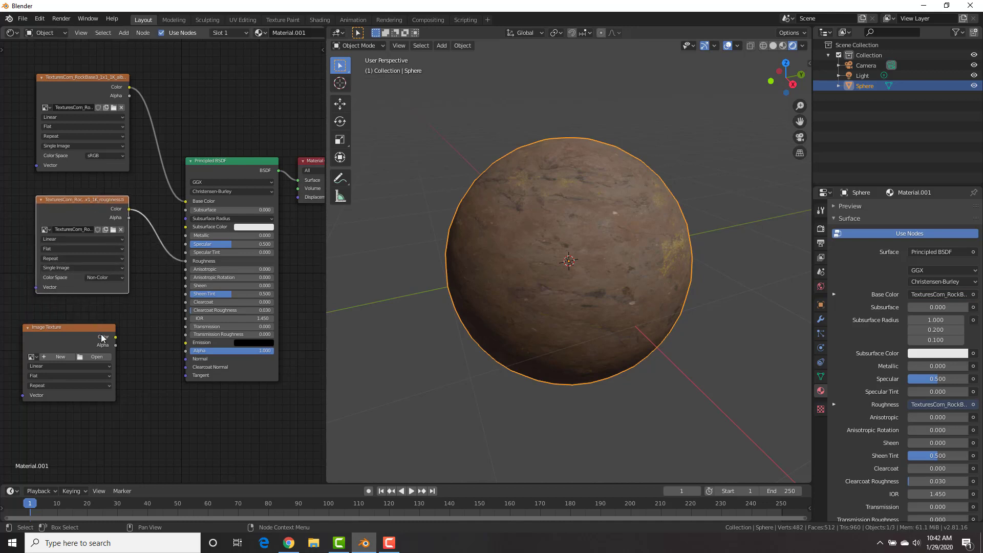
# - Load TexturesCom_RockBase3_1x1_1K_normal.tif into the third image texture node
pyautogui.click(96, 357)
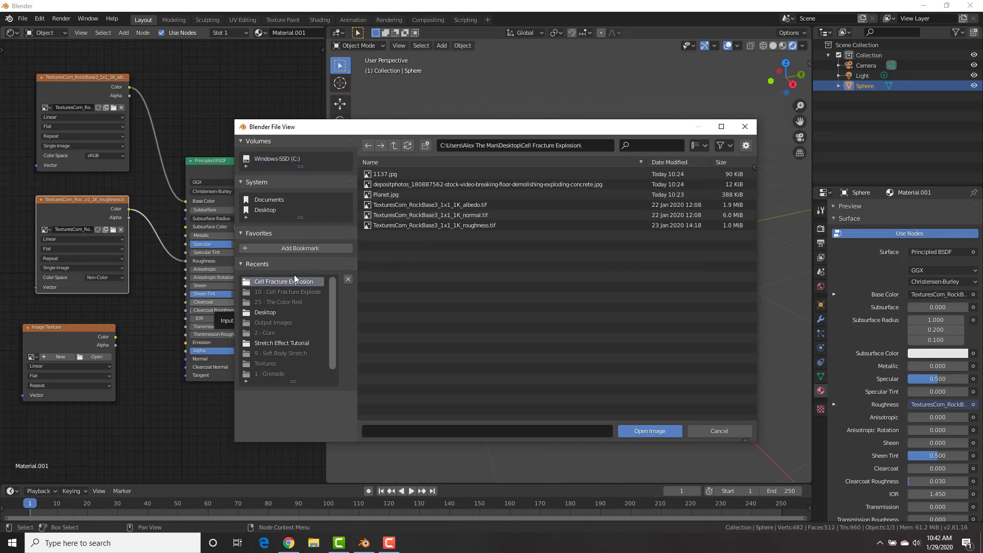
pyautogui.click(650, 432)
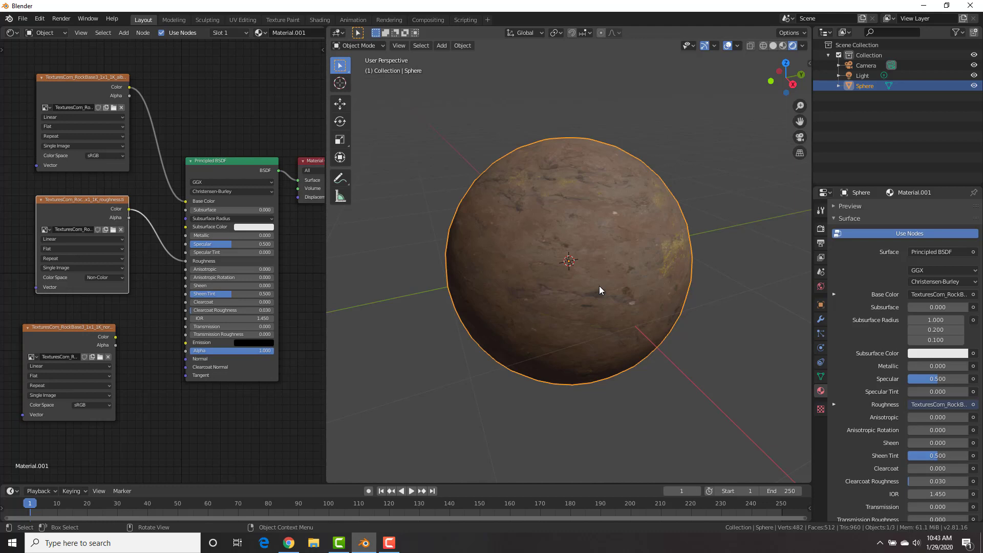
pyautogui.moveTo(604, 286)
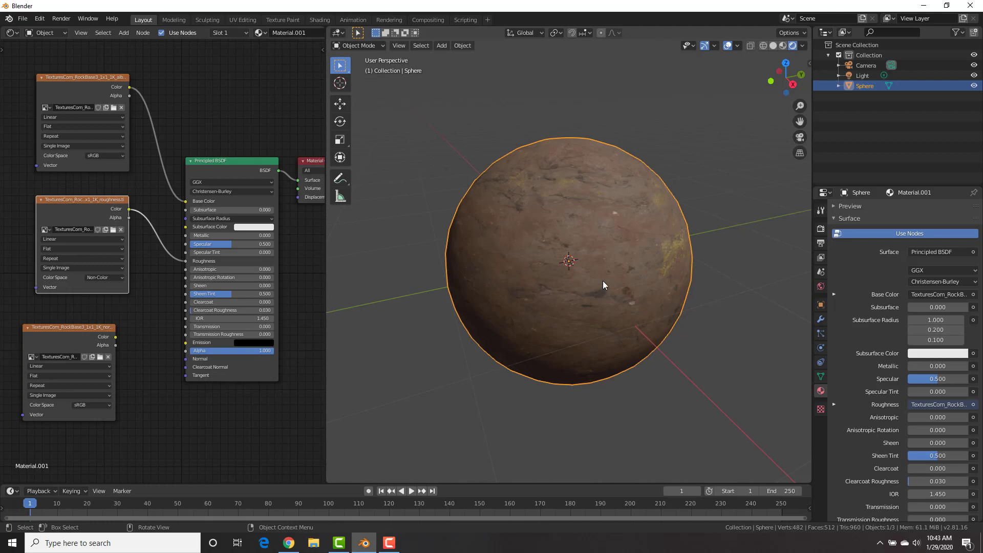
pyautogui.moveTo(678, 240)
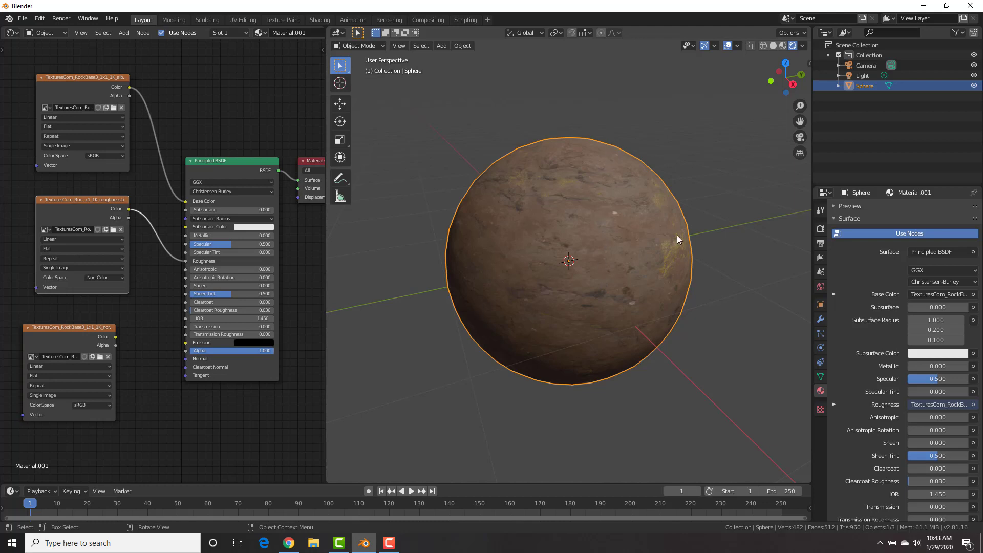
pyautogui.moveTo(121, 350)
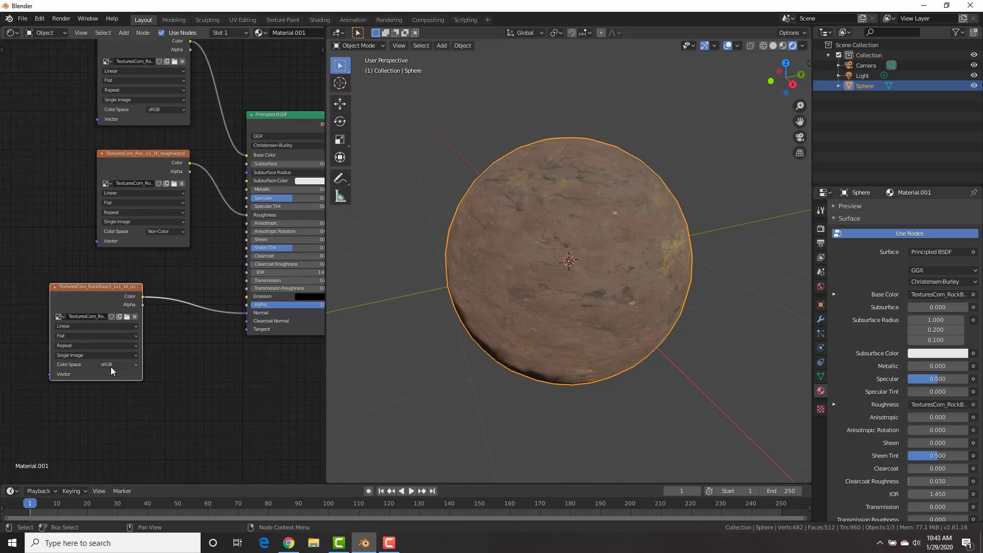
# - Set the rock normal texture to Non-Color and feed it through a Normal Map node at strength 1
pyautogui.click(116, 365)
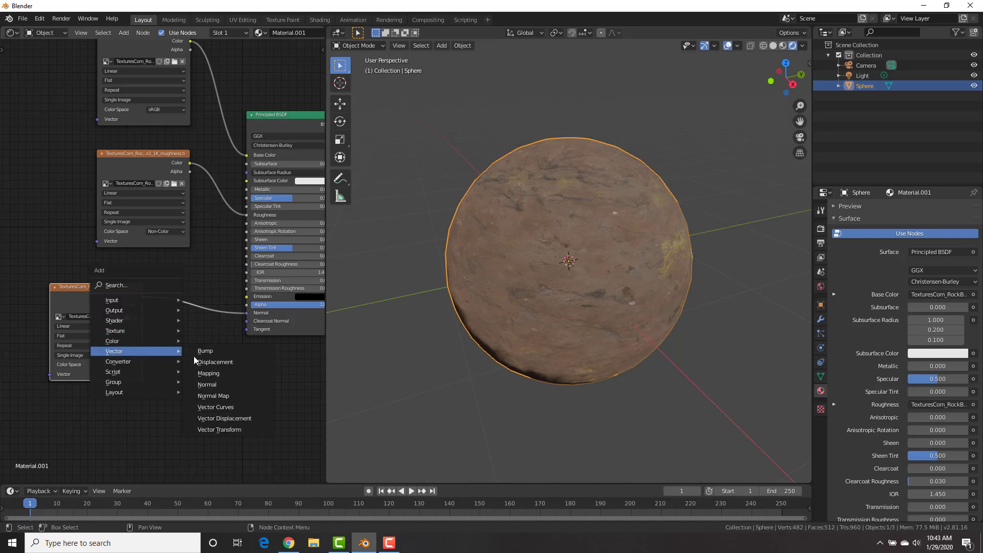
pyautogui.click(214, 395)
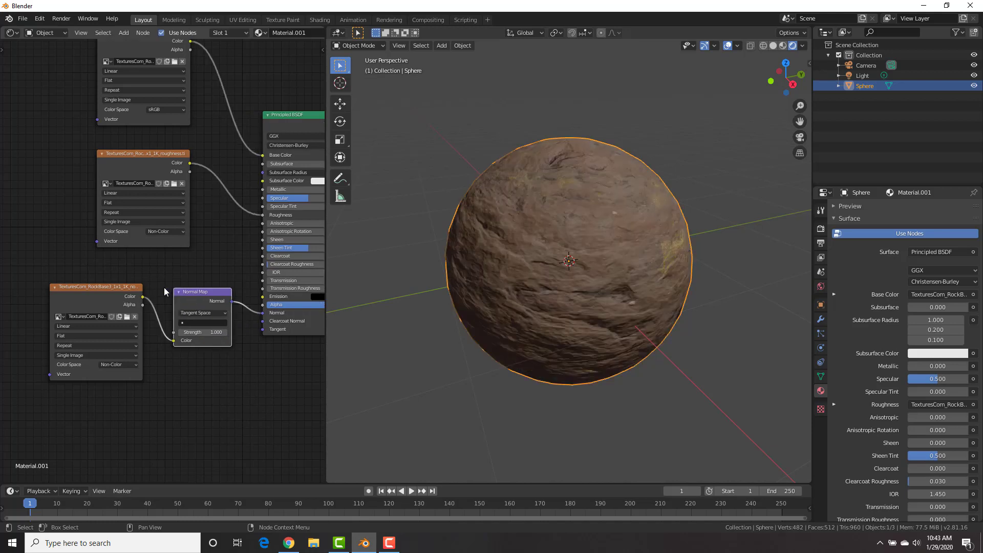
pyautogui.moveTo(679, 228)
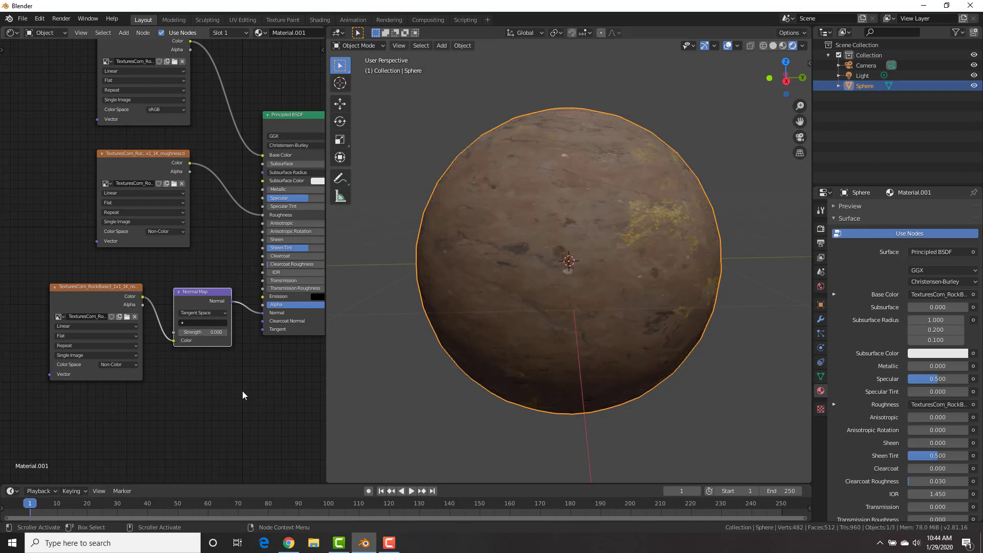
pyautogui.click(203, 332)
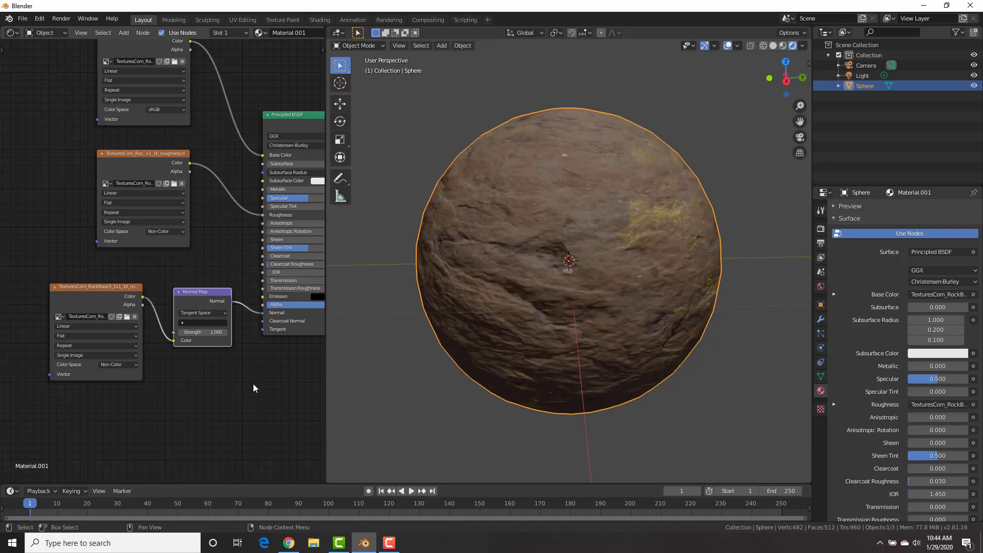
pyautogui.moveTo(644, 163)
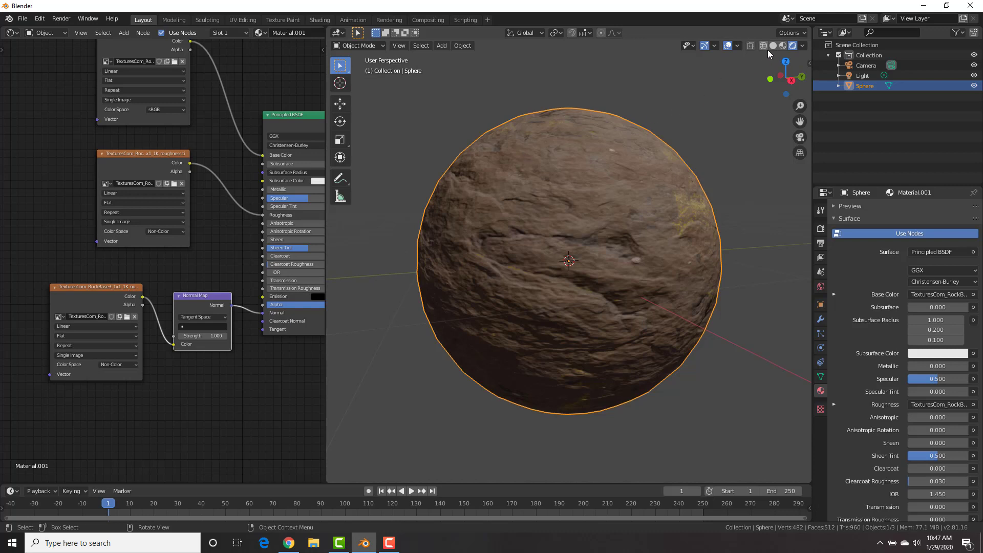
# - Show the sphere in Solid shading and enable the Object: Cell Fracture add-on in Preferences
pyautogui.click(774, 45)
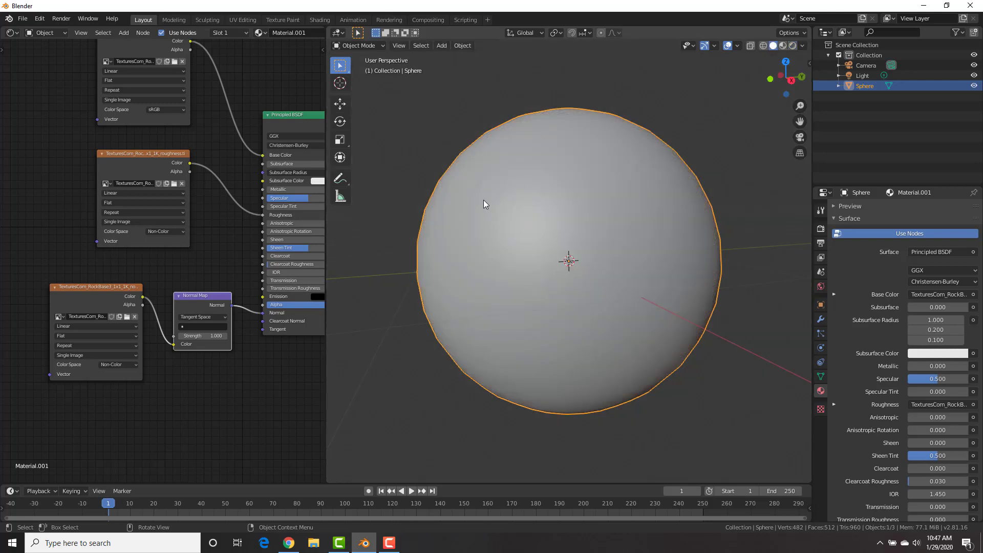
pyautogui.moveTo(463, 153)
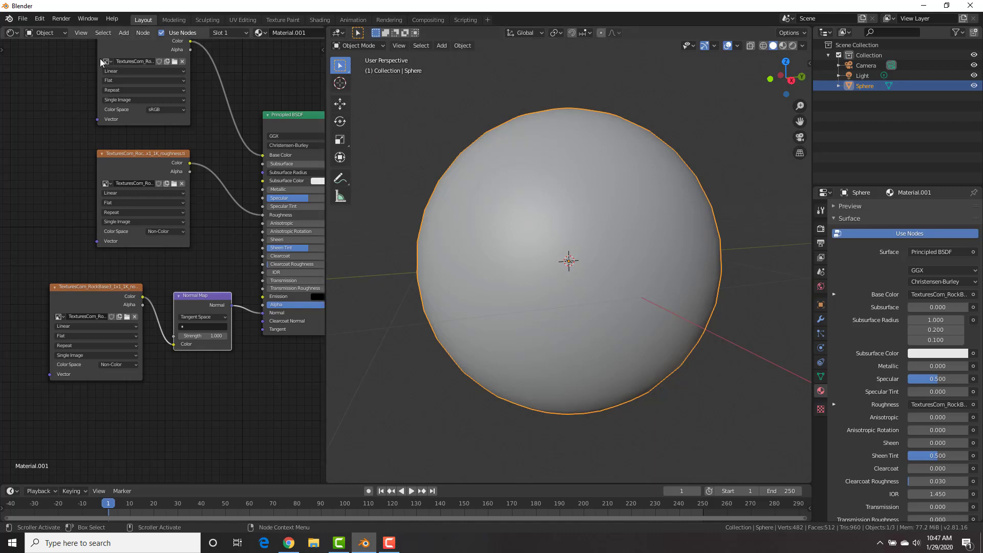
pyautogui.click(38, 18)
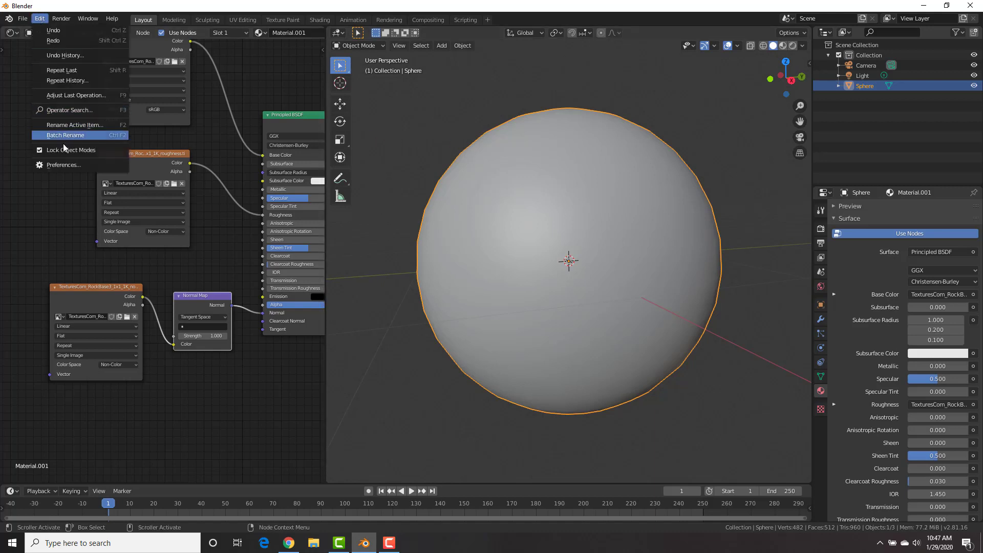
pyautogui.click(64, 164)
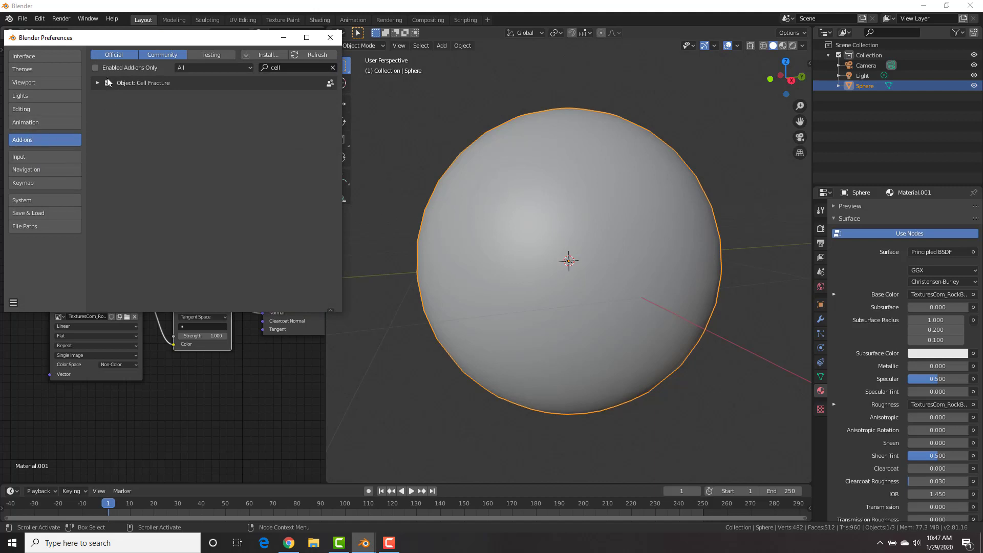
pyautogui.click(108, 82)
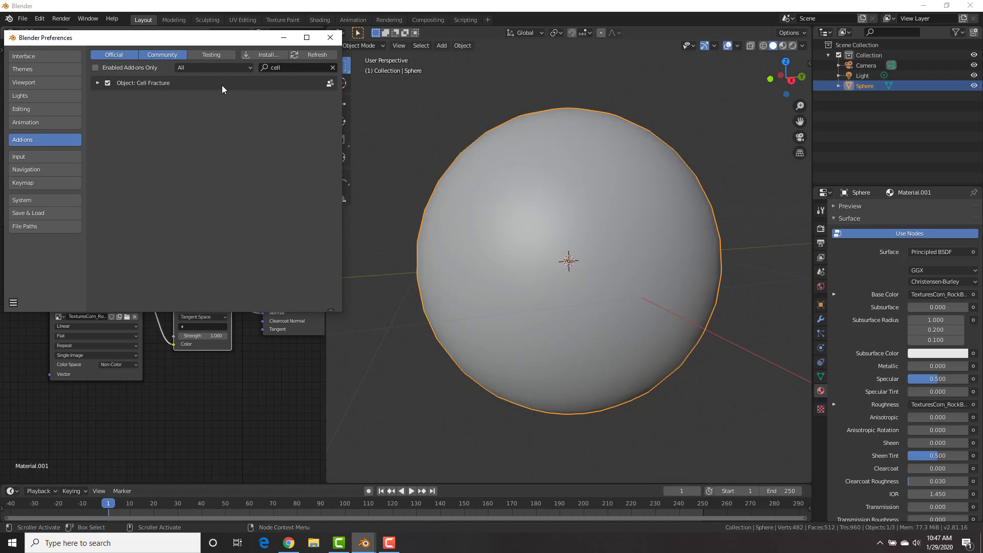
pyautogui.moveTo(331, 38)
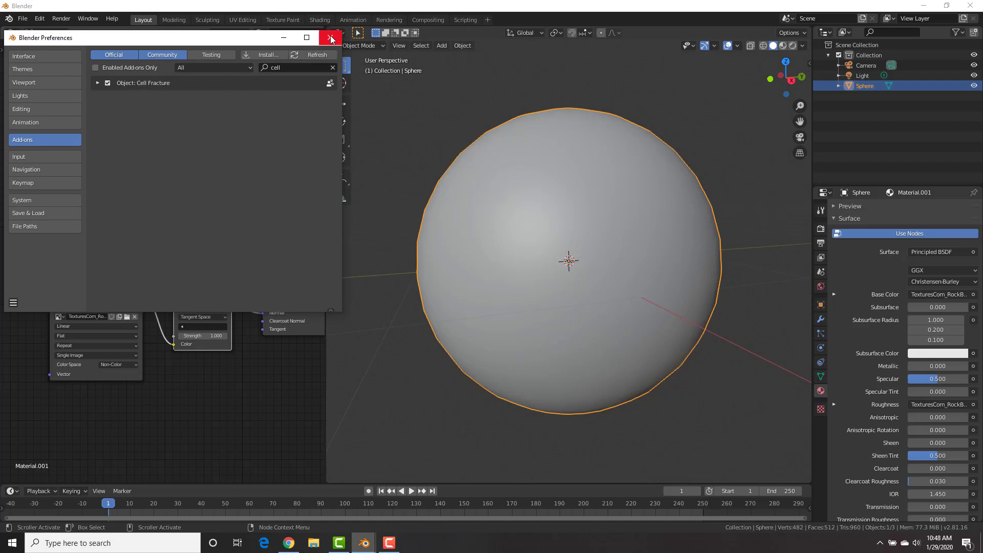
pyautogui.click(331, 38)
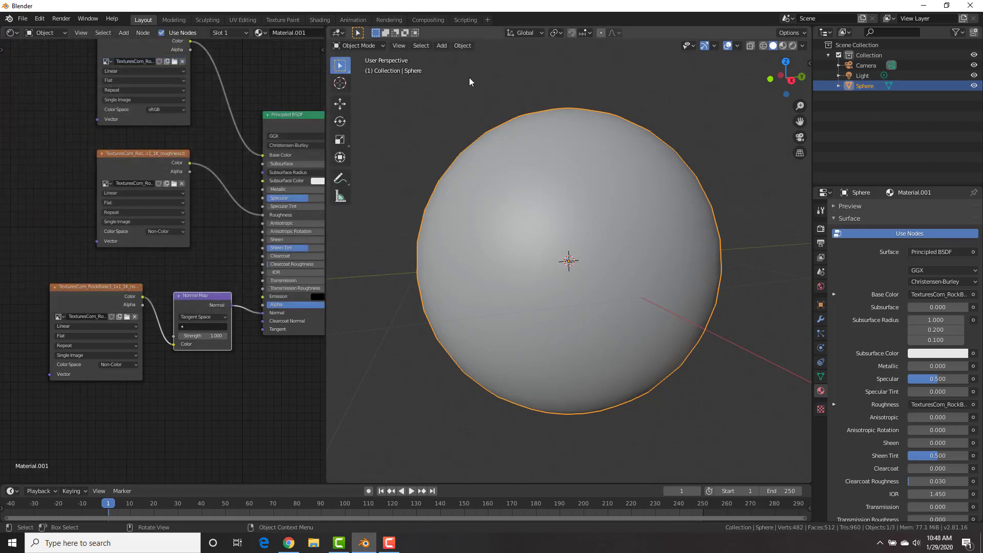
pyautogui.moveTo(440, 35)
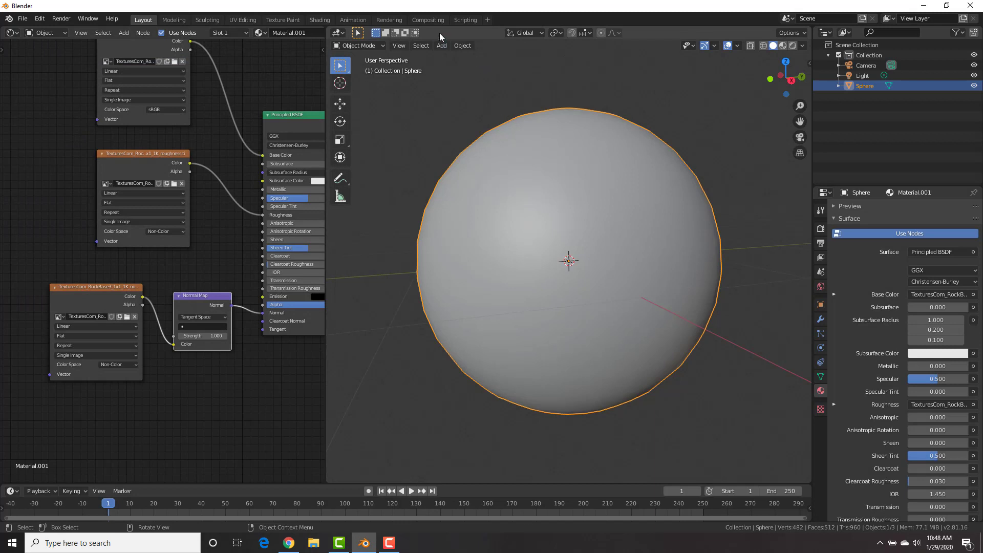
# - Bring up the Cell Fracture settings for the sphere, using Own Particles and Noise 0.50
pyautogui.click(462, 45)
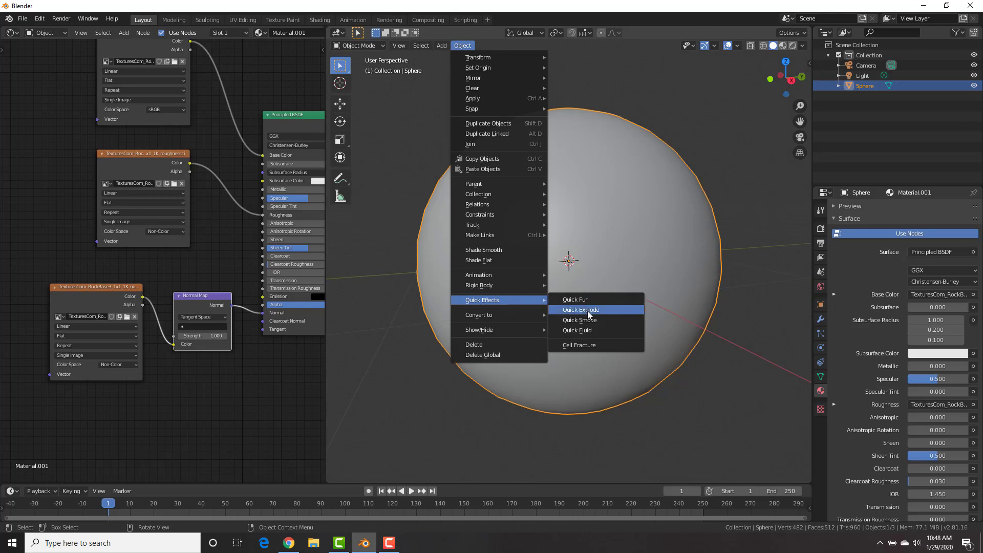
pyautogui.click(578, 345)
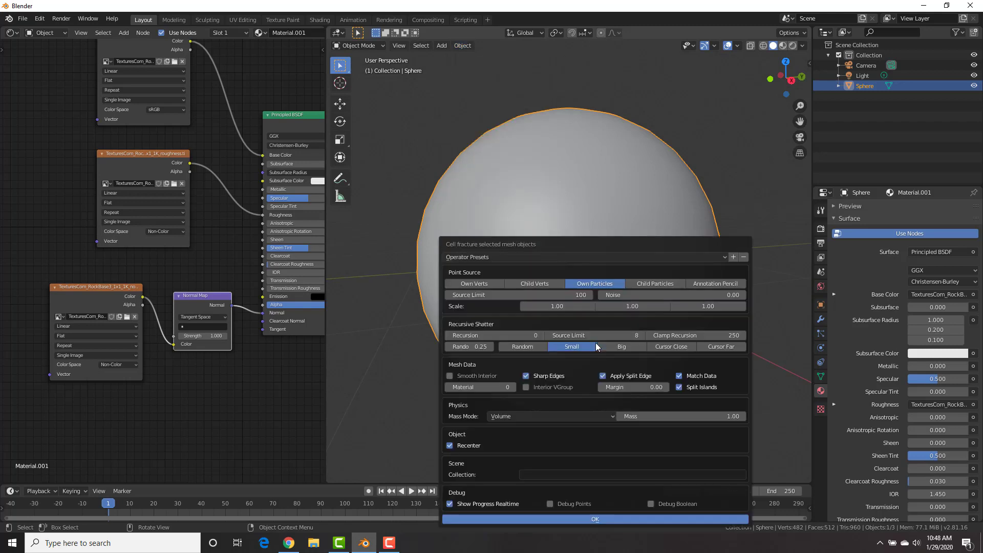
pyautogui.moveTo(574, 432)
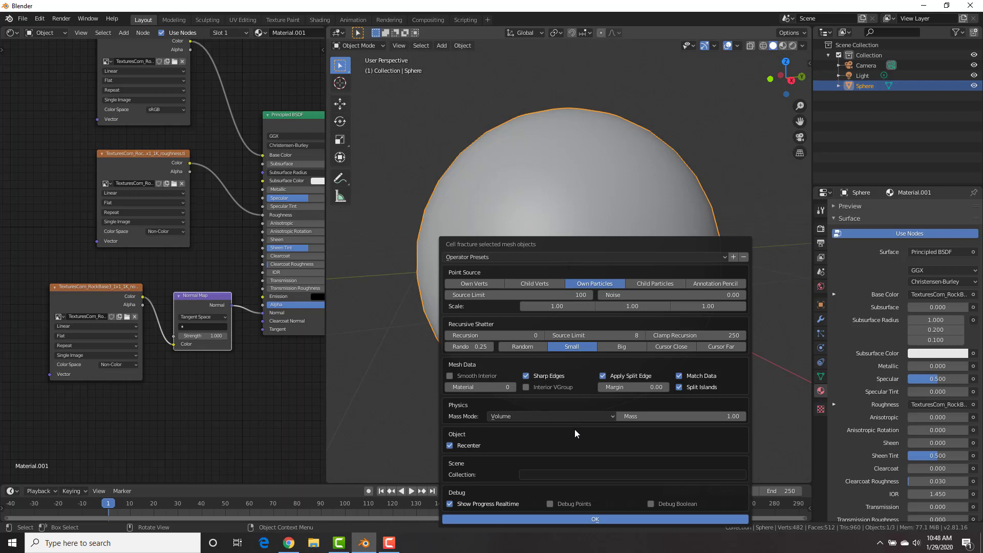
pyautogui.moveTo(635, 304)
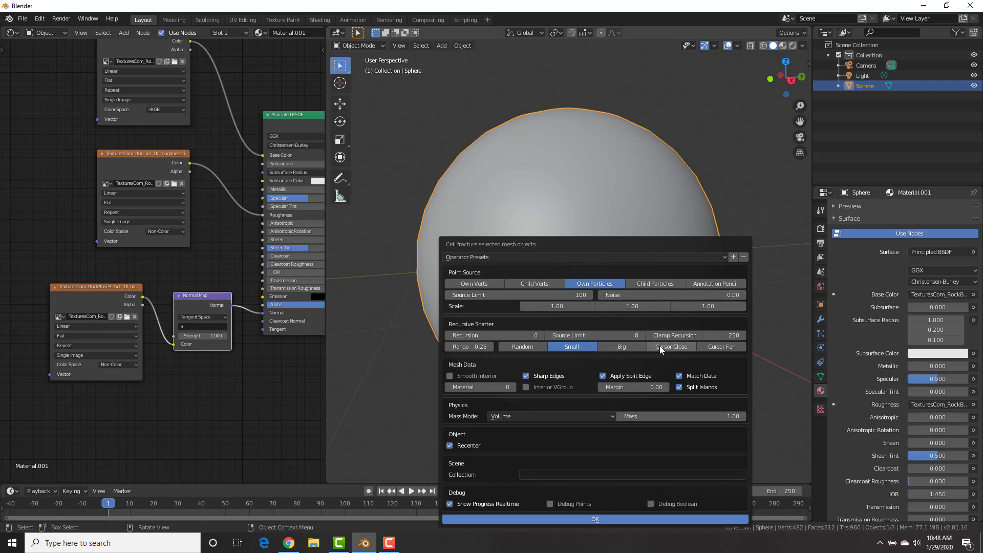
pyautogui.moveTo(501, 371)
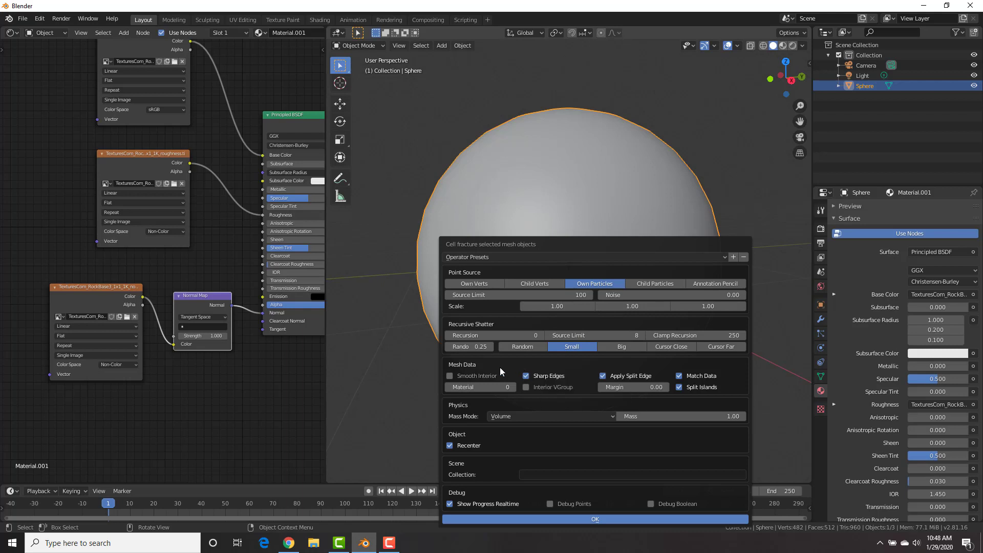
pyautogui.moveTo(650, 467)
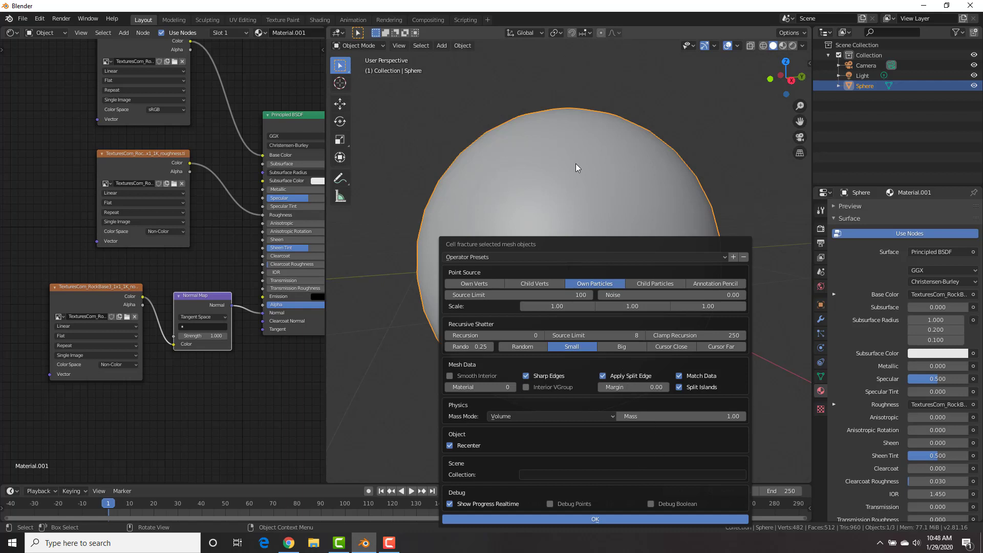
pyautogui.moveTo(671, 295)
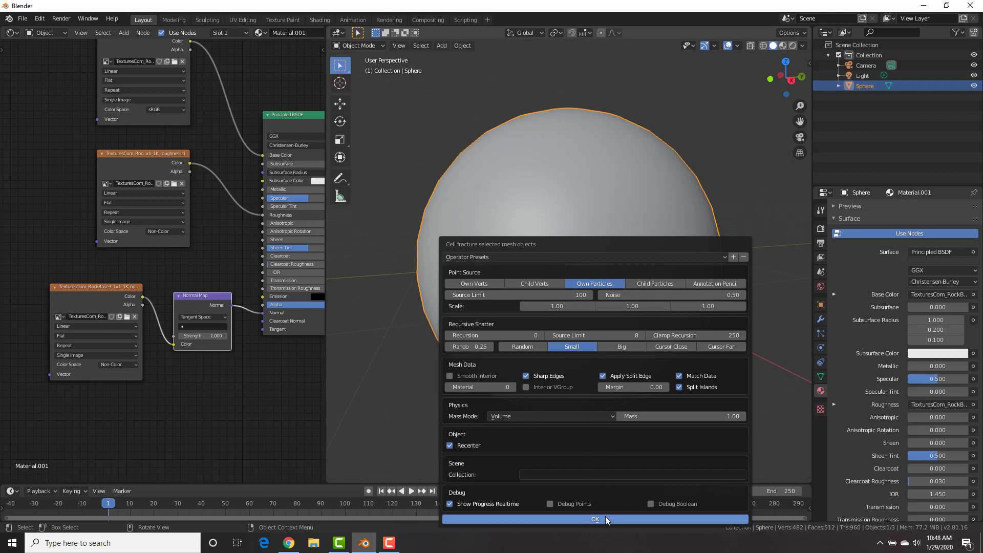
# - Run Cell Fracture, delete the original whole sphere and deselect the test fragment
pyautogui.click(593, 520)
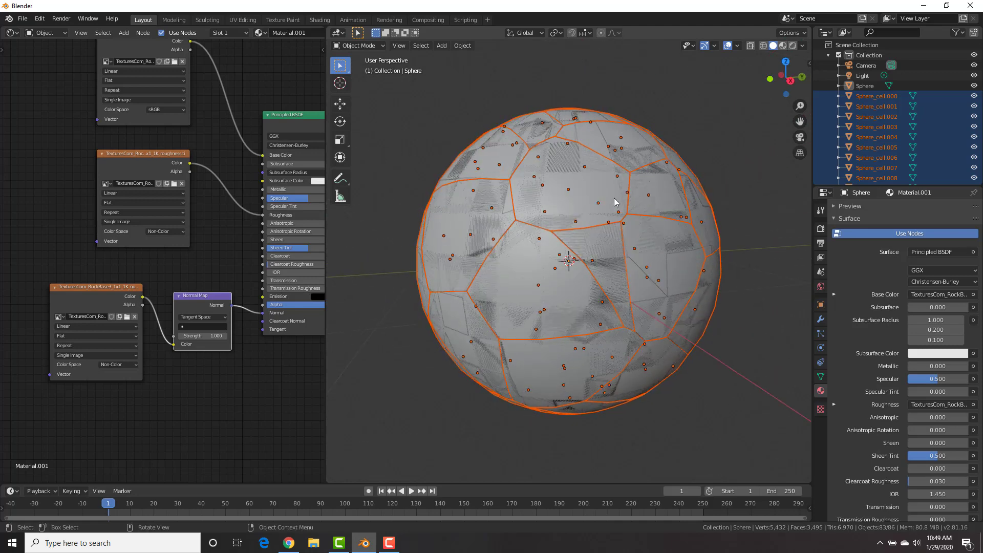
pyautogui.moveTo(632, 168)
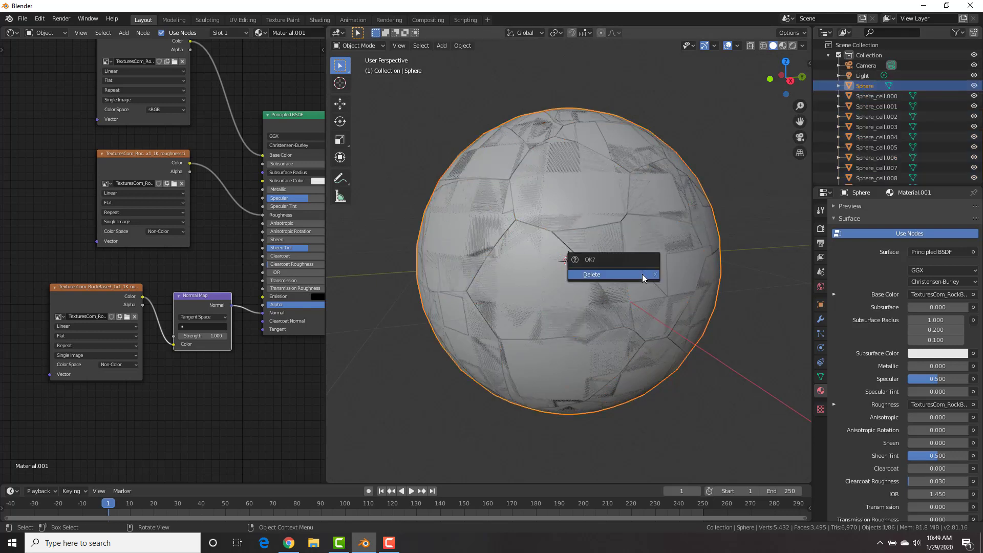
pyautogui.click(591, 274)
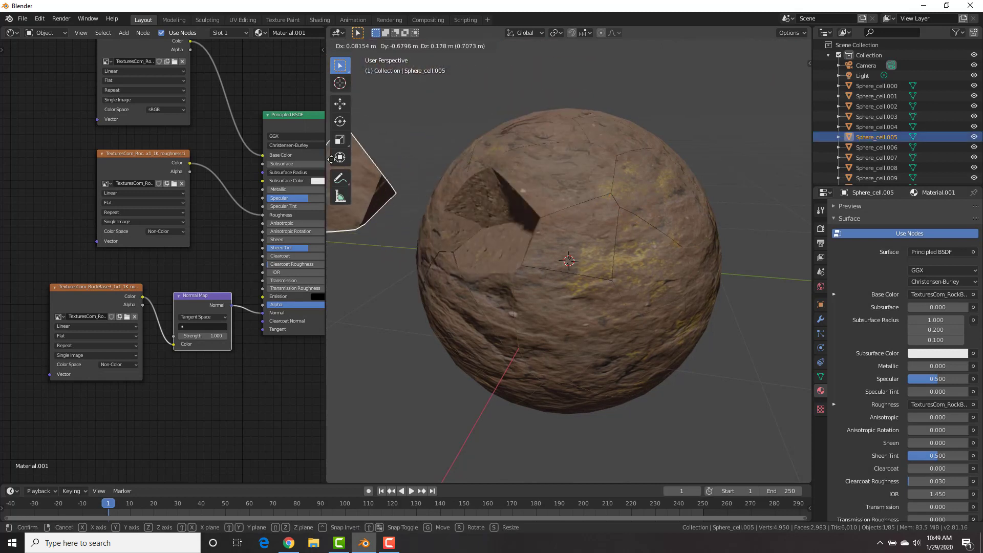
pyautogui.moveTo(572, 178)
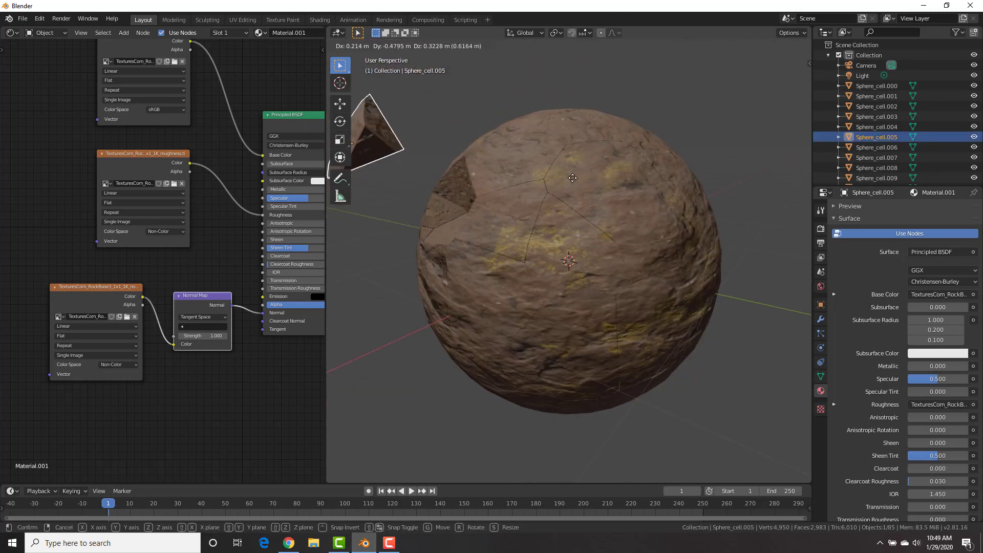
pyautogui.moveTo(622, 186)
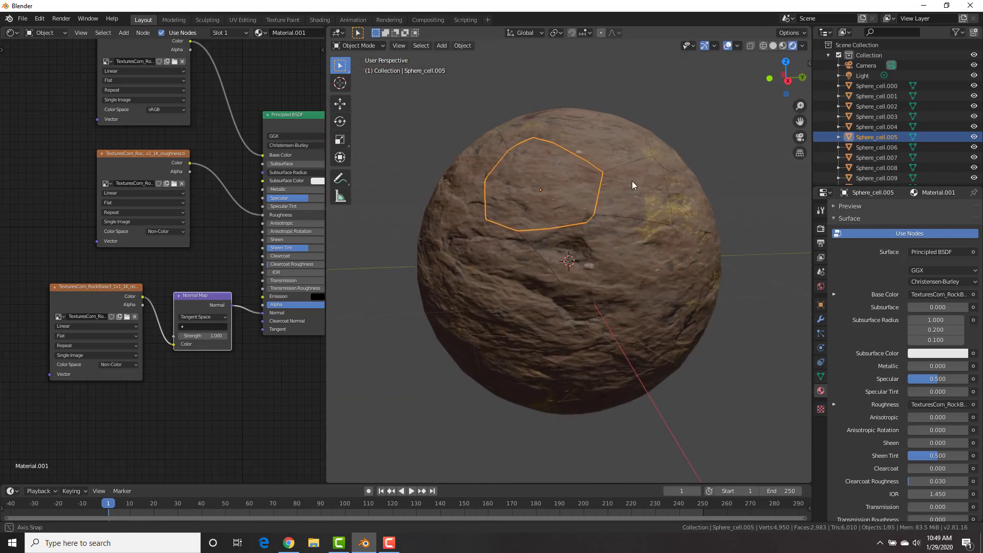
pyautogui.scroll(-3)
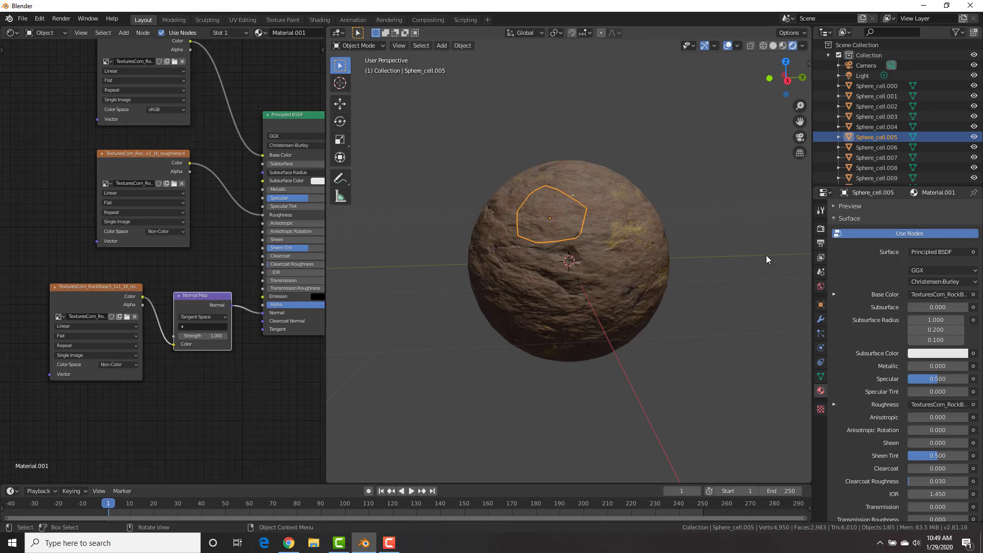
pyautogui.click(672, 189)
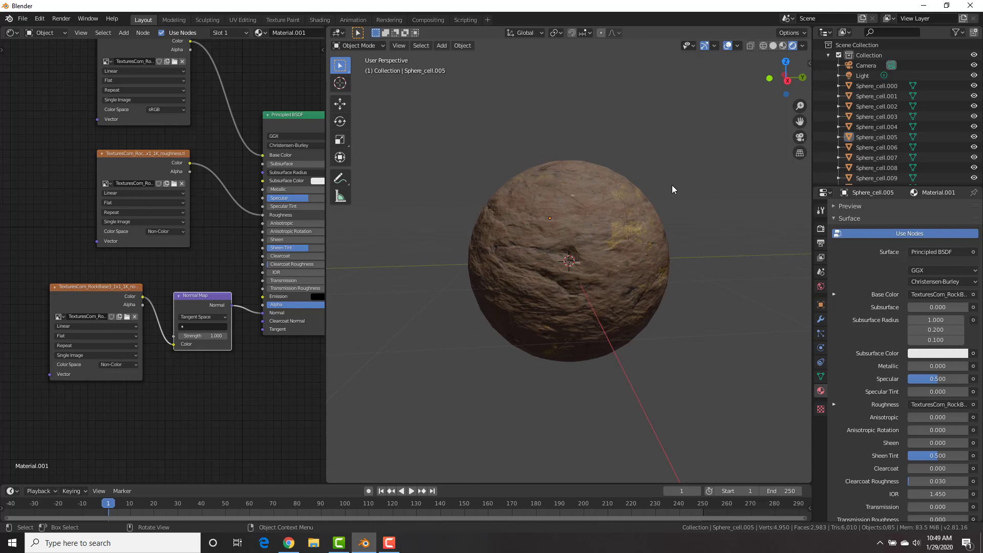
pyautogui.moveTo(621, 360)
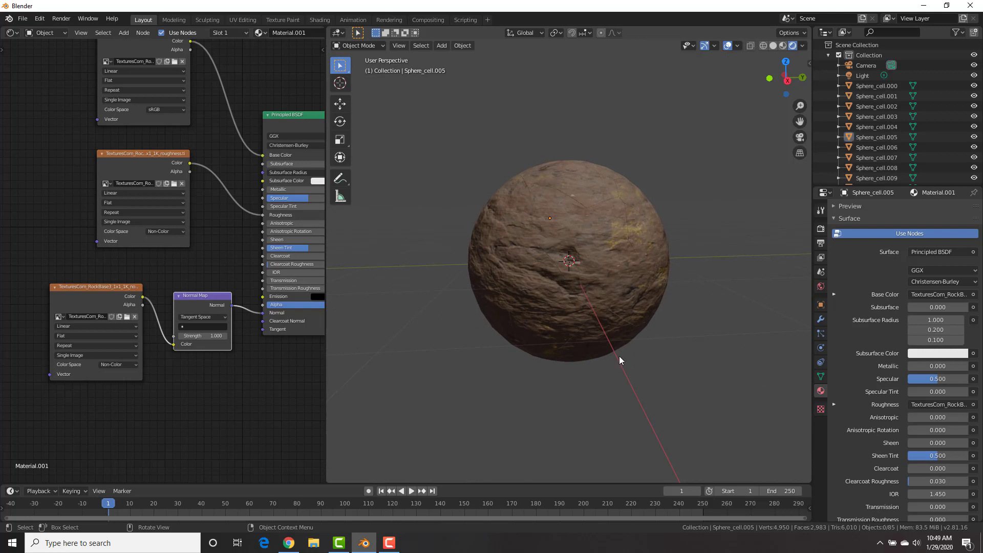
pyautogui.moveTo(702, 145)
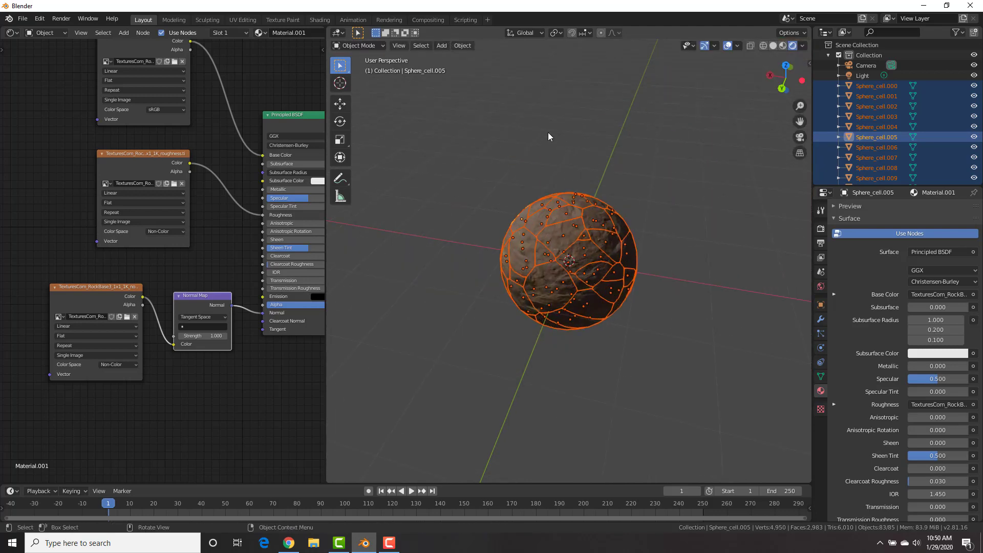
pyautogui.moveTo(462, 45)
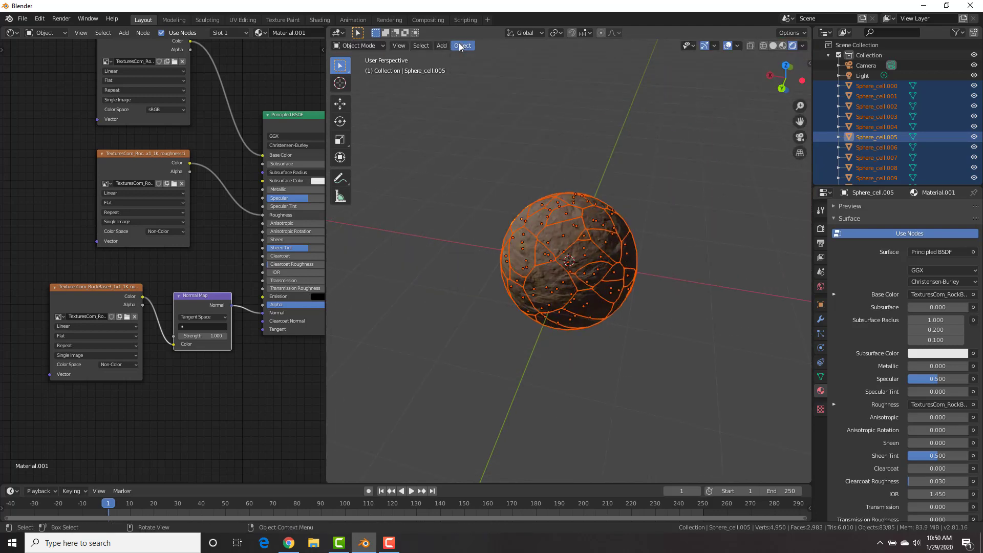
# - Make all Sphere_cell fragments active rigid bodies and test-play the fall, rewinding to frame 1
pyautogui.click(462, 45)
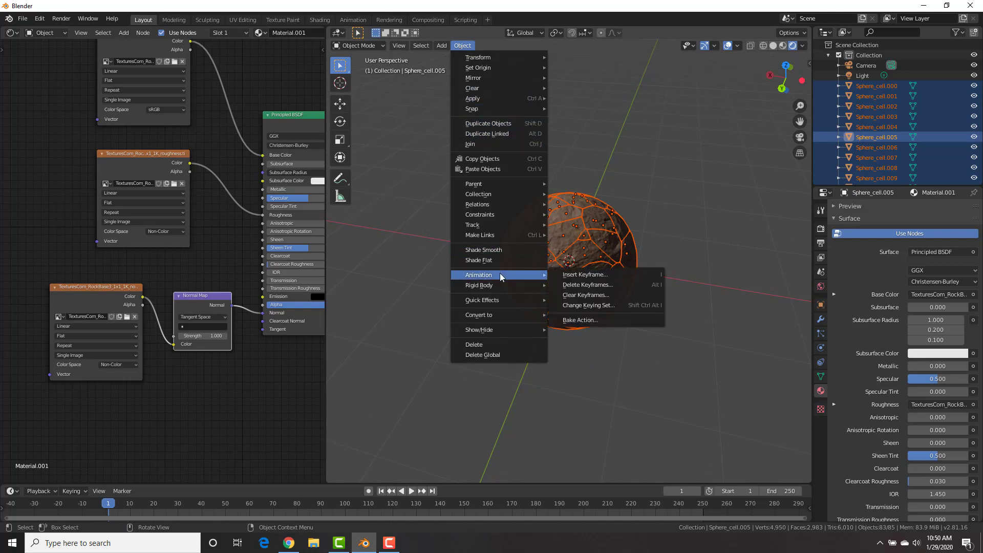
pyautogui.moveTo(478, 286)
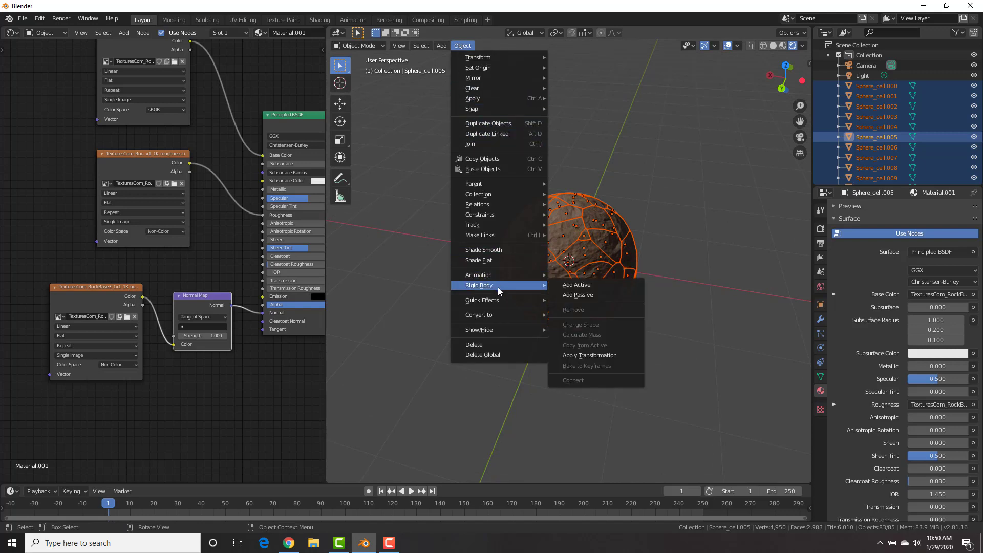
pyautogui.moveTo(575, 284)
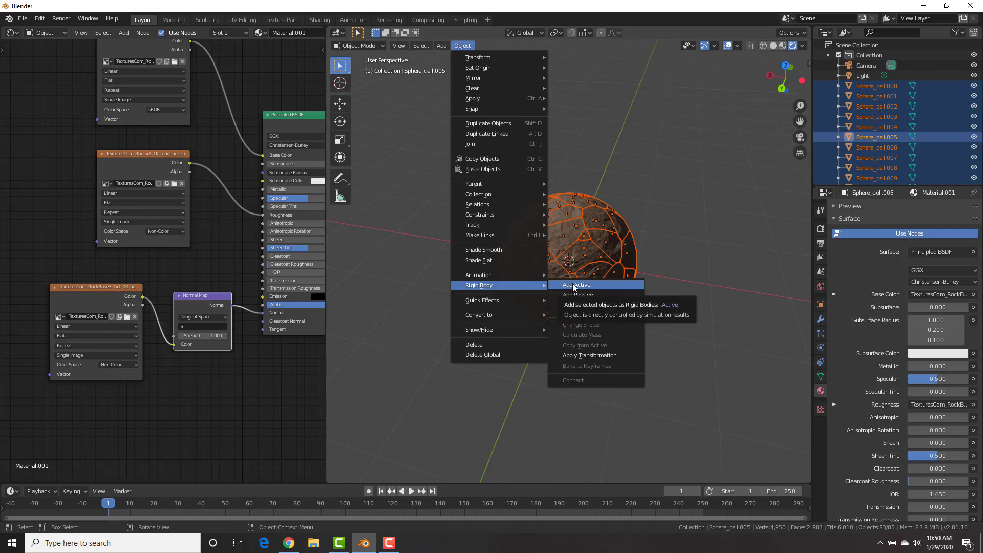
pyautogui.click(575, 283)
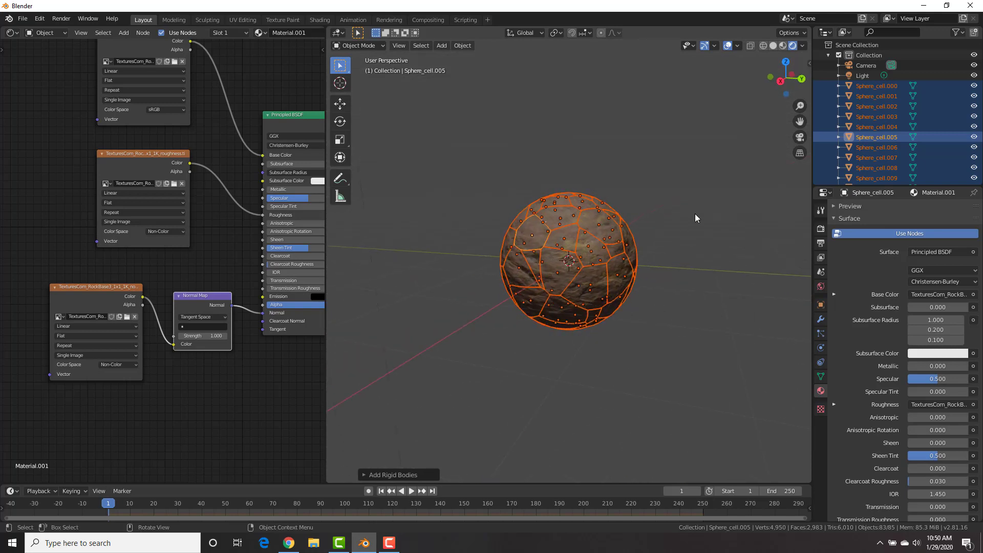
pyautogui.click(411, 491)
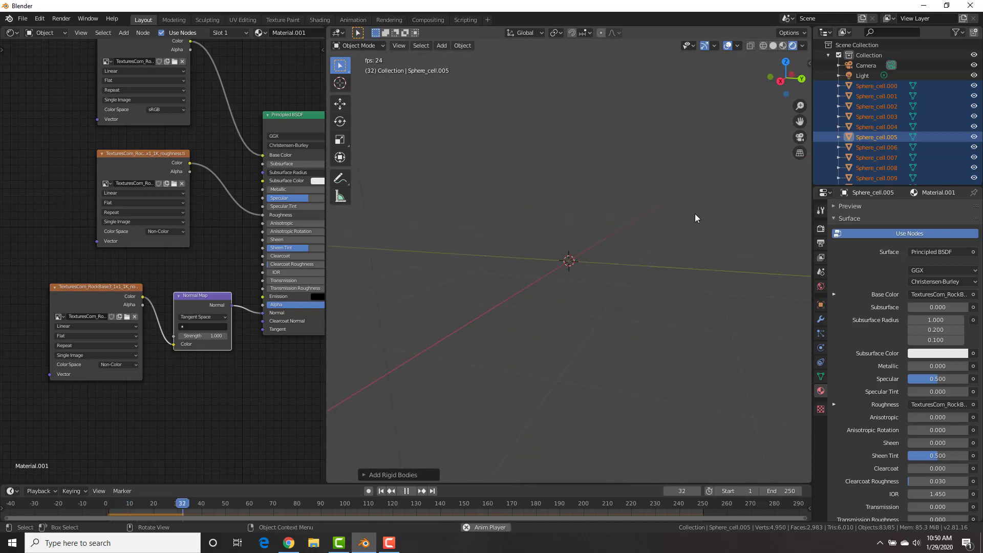
pyautogui.click(412, 491)
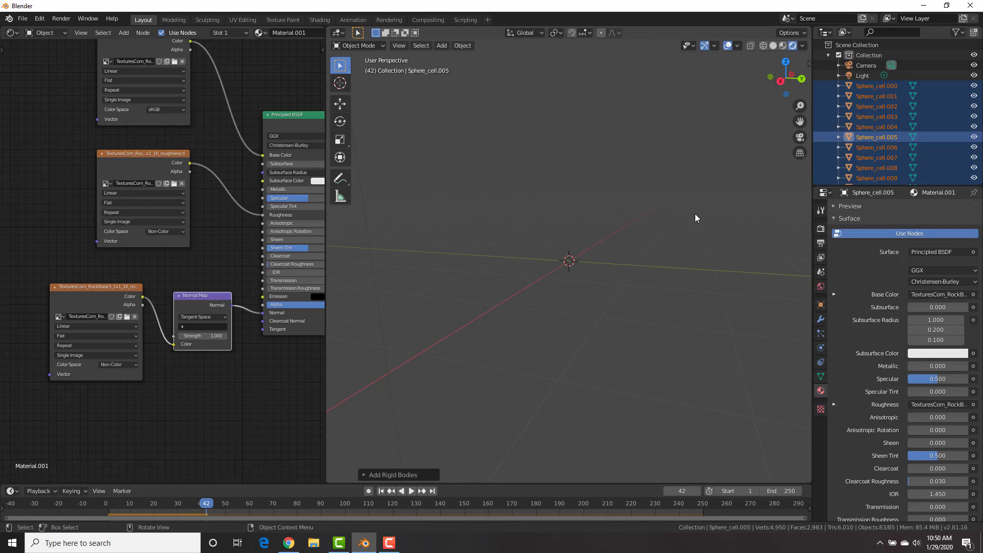
pyautogui.click(381, 490)
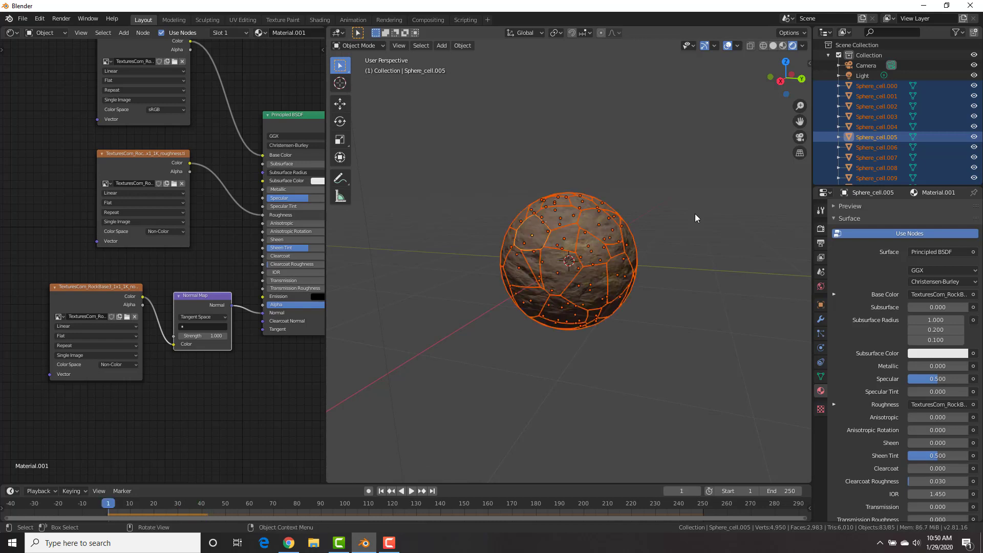
pyautogui.moveTo(617, 270)
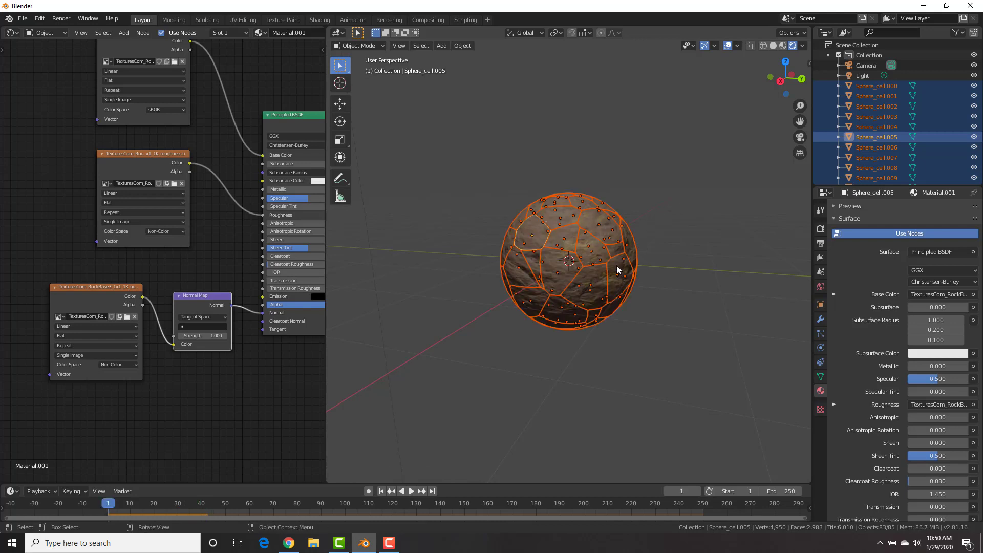
# - Lift the fractured sphere, add a ground plane beneath it and make it a passive rigid body
pyautogui.press('g')
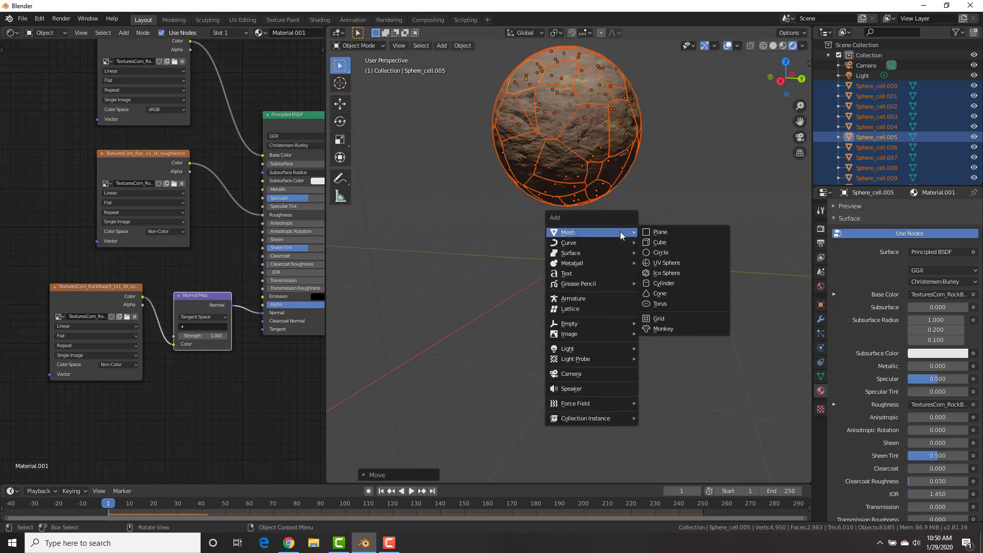
pyautogui.click(660, 233)
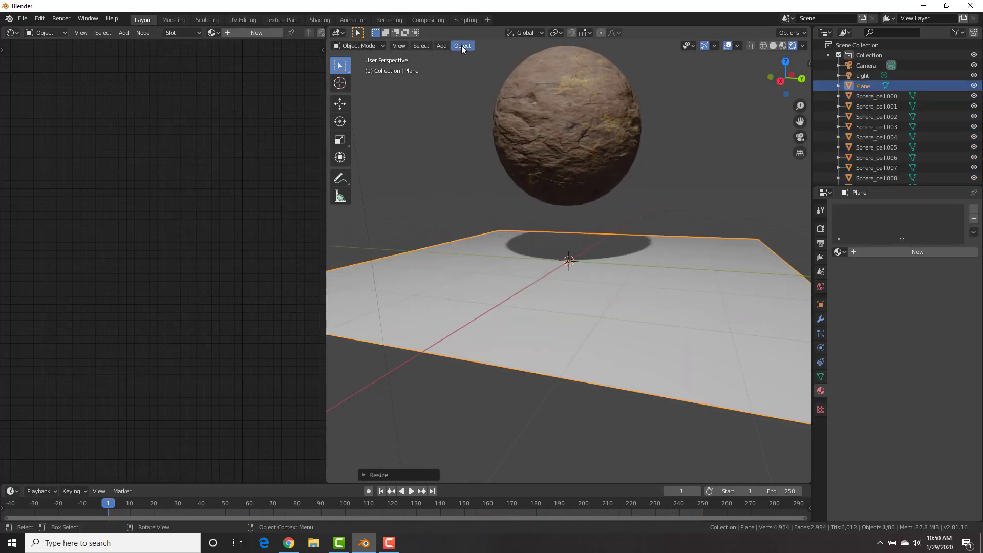
pyautogui.click(462, 45)
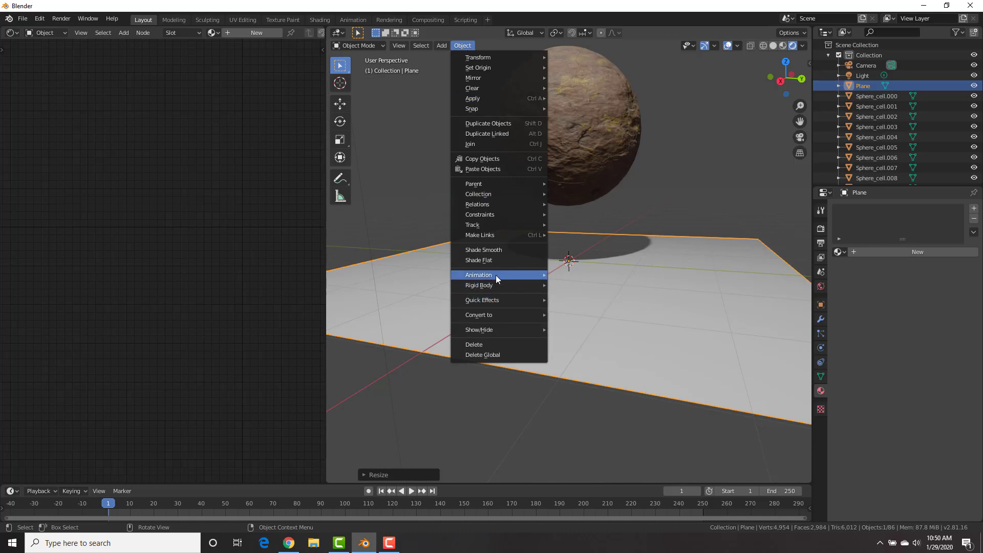
pyautogui.moveTo(493, 289)
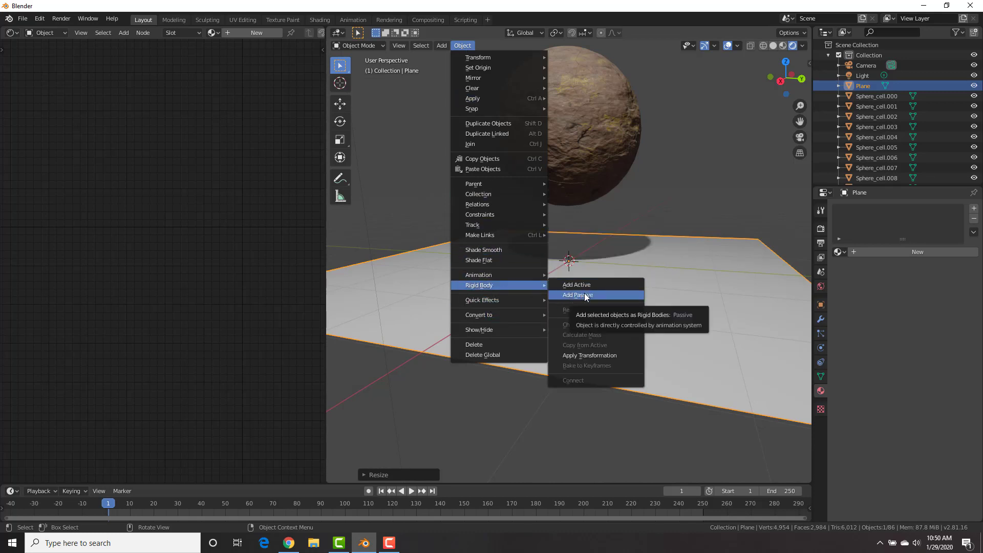
pyautogui.click(577, 295)
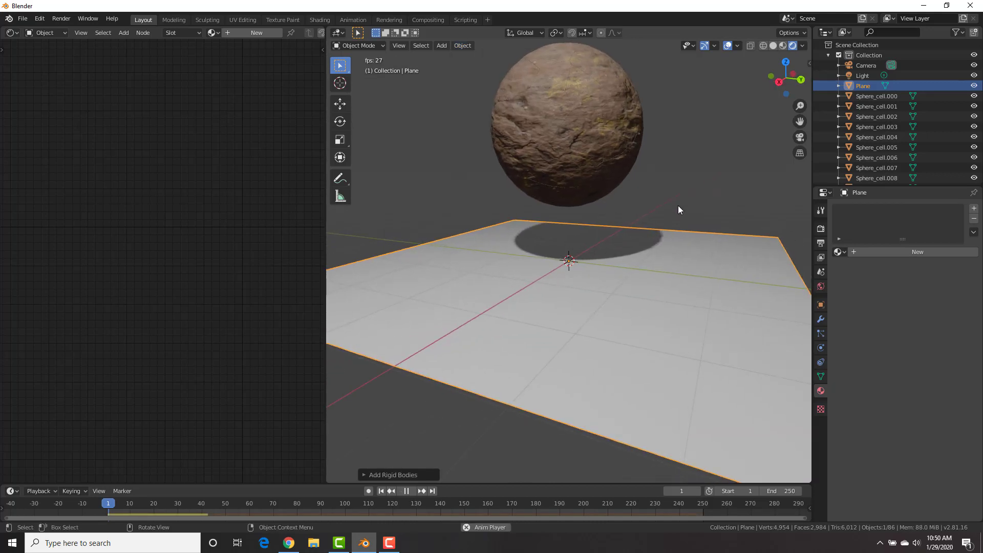
# - Play the simulation to watch the fragments land on the plane, then return to frame 1
pyautogui.click(406, 491)
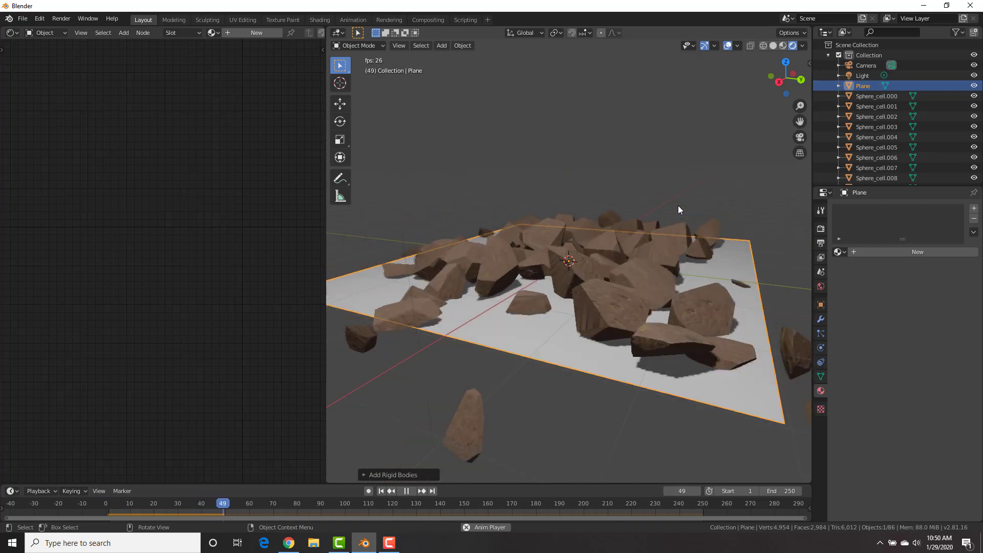
pyautogui.click(405, 490)
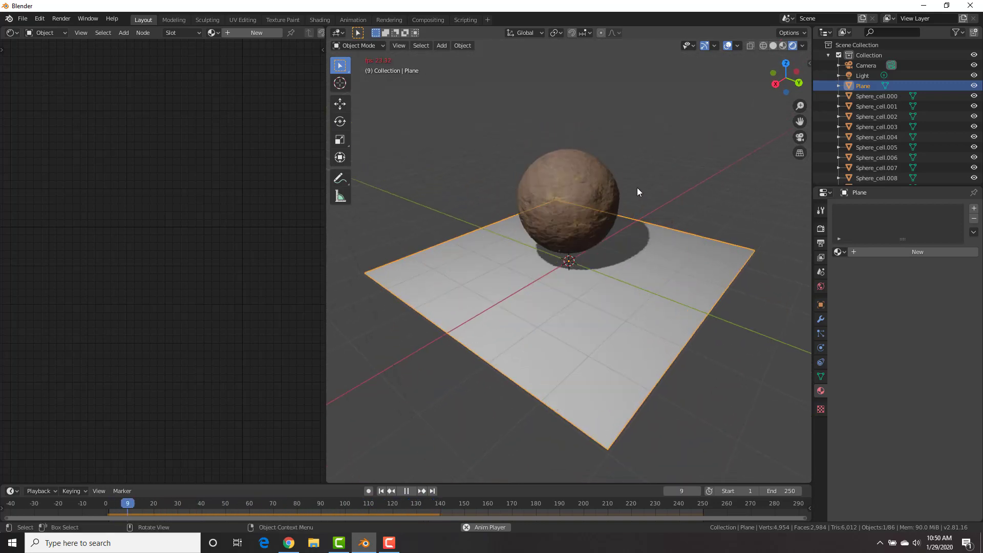
pyautogui.click(405, 491)
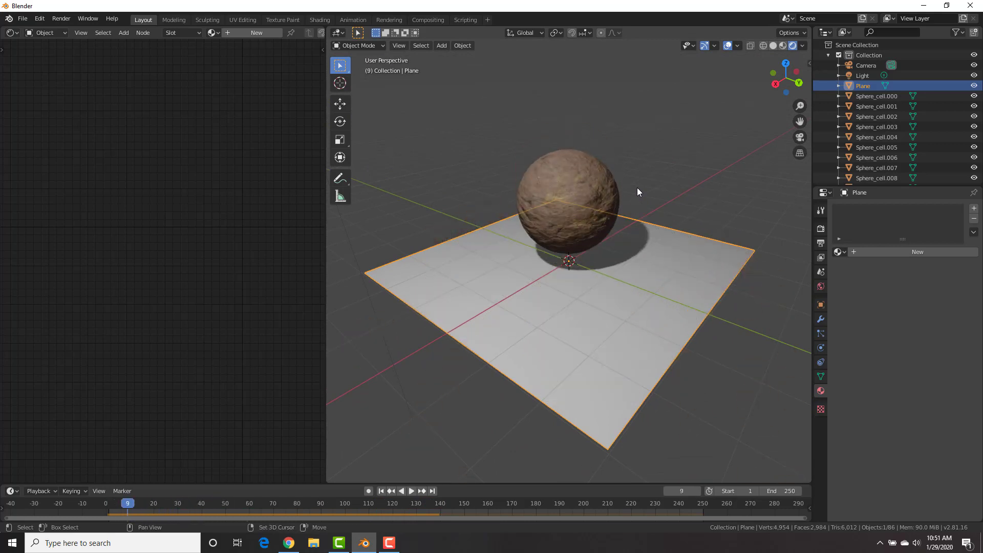
pyautogui.click(381, 491)
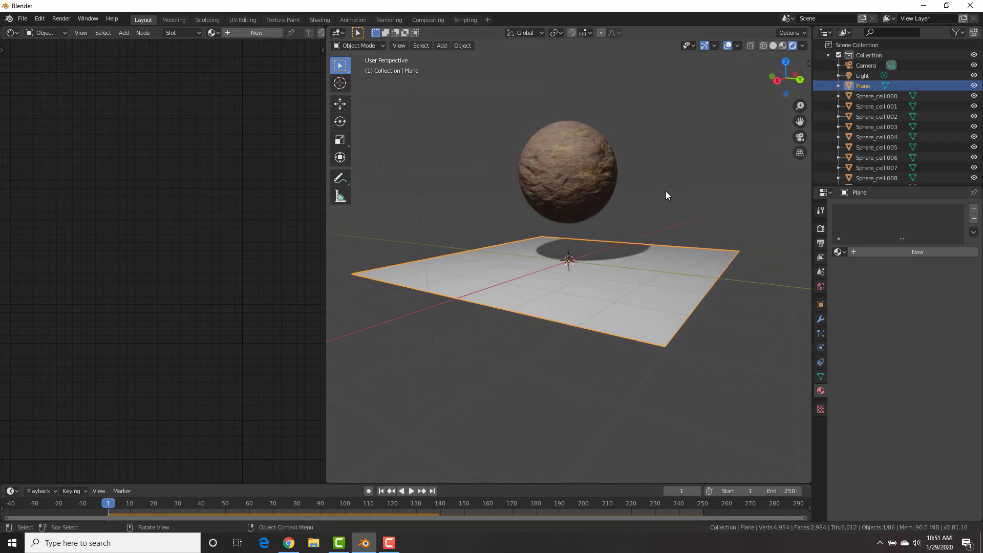
pyautogui.moveTo(631, 121)
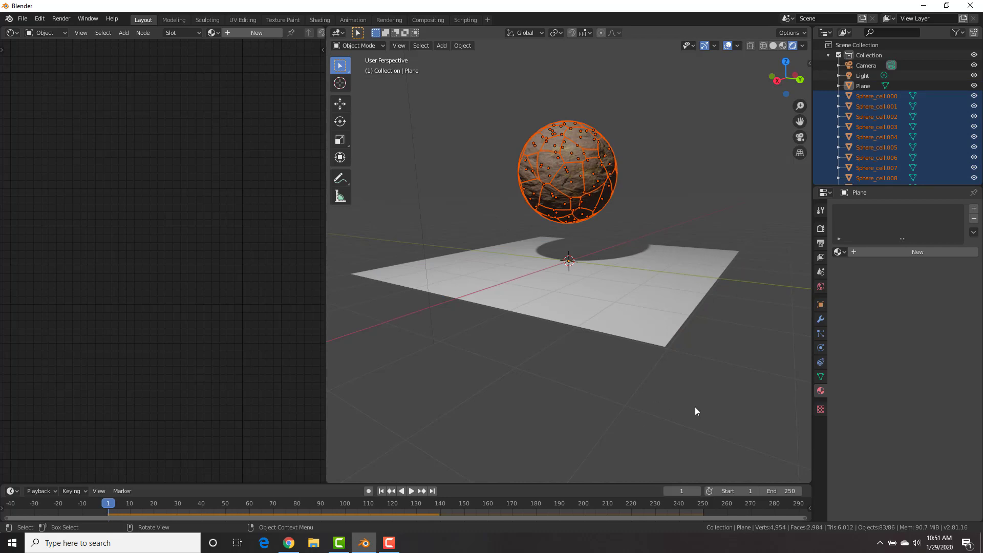
# - Turn scene gravity off in Scene Properties and test-play the fragments without it
pyautogui.click(821, 376)
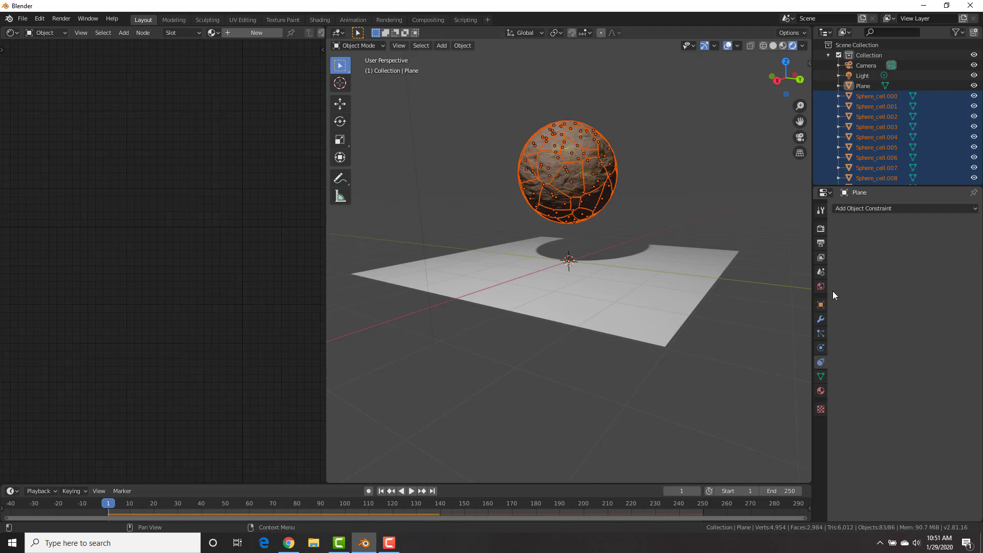
pyautogui.click(820, 271)
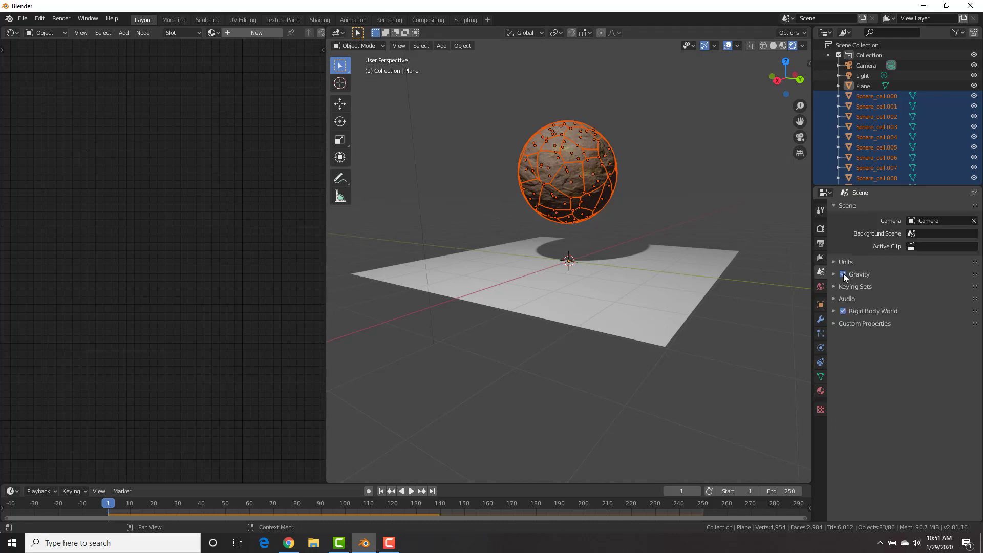
pyautogui.click(843, 274)
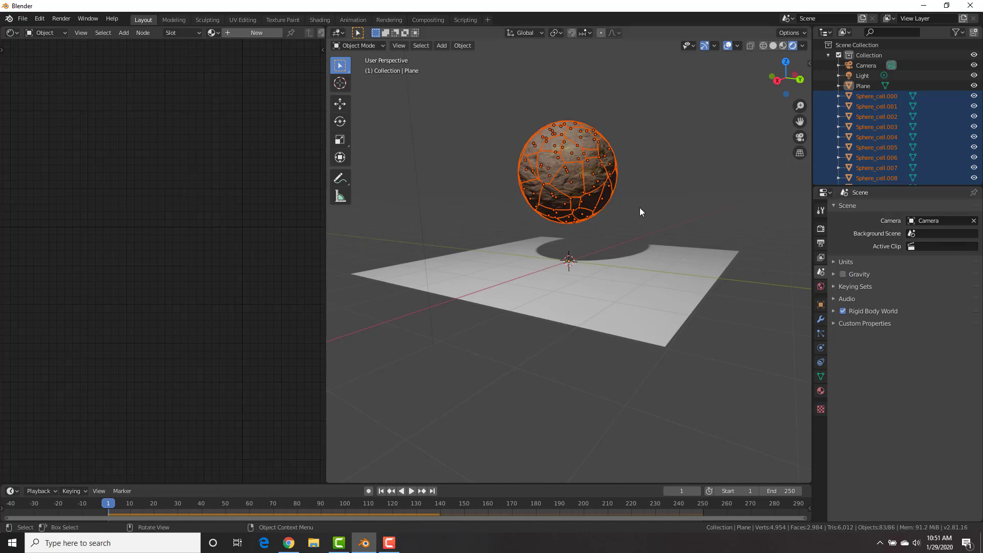
pyautogui.click(410, 491)
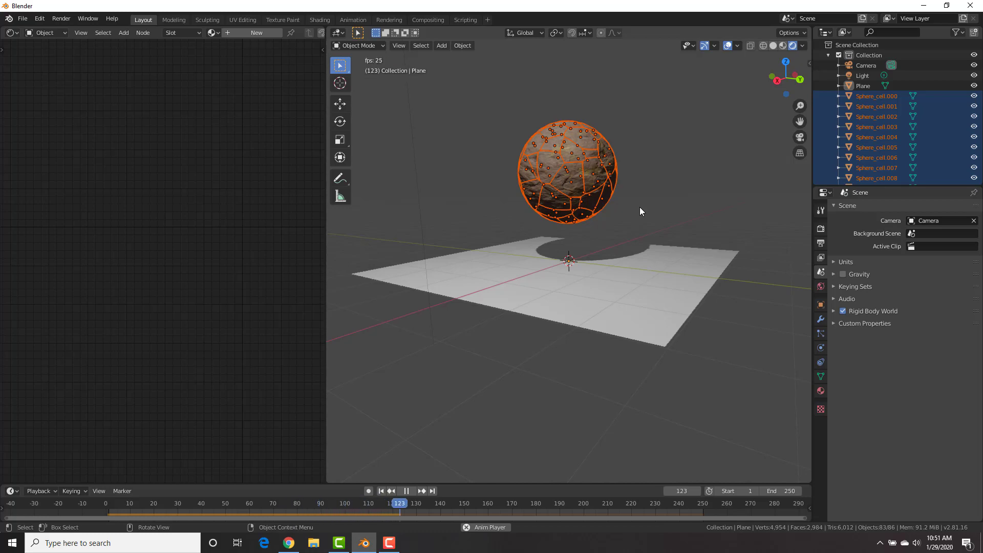
pyautogui.click(406, 491)
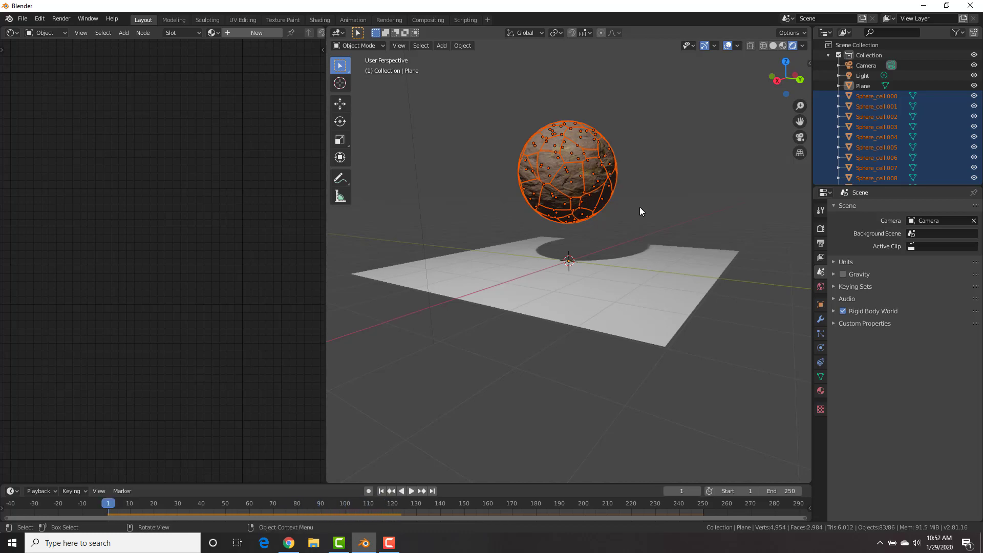
pyautogui.moveTo(658, 139)
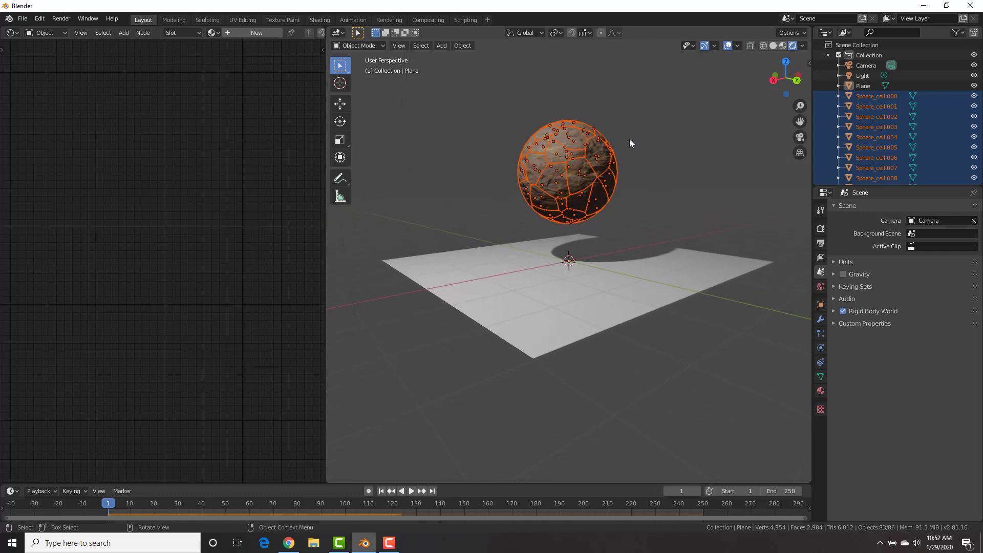
# - Re-enable gravity with Z strength -0.5 m/s², test the slow collapse and reset to frame 1
pyautogui.click(833, 275)
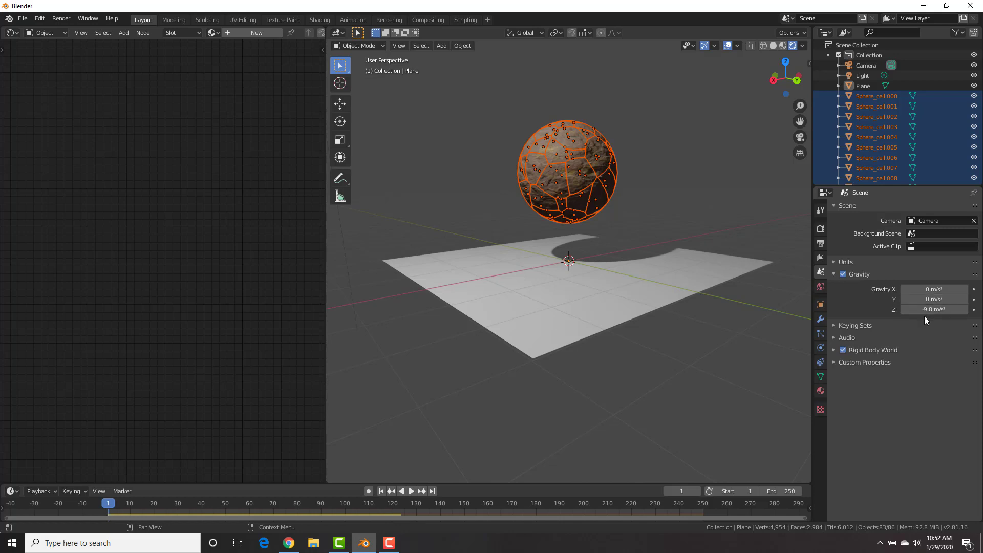
pyautogui.click(934, 309)
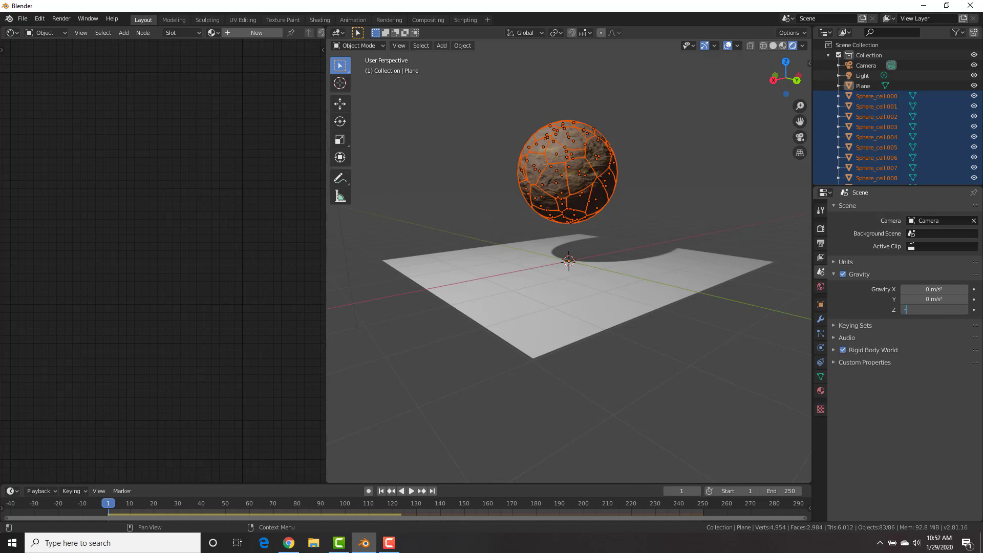
pyautogui.write('-5')
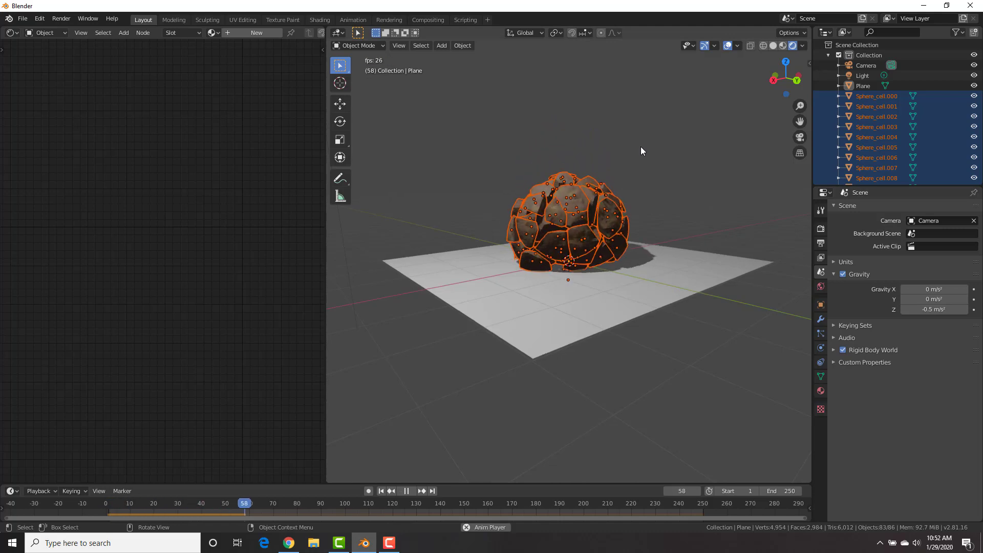
pyautogui.click(405, 491)
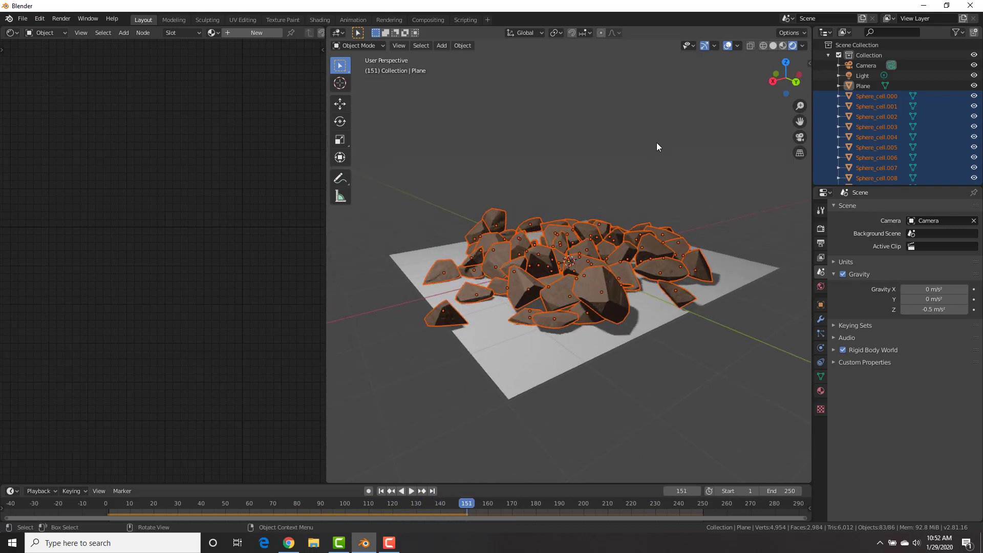
pyautogui.click(381, 491)
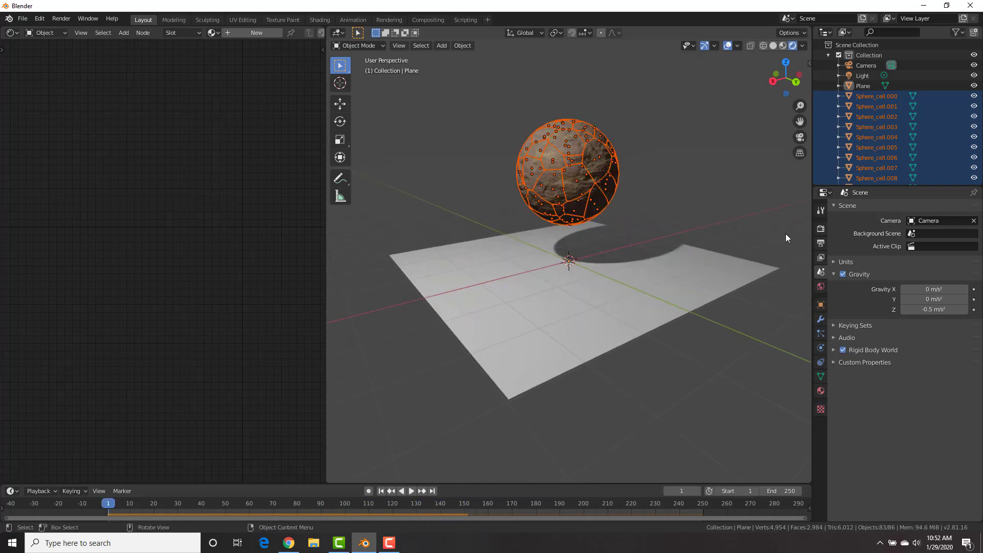
pyautogui.moveTo(821, 228)
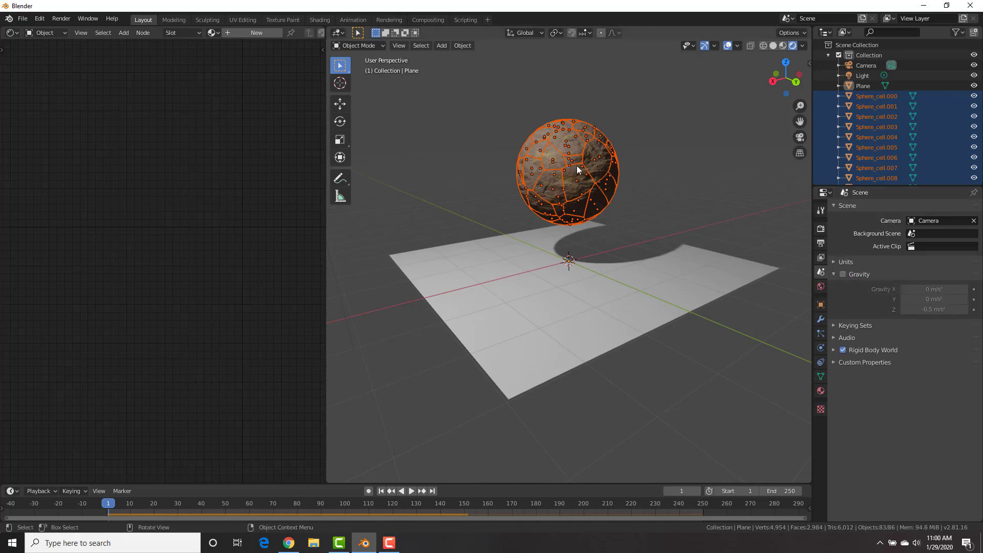
pyautogui.moveTo(572, 176)
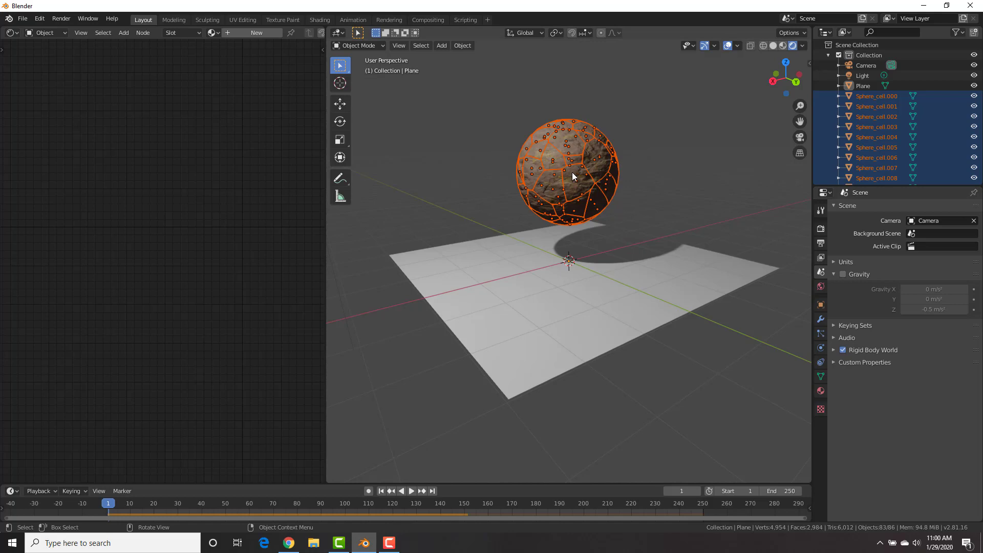
pyautogui.moveTo(582, 169)
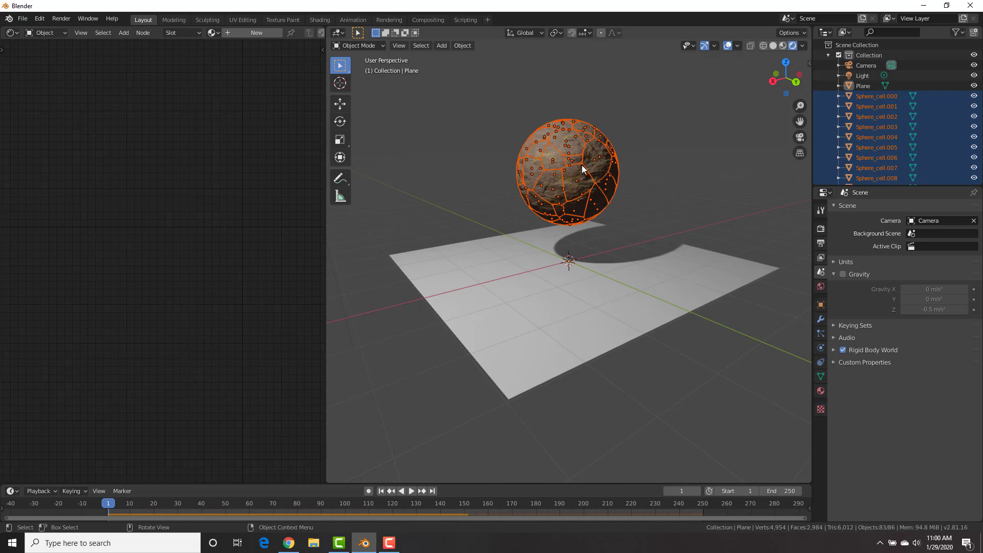
# - Add a Force field at the scene origin and show its physics settings (strength 1.000)
pyautogui.click(441, 45)
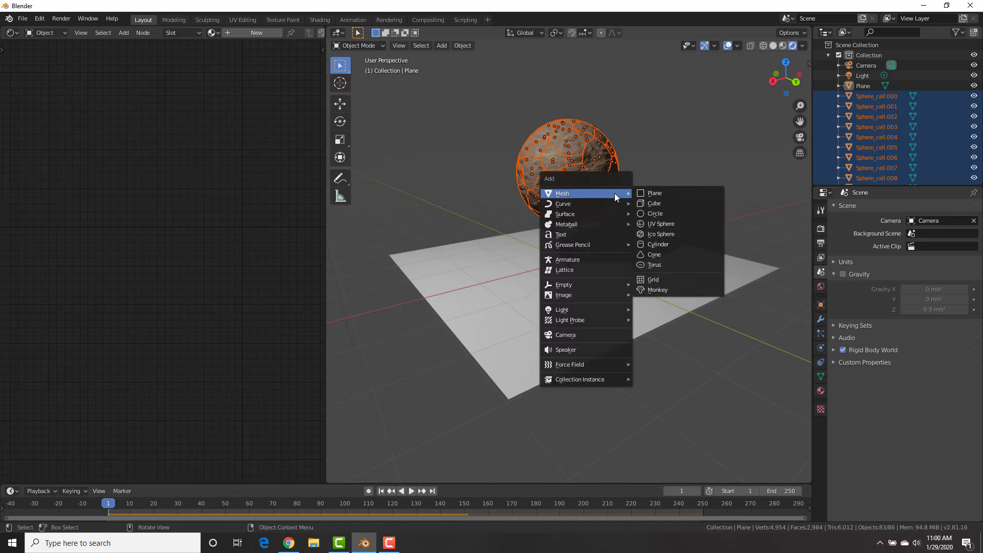
pyautogui.moveTo(565, 334)
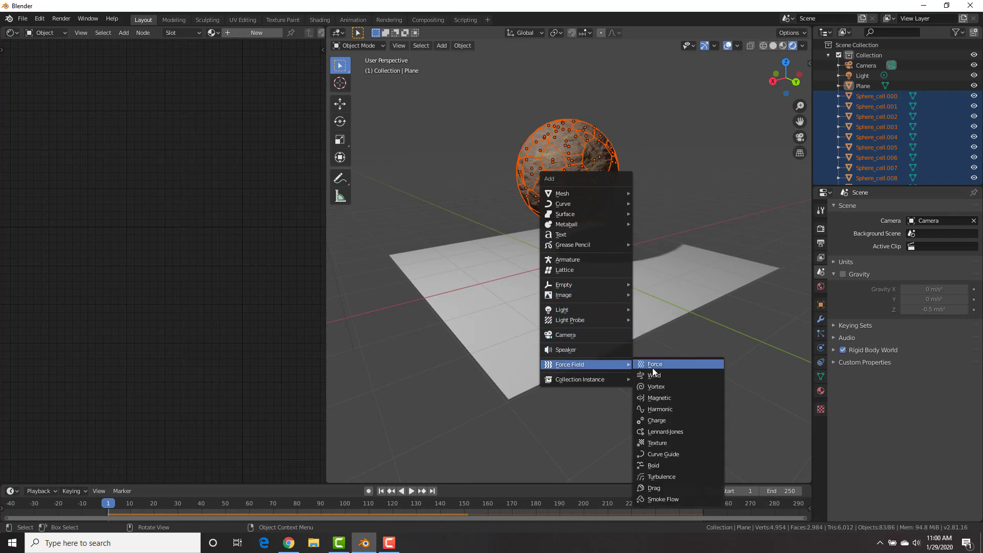
pyautogui.moveTo(665, 386)
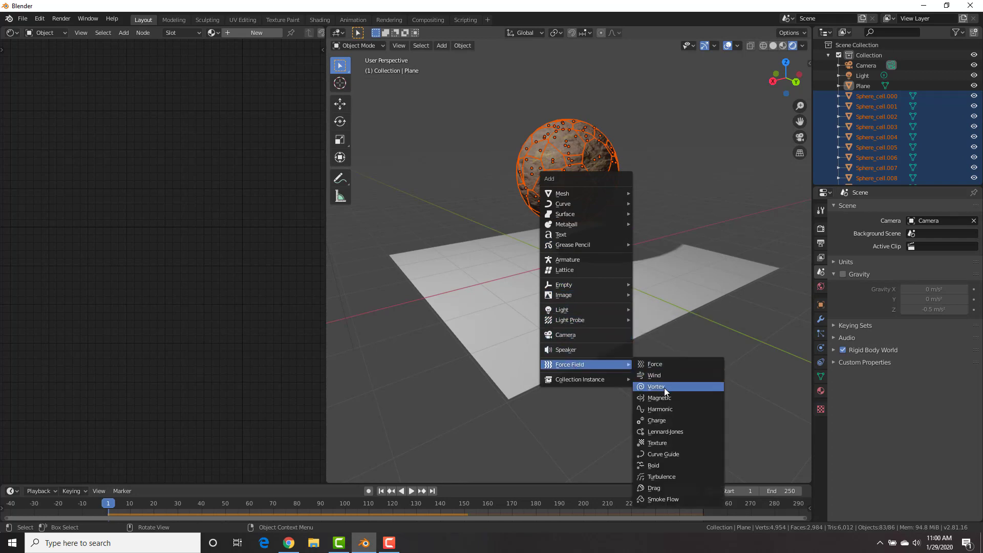
pyautogui.click(656, 386)
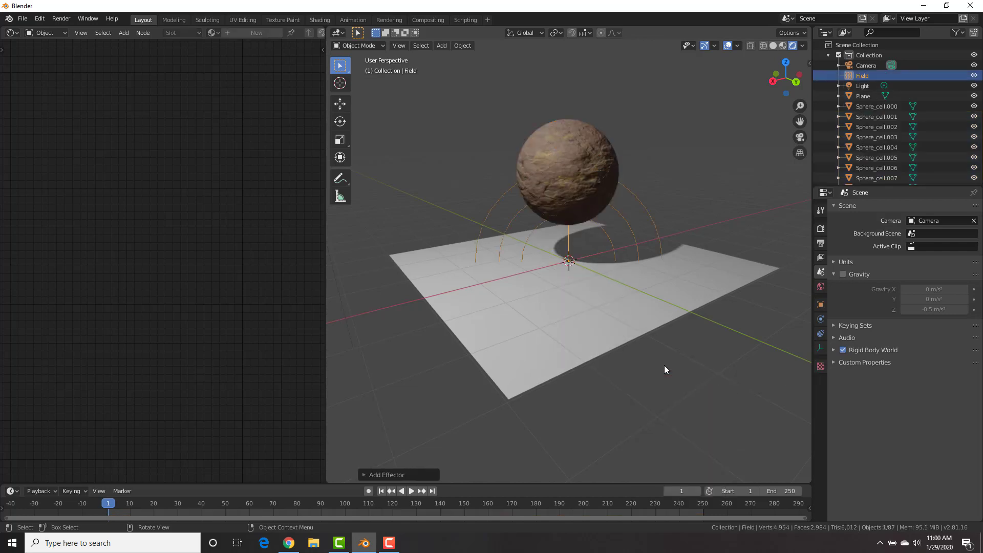
pyautogui.moveTo(812, 303)
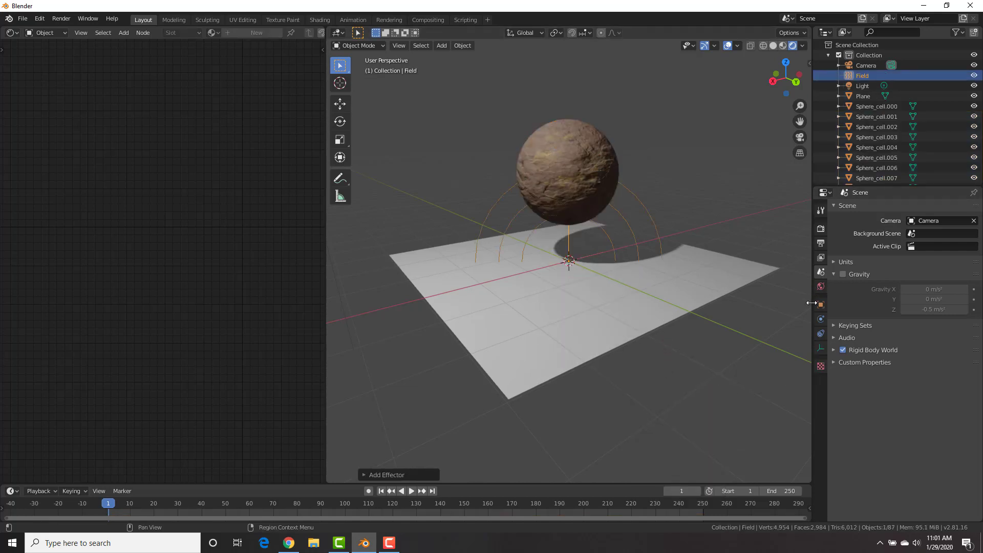
pyautogui.moveTo(819, 320)
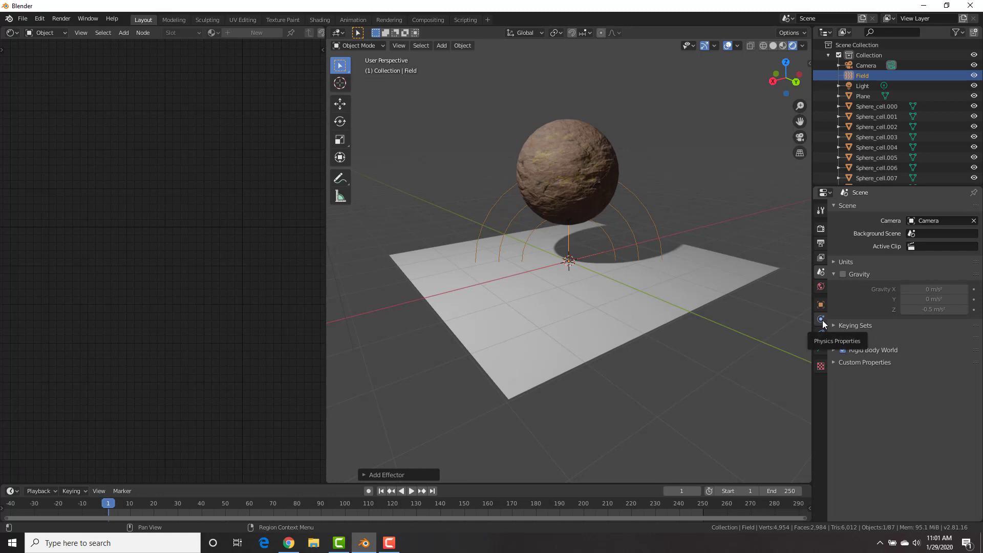
pyautogui.click(821, 320)
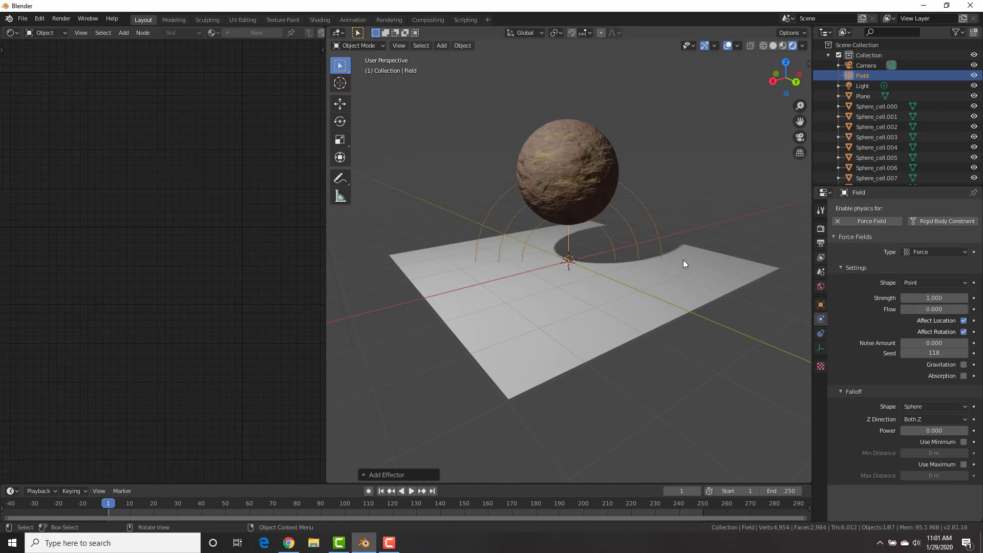
pyautogui.click(412, 490)
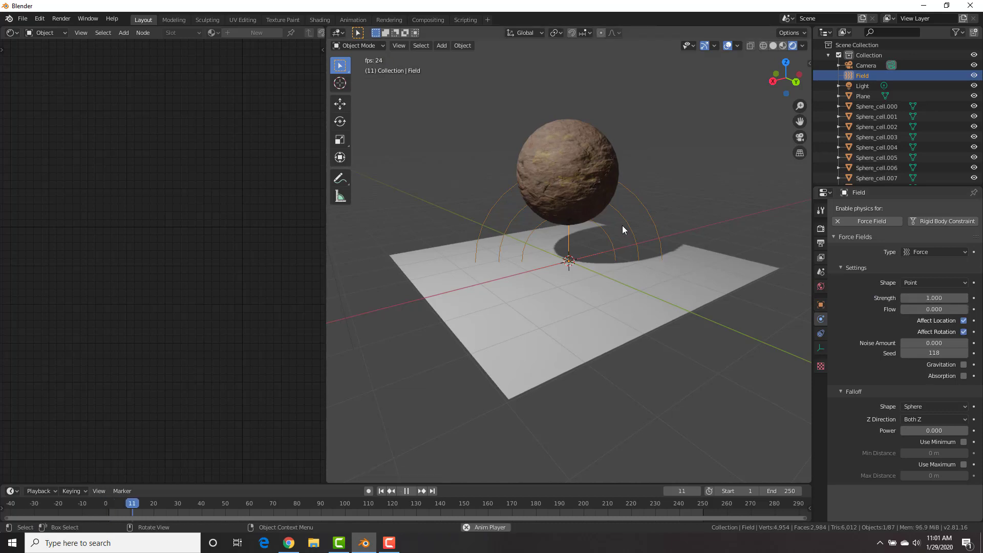
pyautogui.click(405, 491)
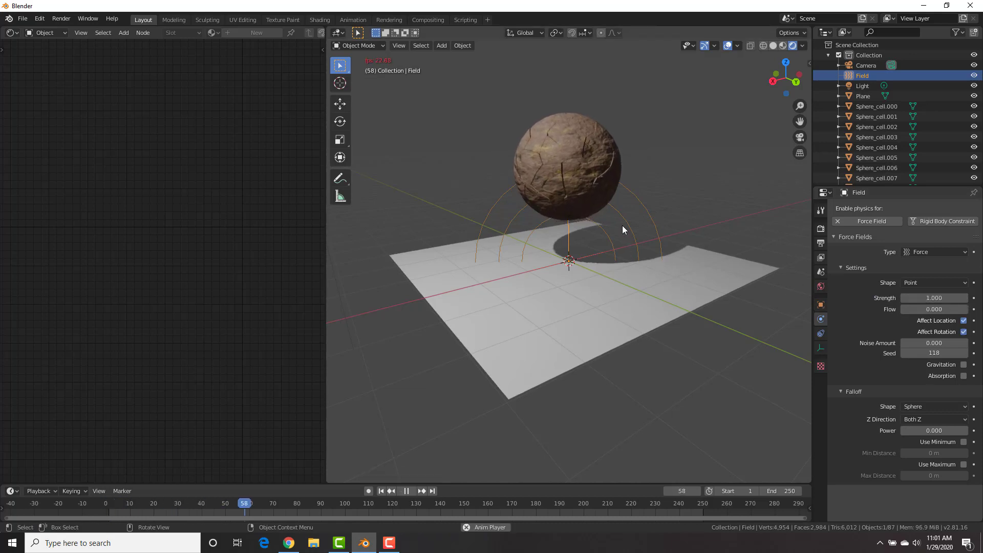
pyautogui.click(405, 491)
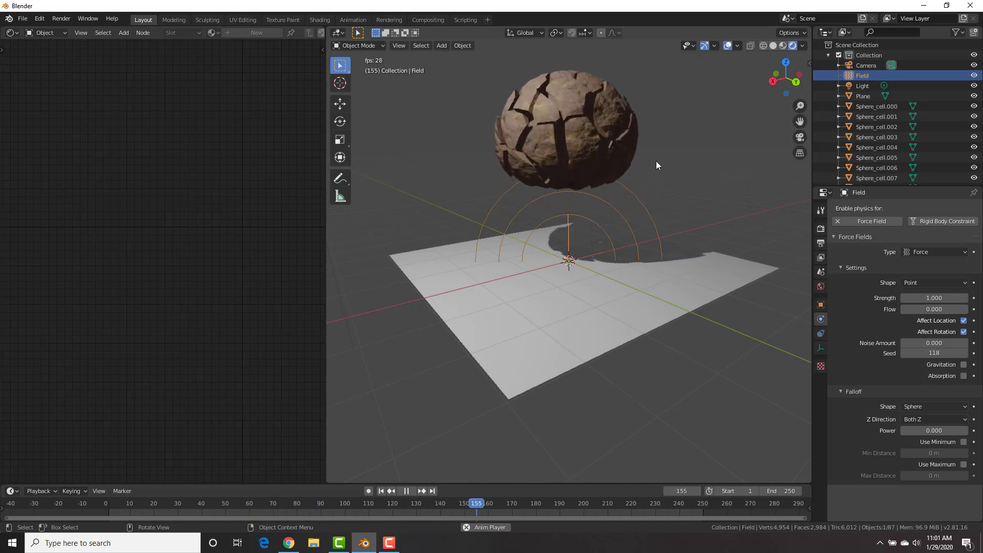
pyautogui.click(405, 491)
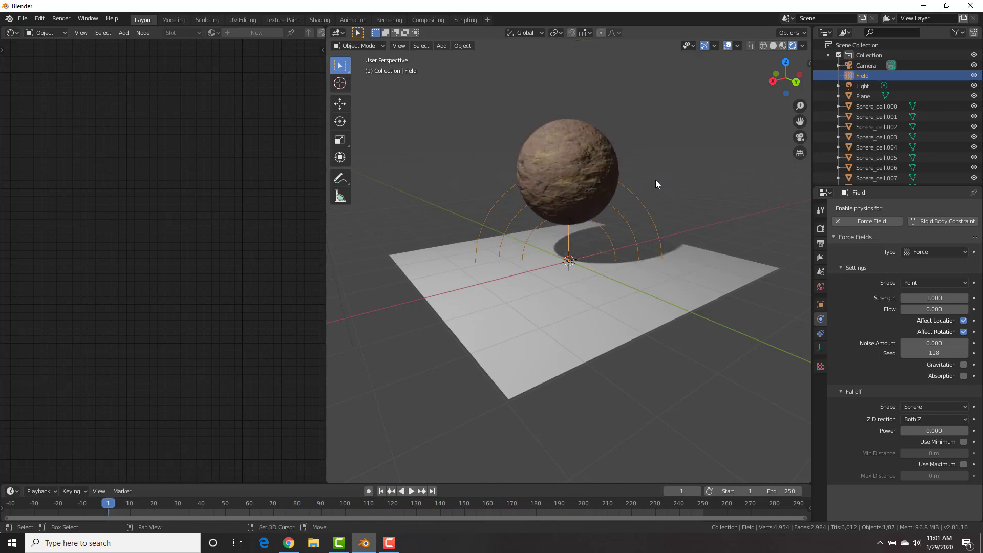
pyautogui.moveTo(573, 163)
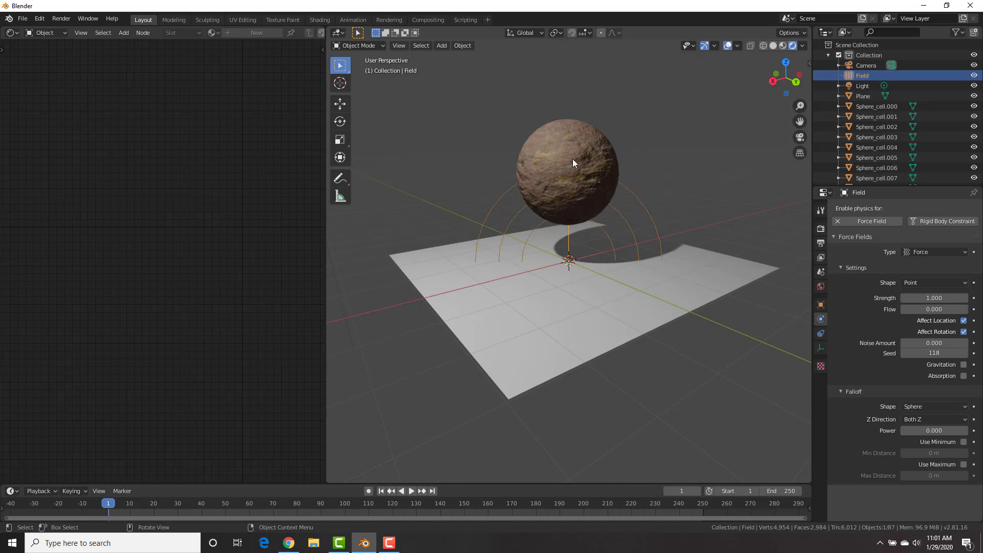
# - Move the force field up into the sphere and preview the explosion with strength 10
pyautogui.click(568, 158)
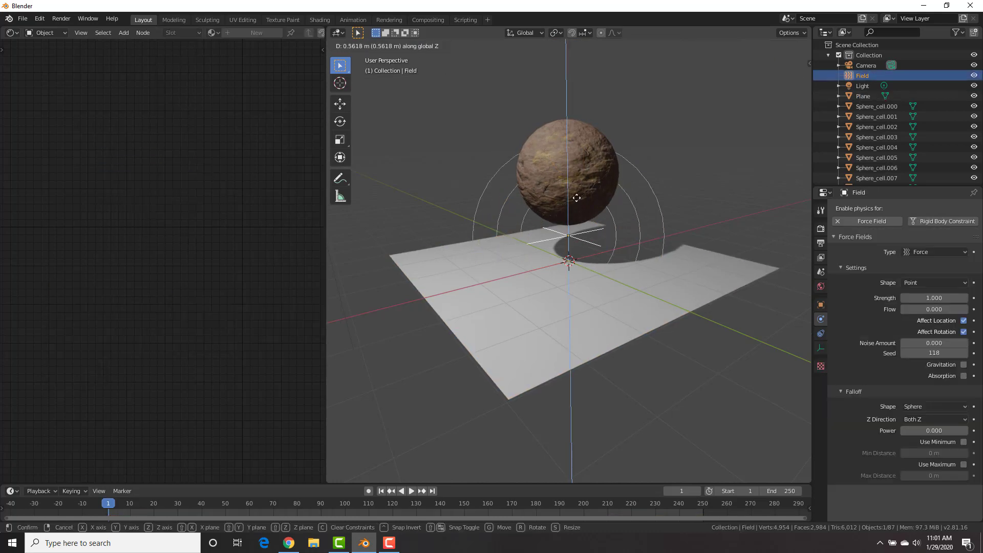
pyautogui.moveTo(575, 142)
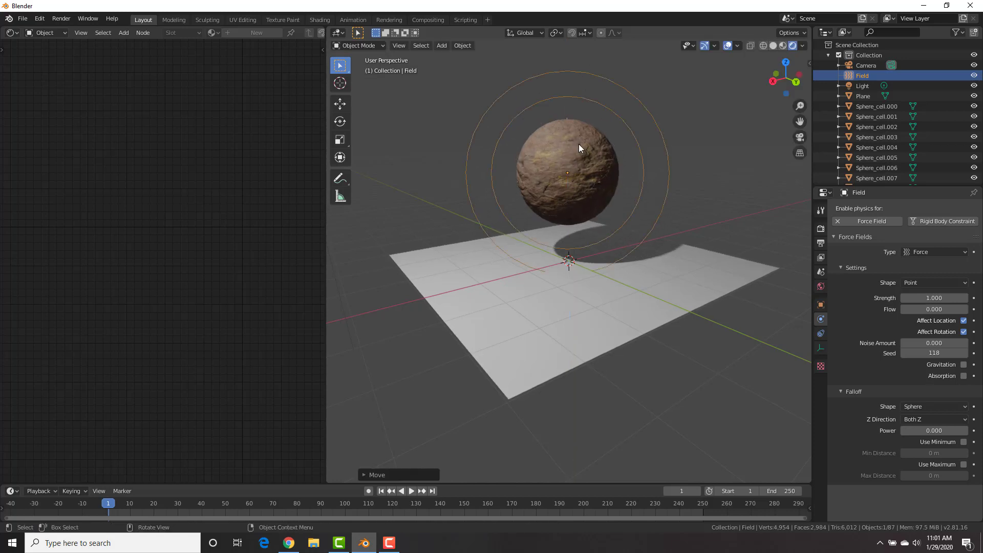
pyautogui.click(412, 490)
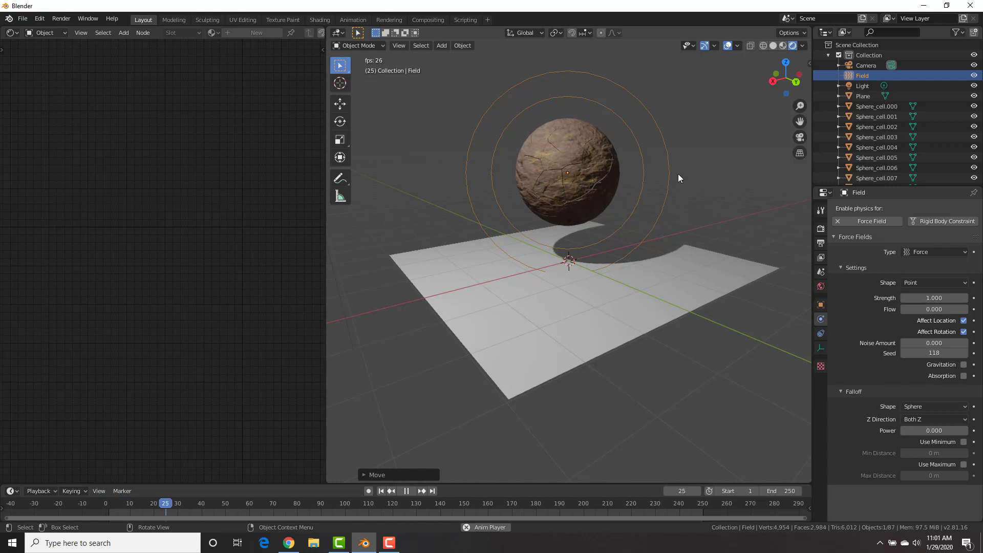
pyautogui.click(406, 491)
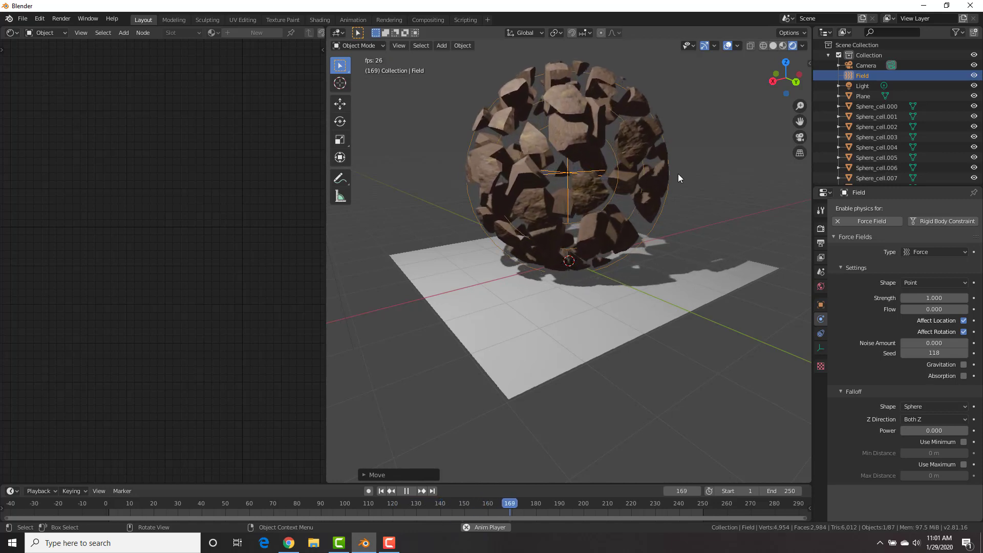
pyautogui.click(405, 491)
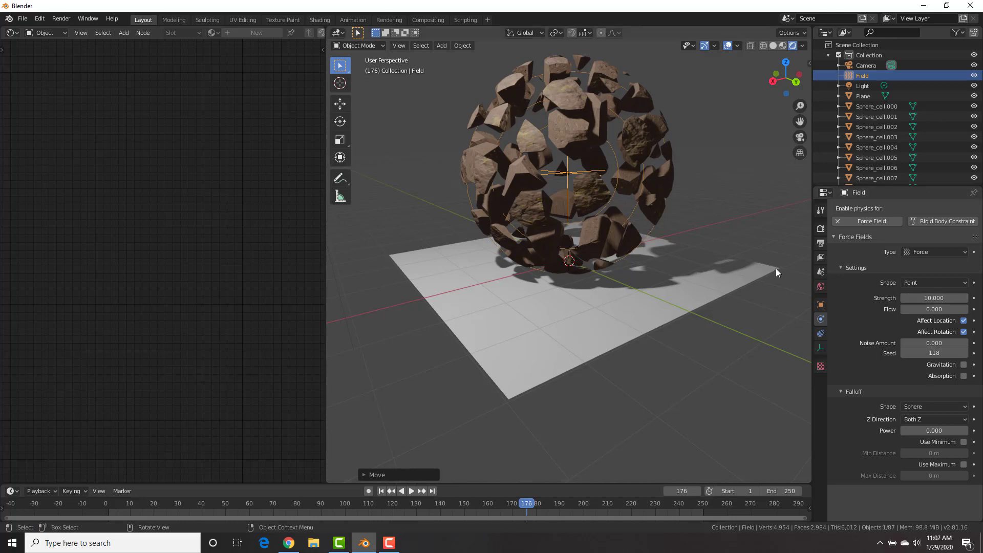
pyautogui.click(381, 491)
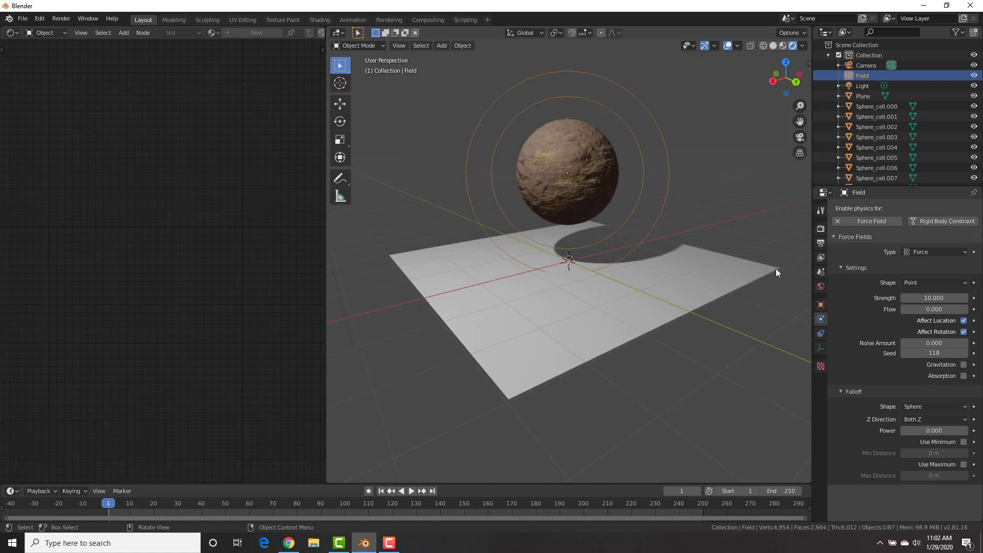
pyautogui.click(412, 491)
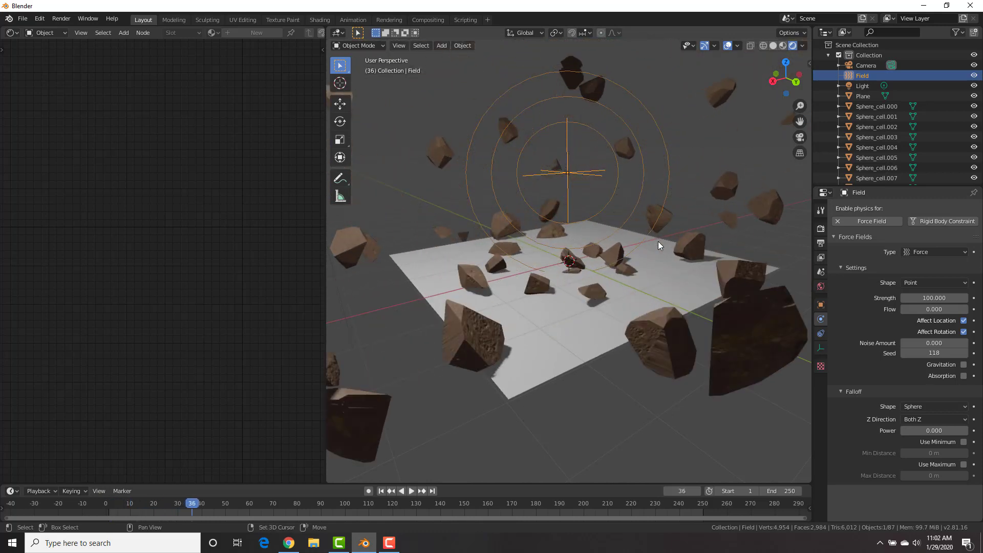
pyautogui.click(381, 490)
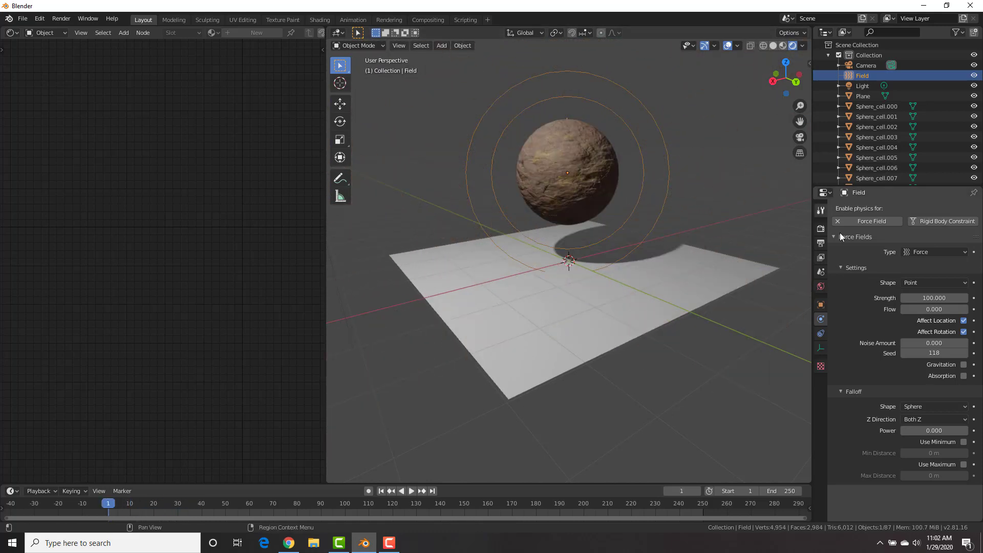
pyautogui.click(934, 297)
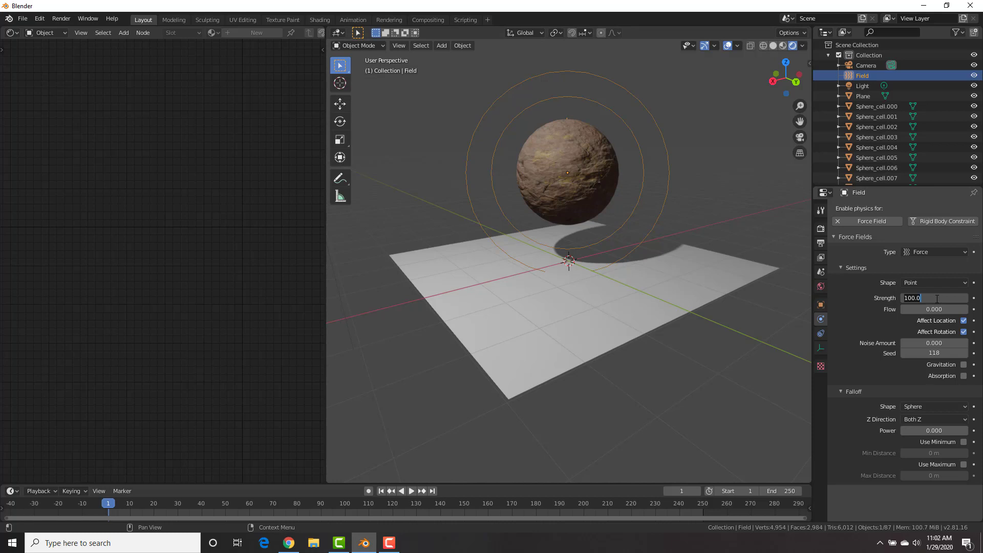
pyautogui.write('10.000')
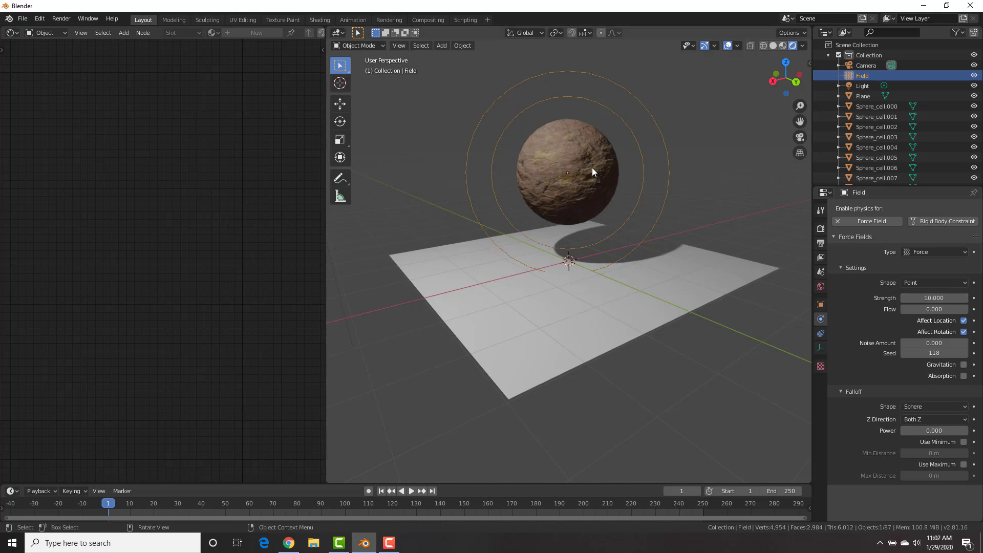
pyautogui.click(411, 490)
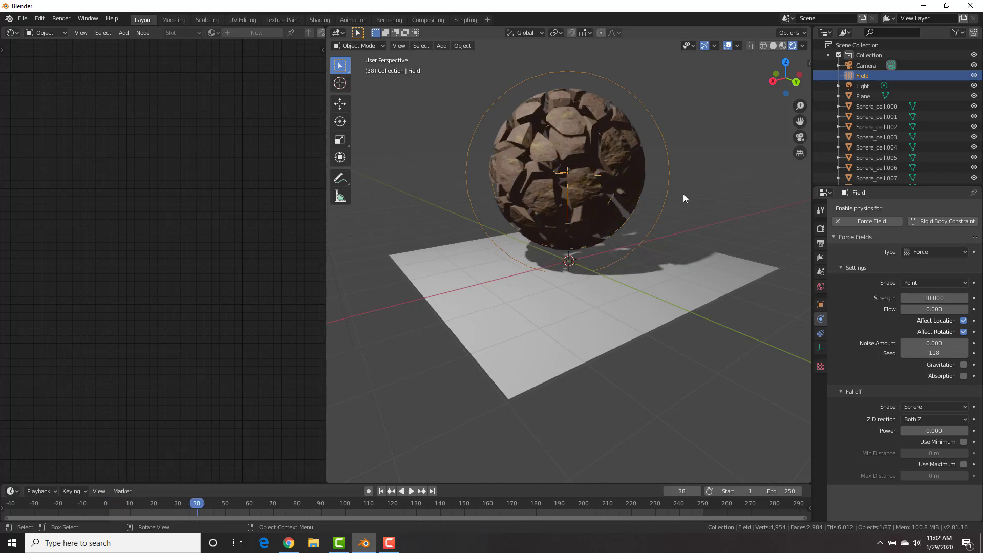
pyautogui.moveTo(820, 272)
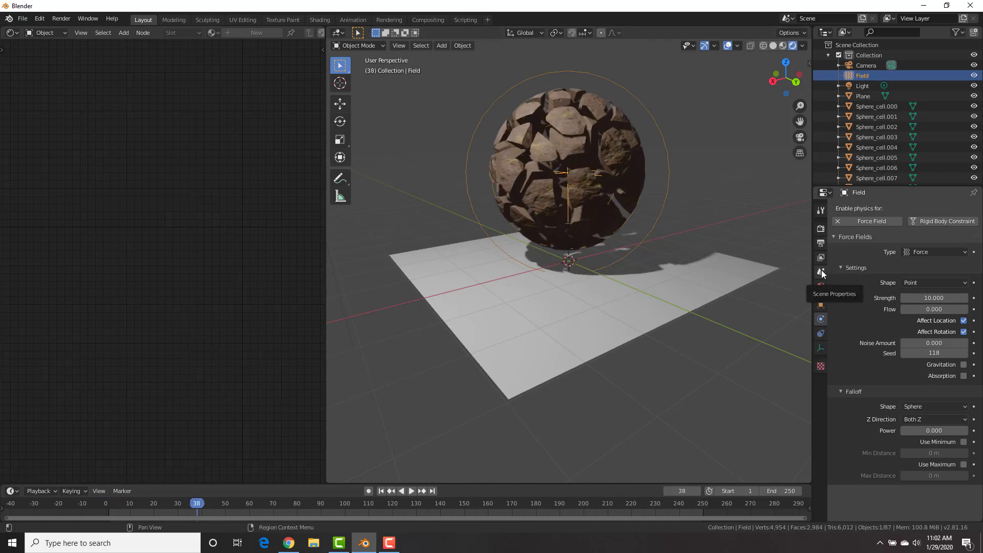
pyautogui.click(821, 273)
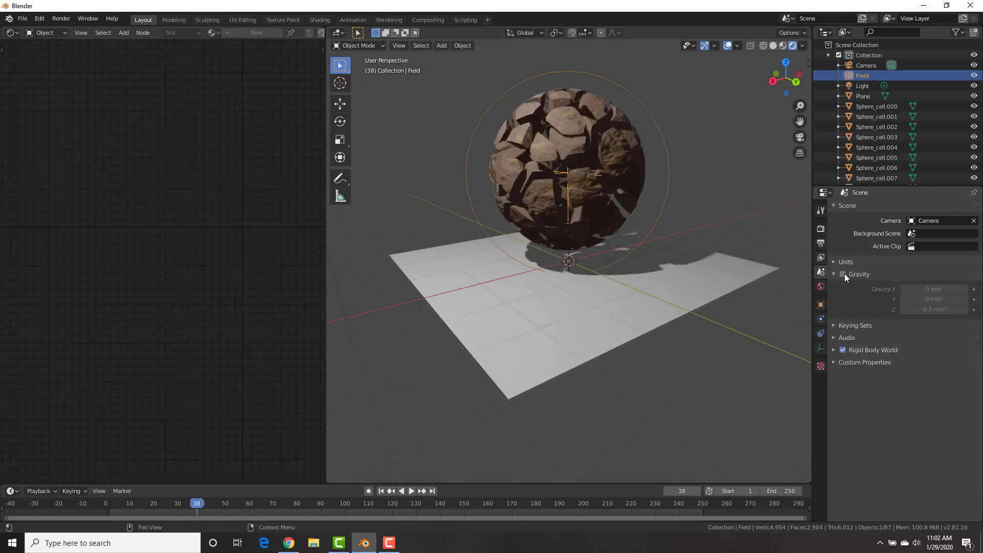
pyautogui.click(842, 275)
pyautogui.write('-9')
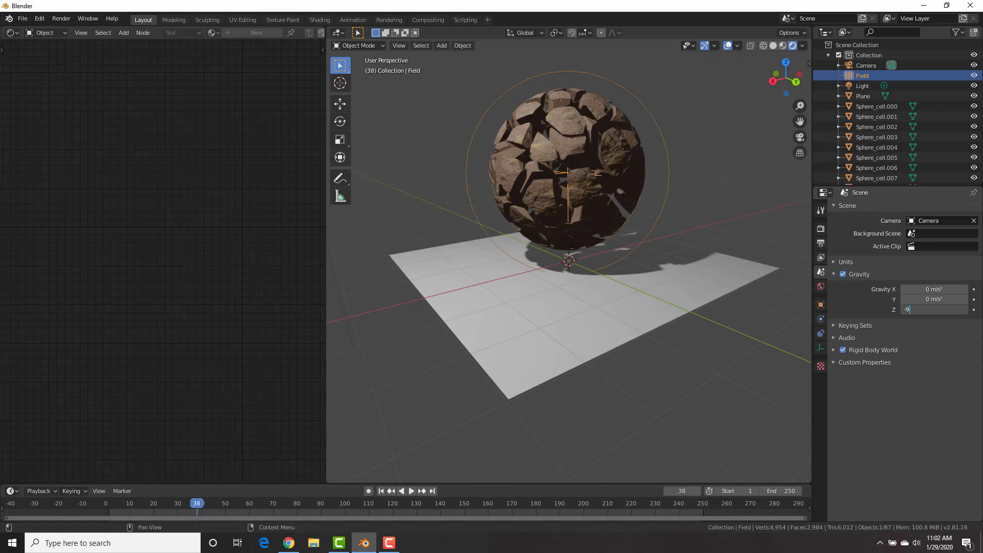
pyautogui.press('Return')
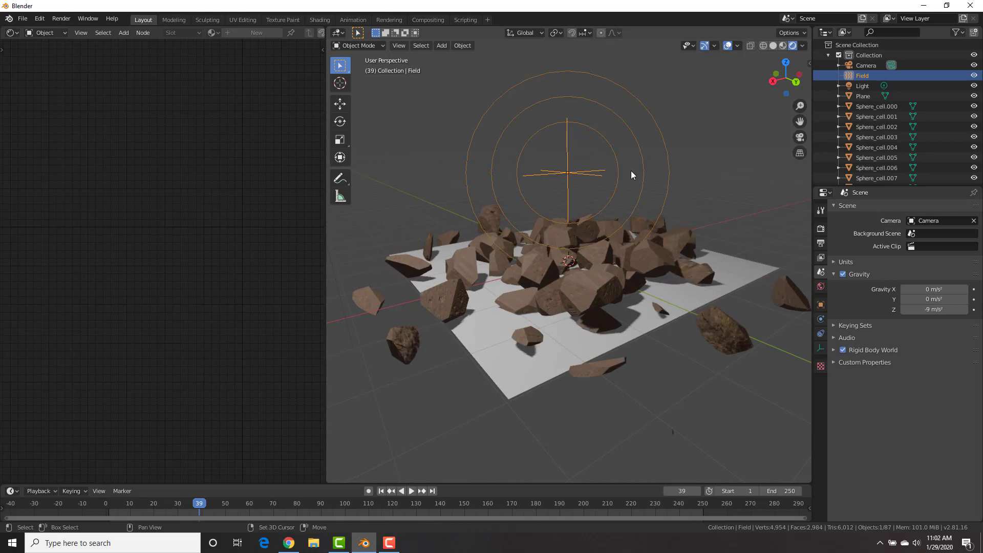
pyautogui.click(381, 490)
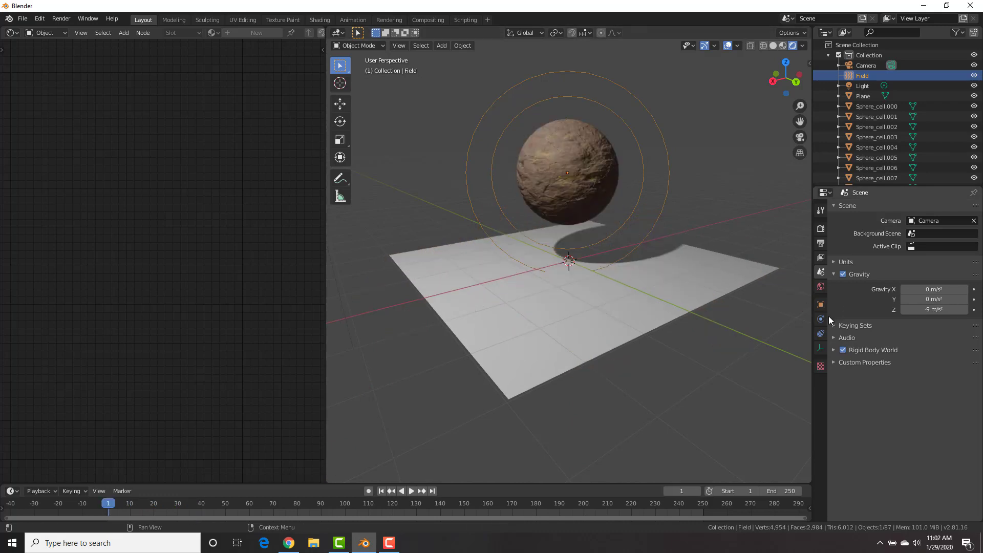
pyautogui.click(820, 320)
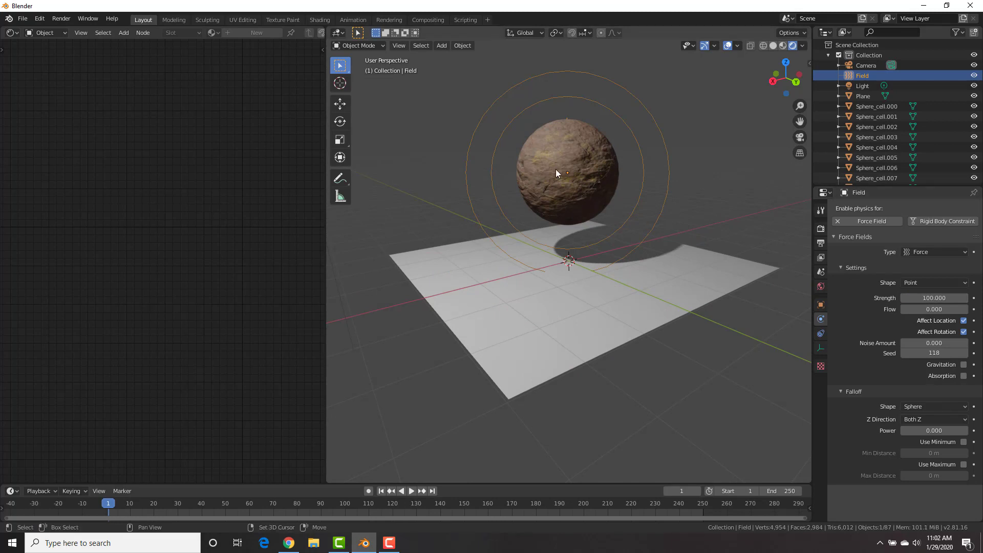
pyautogui.click(410, 491)
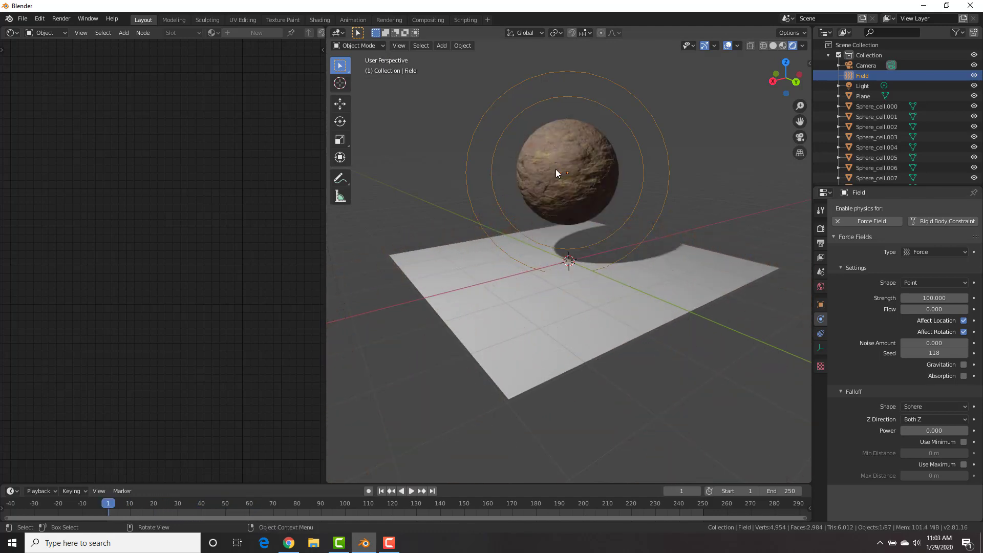
pyautogui.click(820, 272)
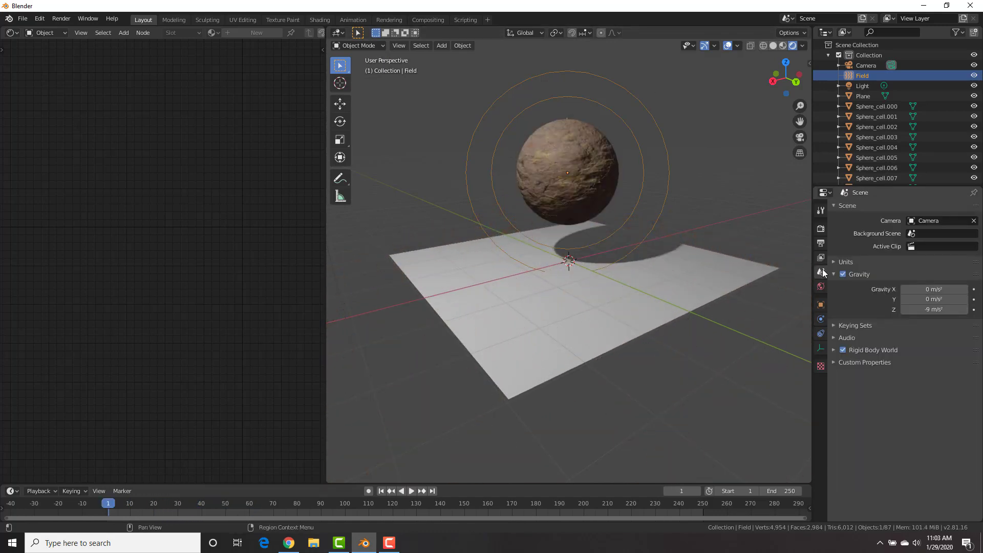
pyautogui.click(843, 274)
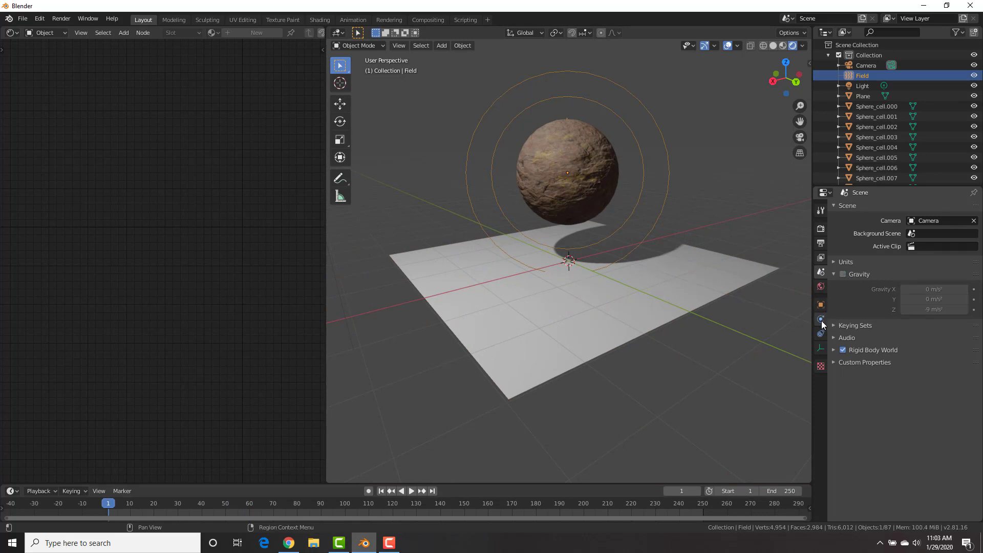
pyautogui.click(821, 321)
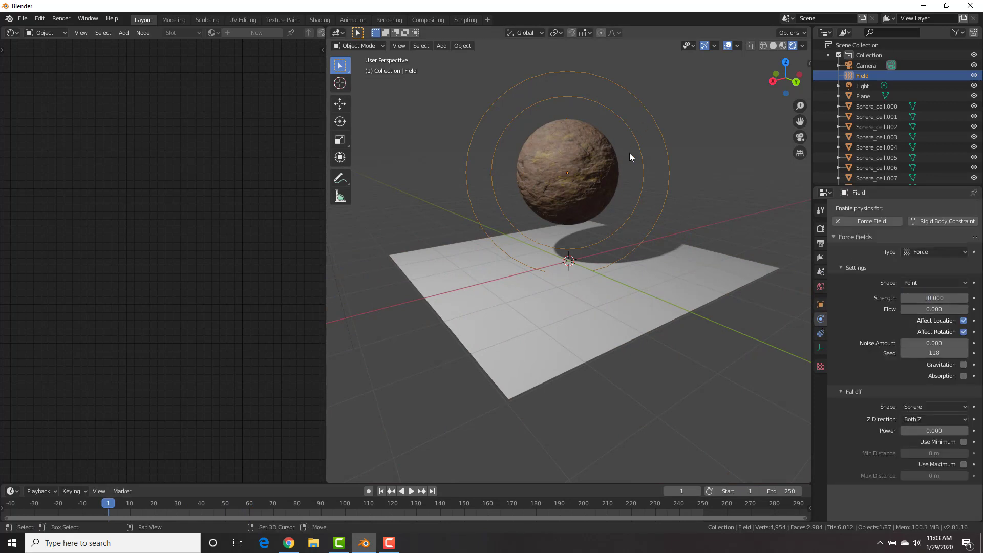
# - Pause the explosion partway and place the 3D cursor at the force field's centre
pyautogui.click(410, 490)
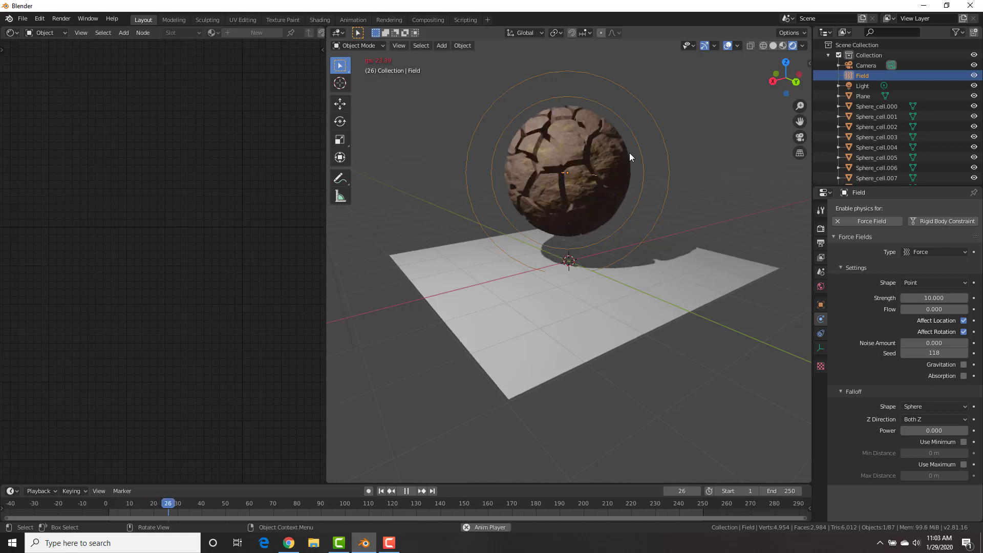
pyautogui.click(405, 491)
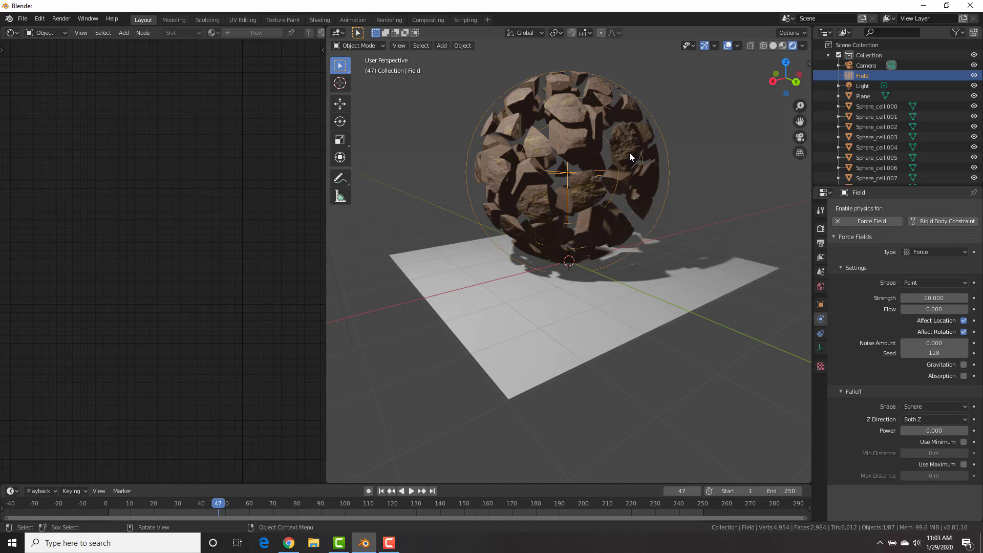
pyautogui.moveTo(553, 185)
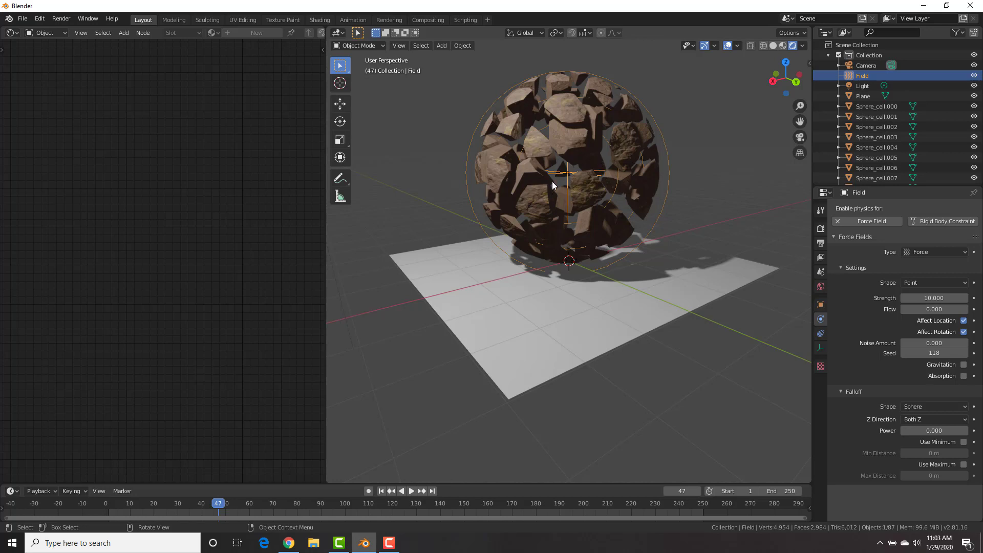
pyautogui.moveTo(640, 206)
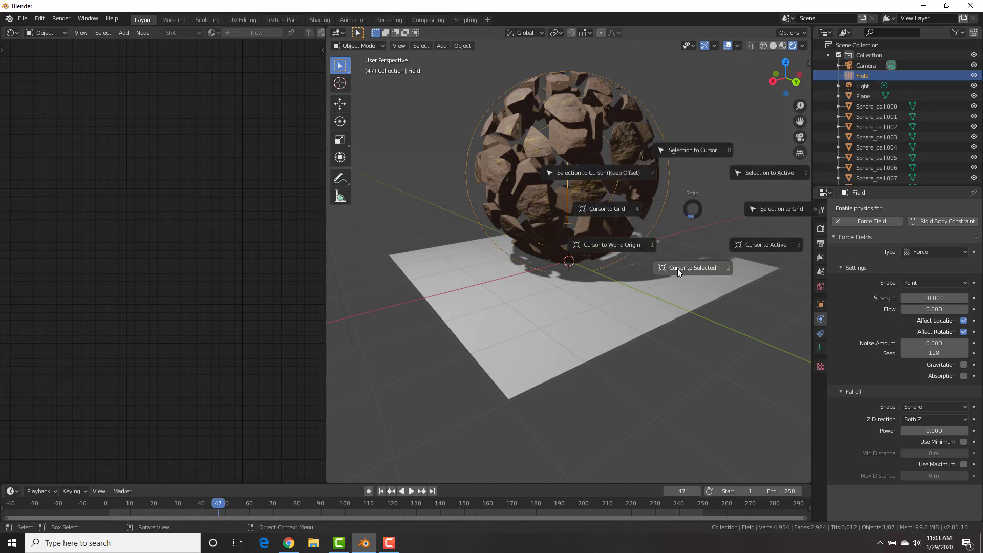
pyautogui.click(441, 45)
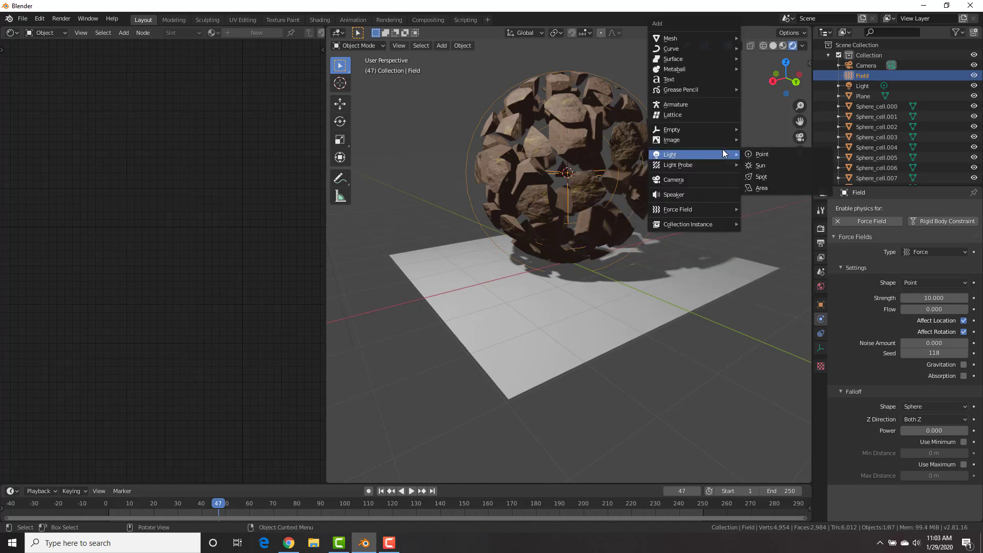
pyautogui.moveTo(762, 155)
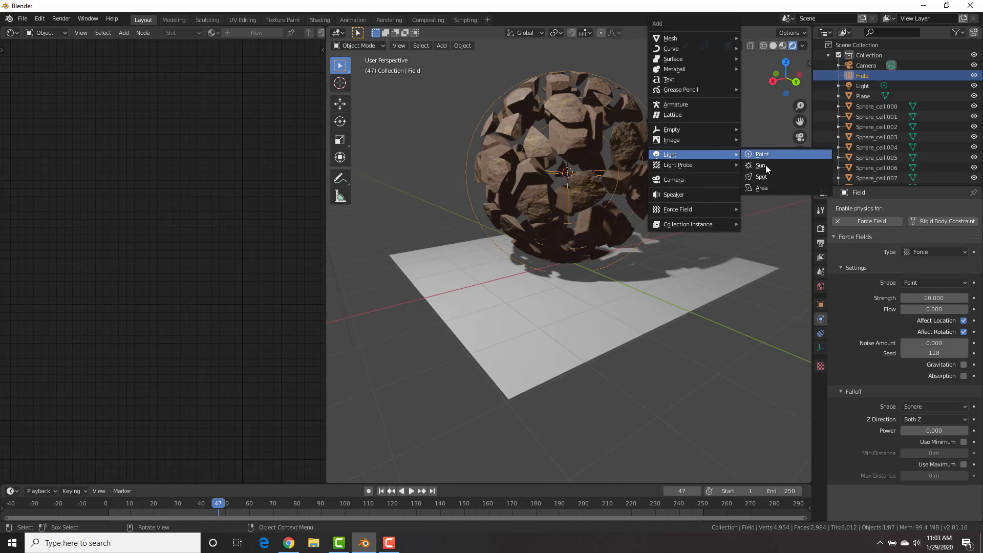
# - Add a point light there and set it pale blue at 10 W in Light properties
pyautogui.click(762, 153)
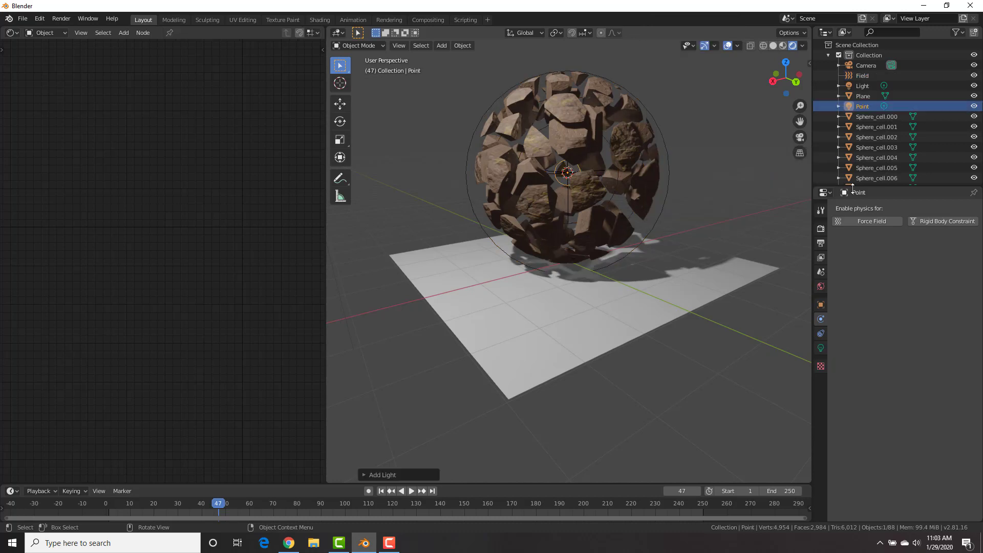
pyautogui.click(820, 348)
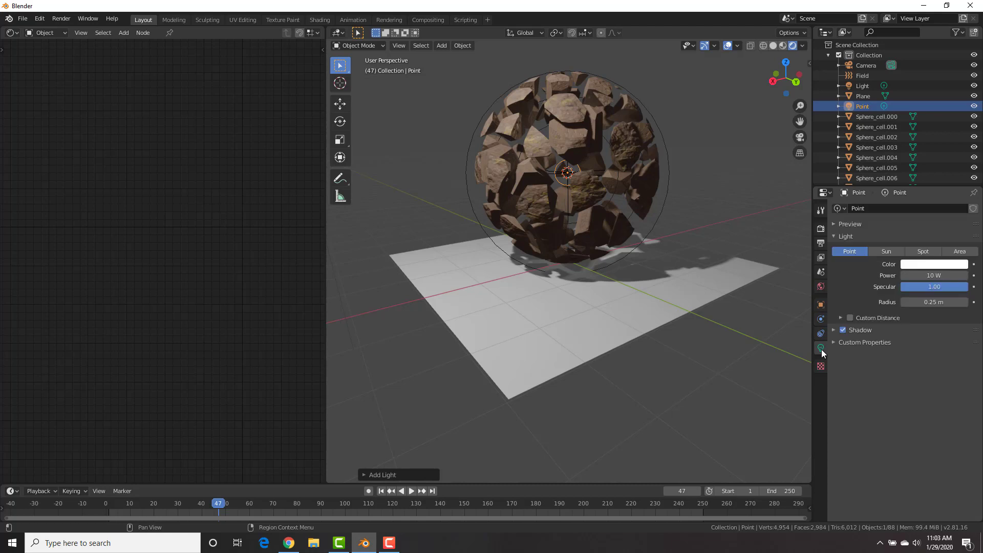
pyautogui.moveTo(928, 272)
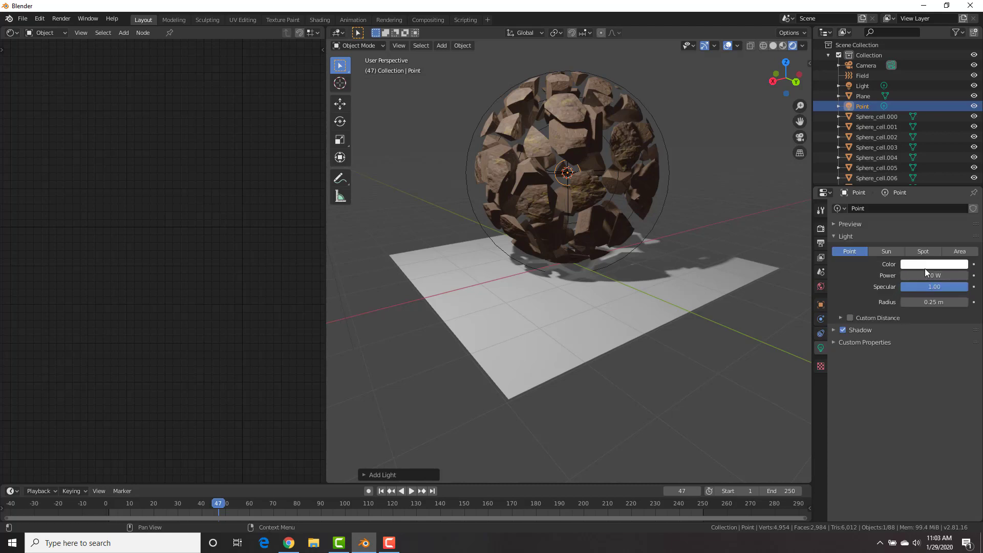
pyautogui.click(934, 264)
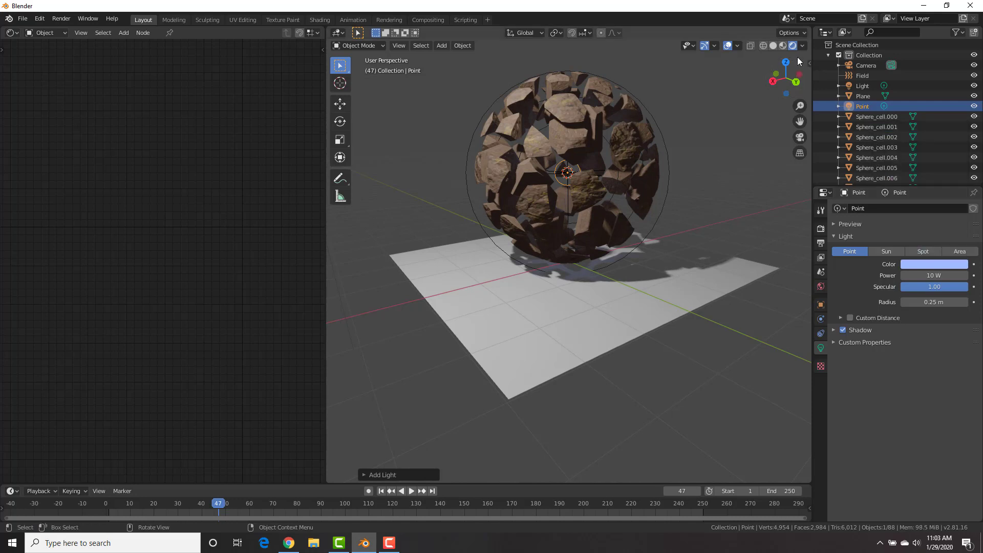
pyautogui.scroll(-3)
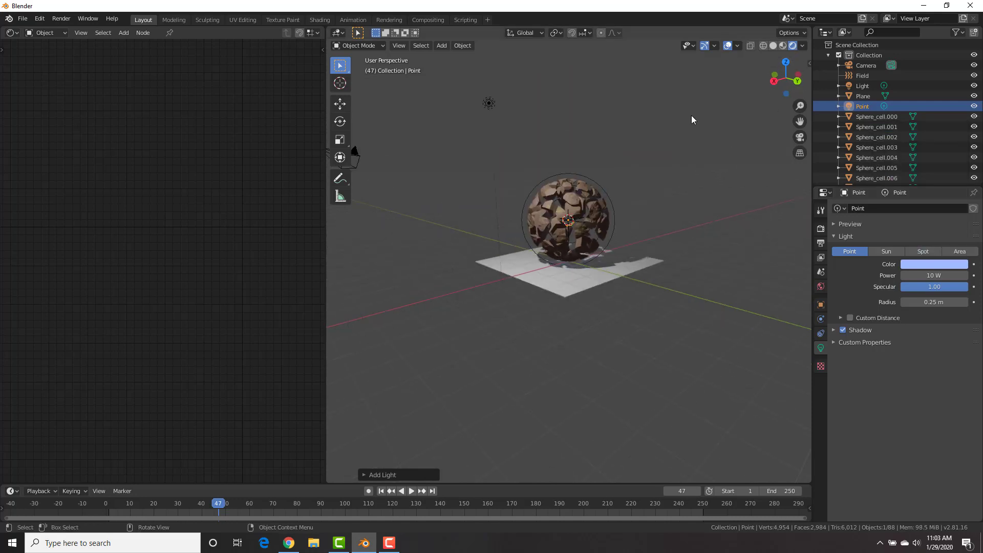
# - Delete the original white scene light from the Outliner
pyautogui.click(863, 85)
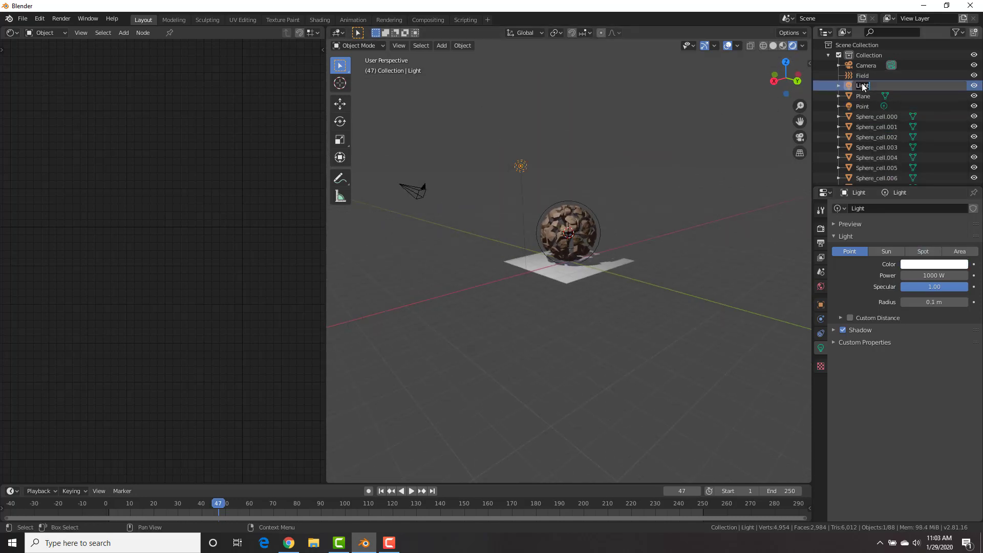
pyautogui.press('x')
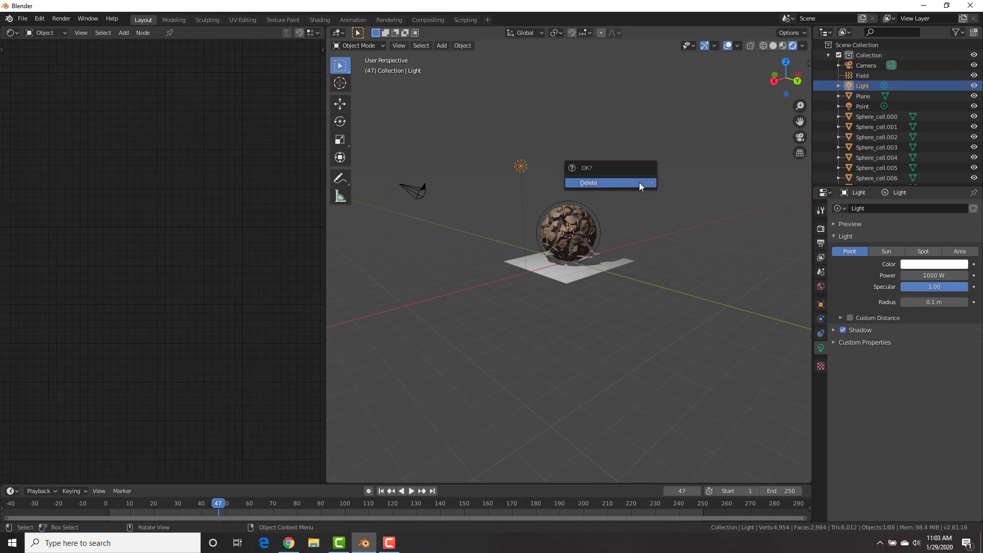
pyautogui.click(588, 182)
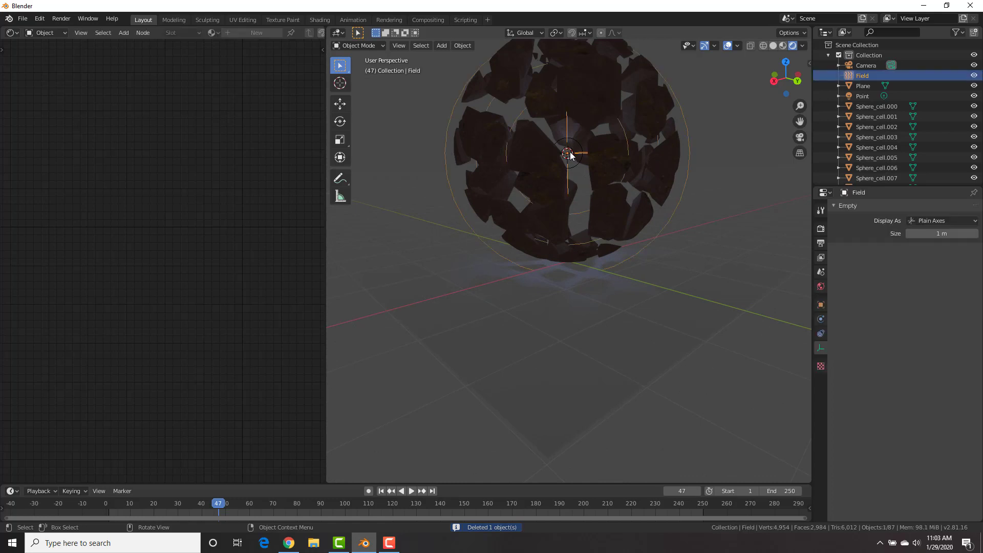
# - Raise the blue point light's power to 1000 W
pyautogui.click(862, 95)
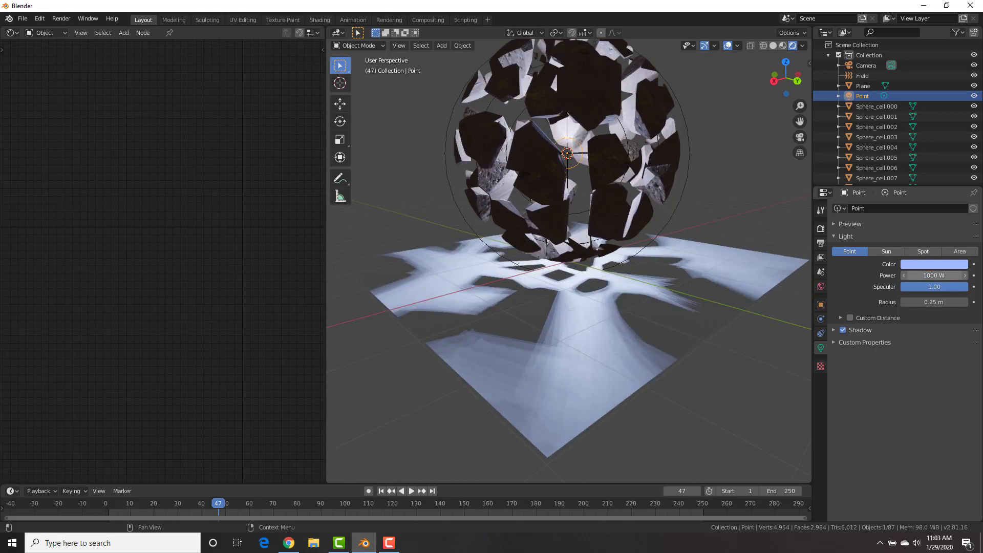
pyautogui.click(934, 264)
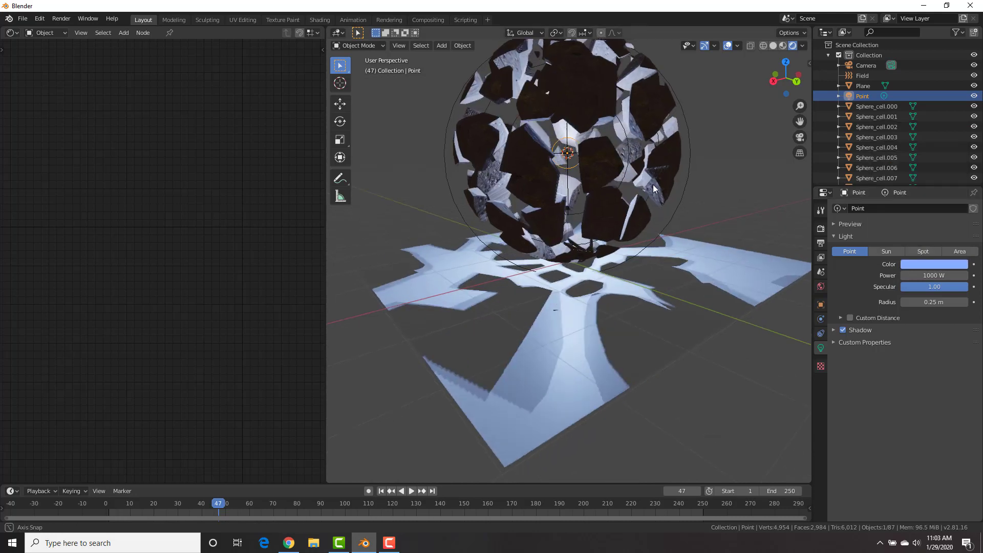
pyautogui.click(821, 286)
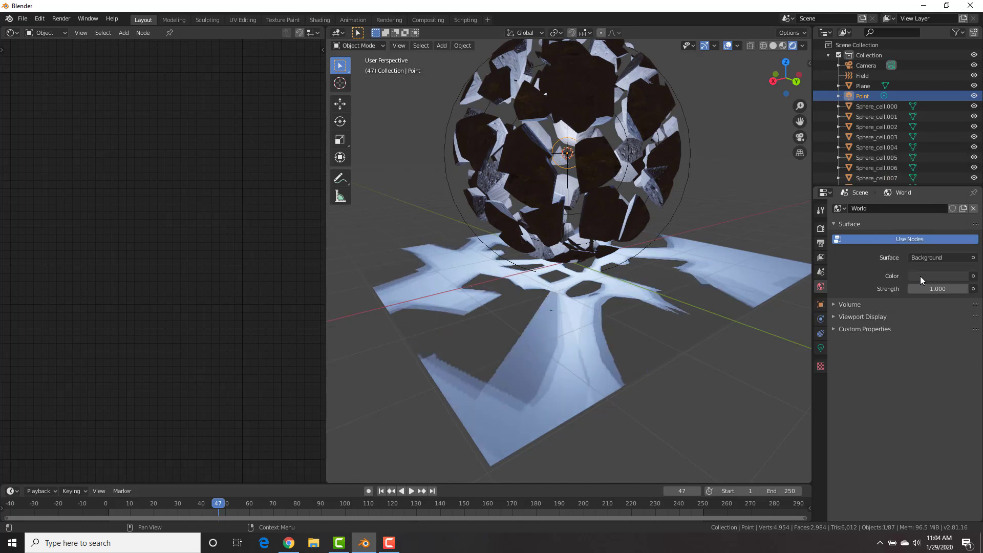
# - Set the world background colour to black
pyautogui.click(939, 275)
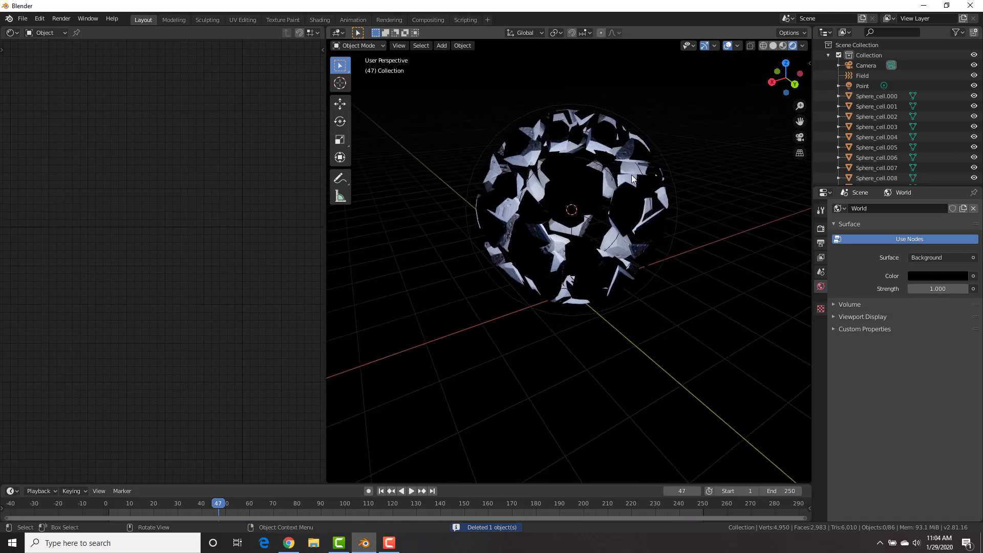
pyautogui.moveTo(634, 176)
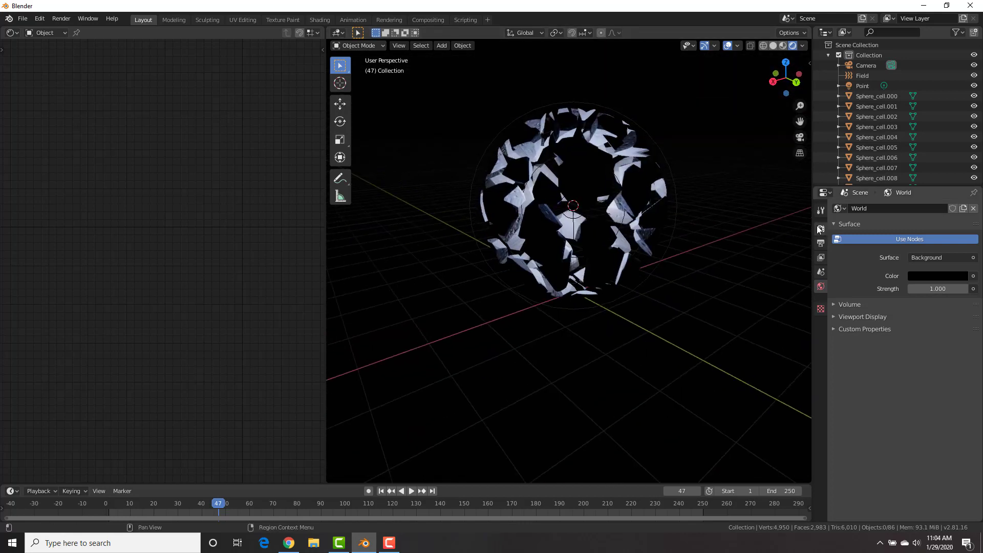
# - Enable Bloom in the Eevee render settings and expand the Volumetrics panel
pyautogui.click(820, 230)
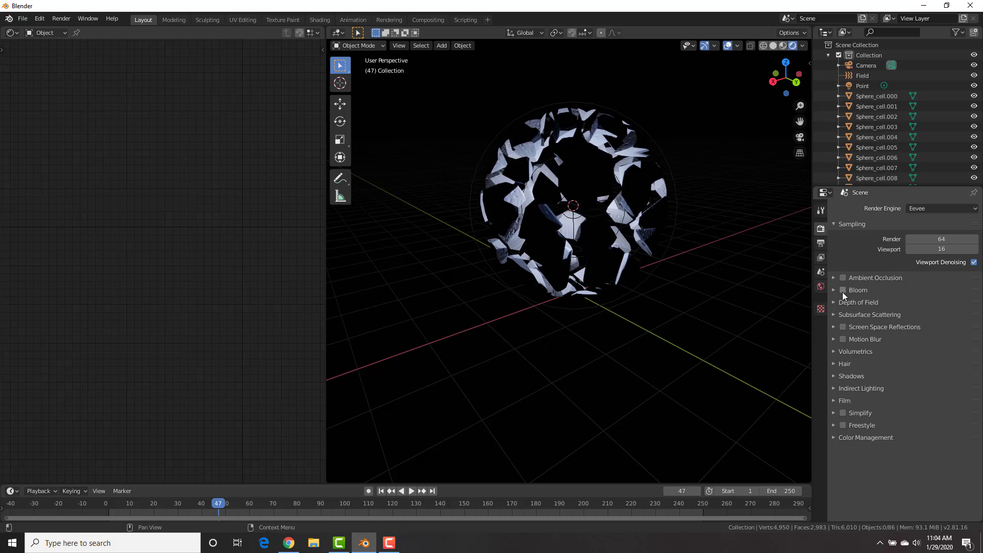
pyautogui.click(843, 289)
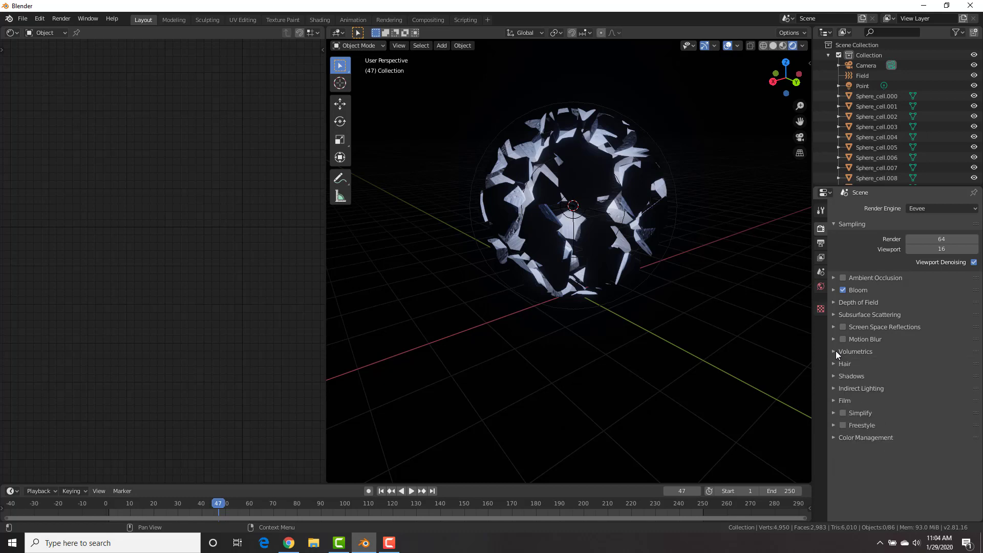
pyautogui.click(835, 352)
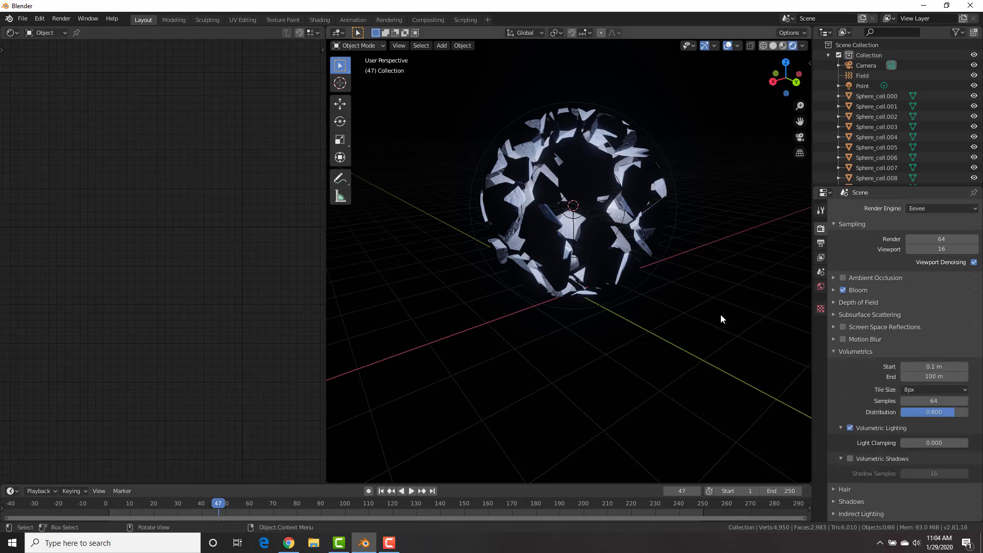
pyautogui.moveTo(662, 195)
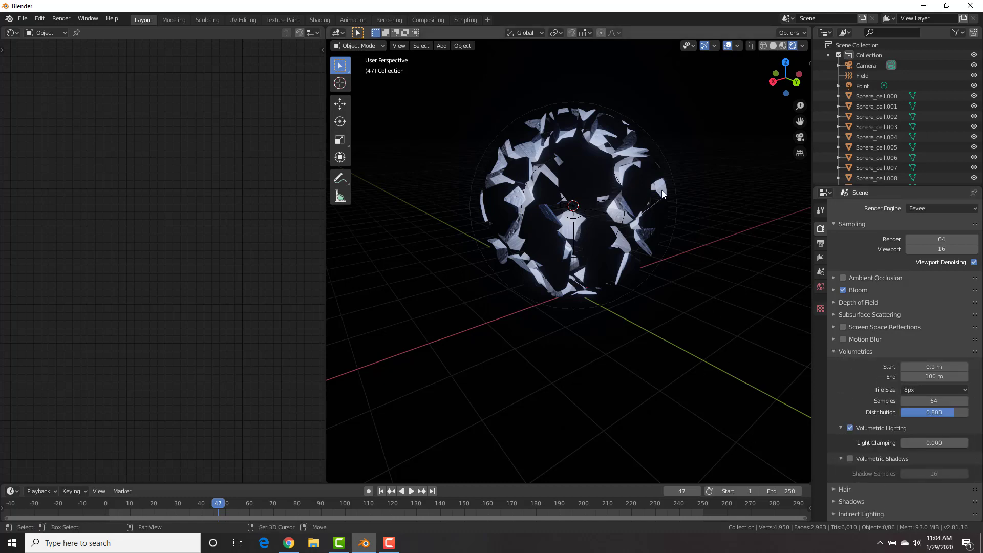
# - Add a cube and scale it up until it encloses the fractured sphere
pyautogui.click(441, 45)
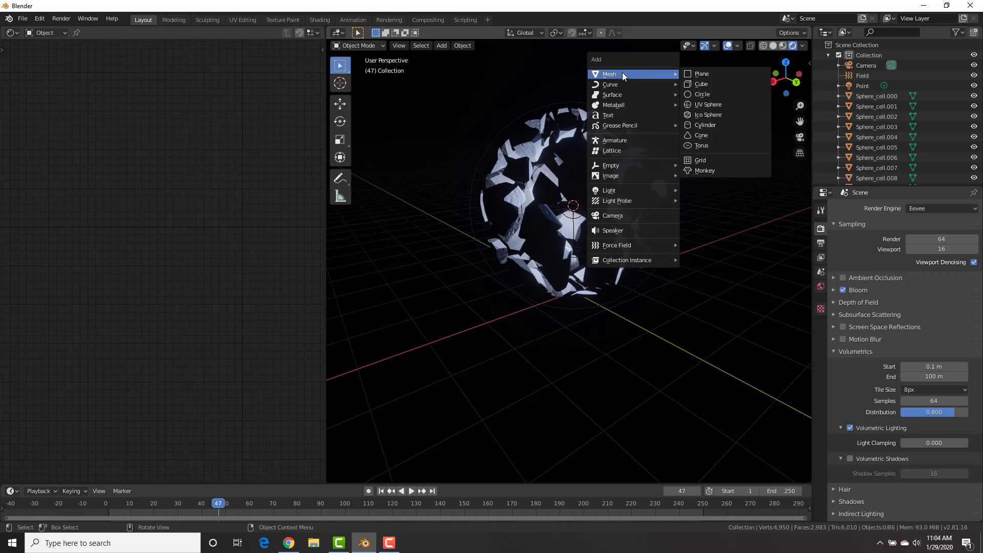
pyautogui.click(701, 84)
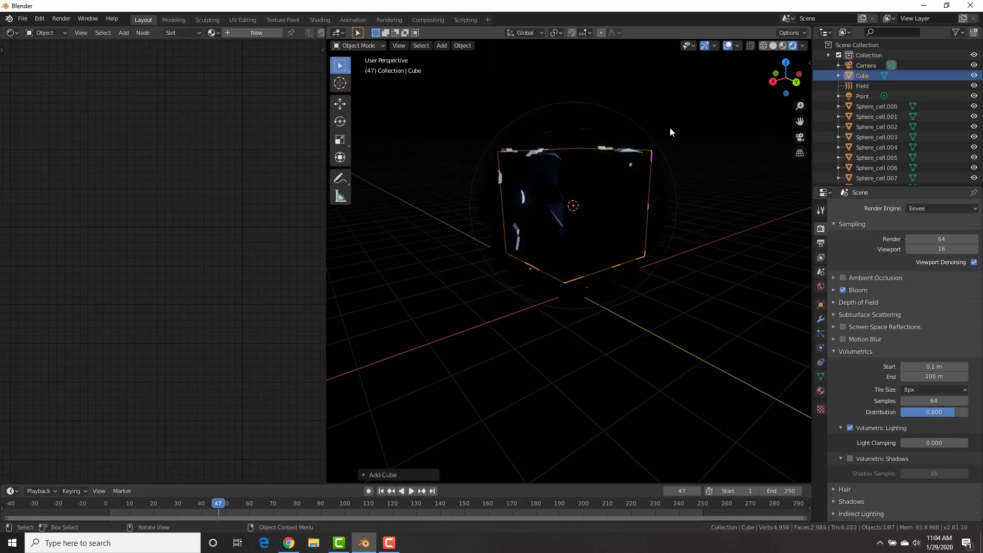
pyautogui.press('s')
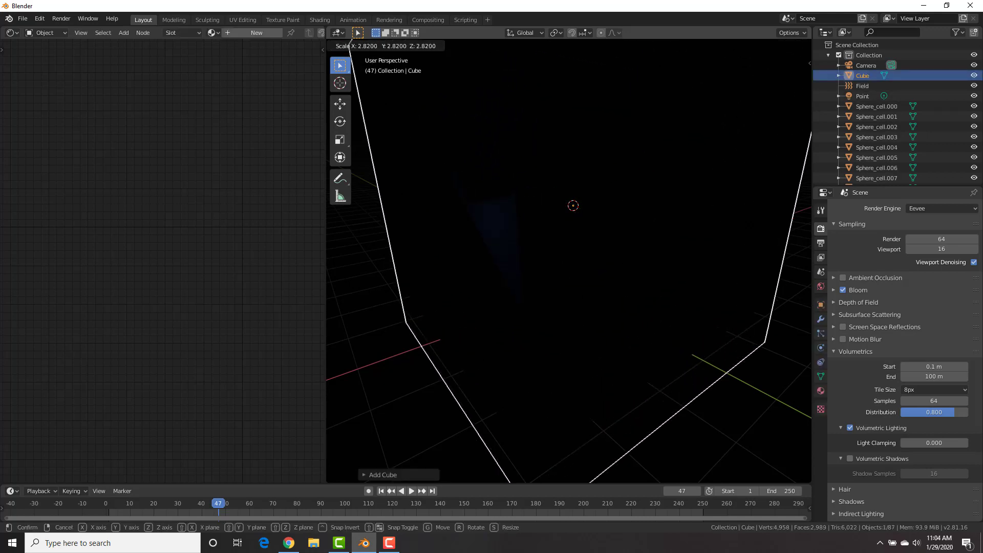
pyautogui.moveTo(572, 205)
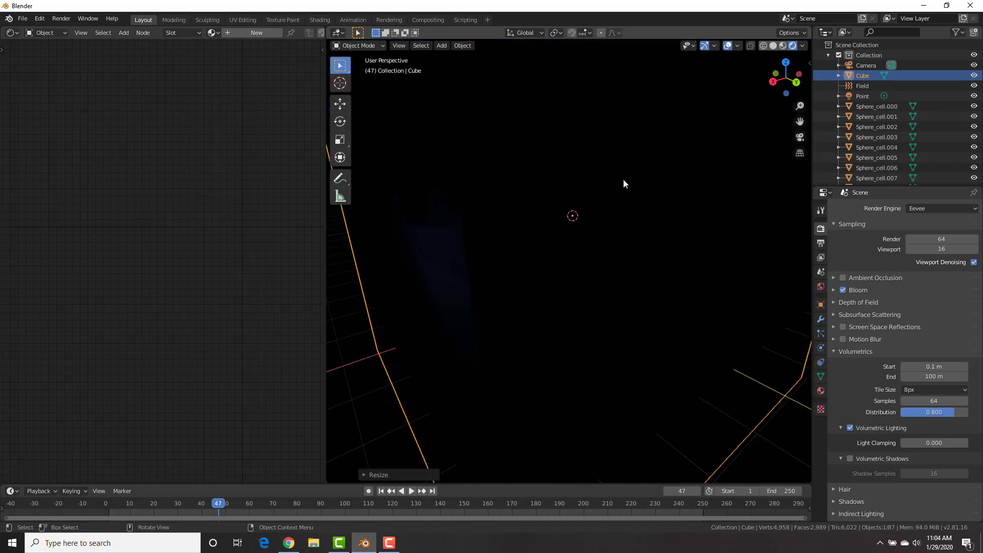
pyautogui.press('s')
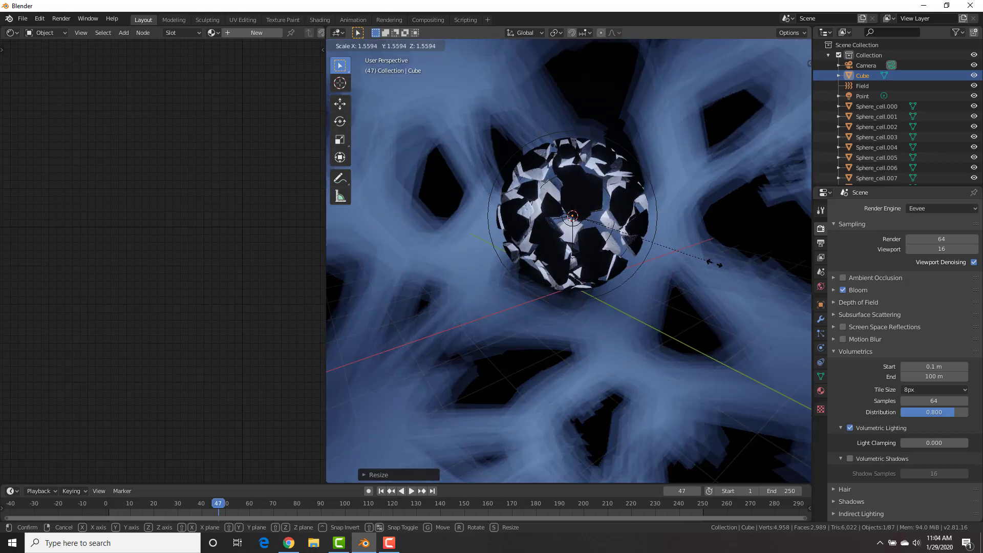
pyautogui.click(665, 235)
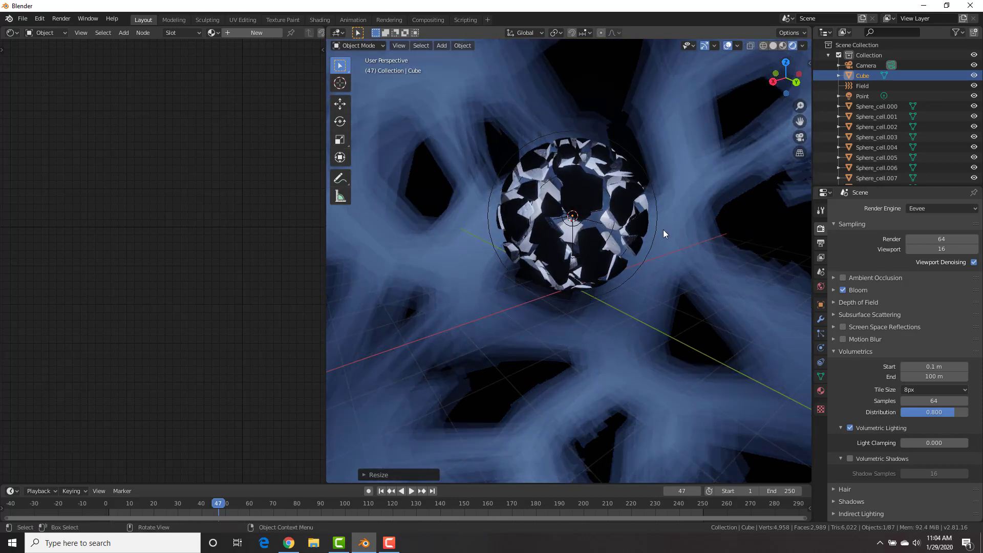
pyautogui.moveTo(541, 165)
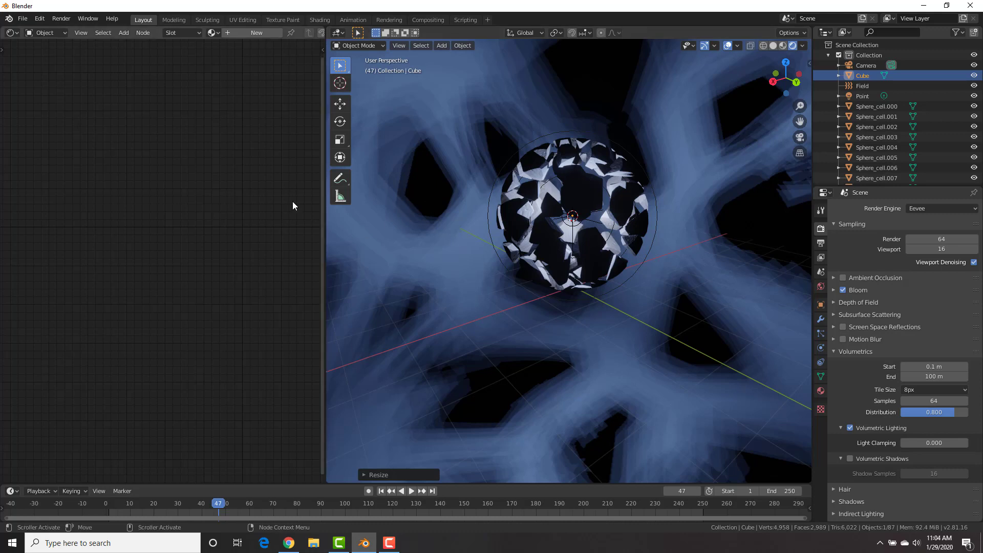
pyautogui.moveTo(676, 261)
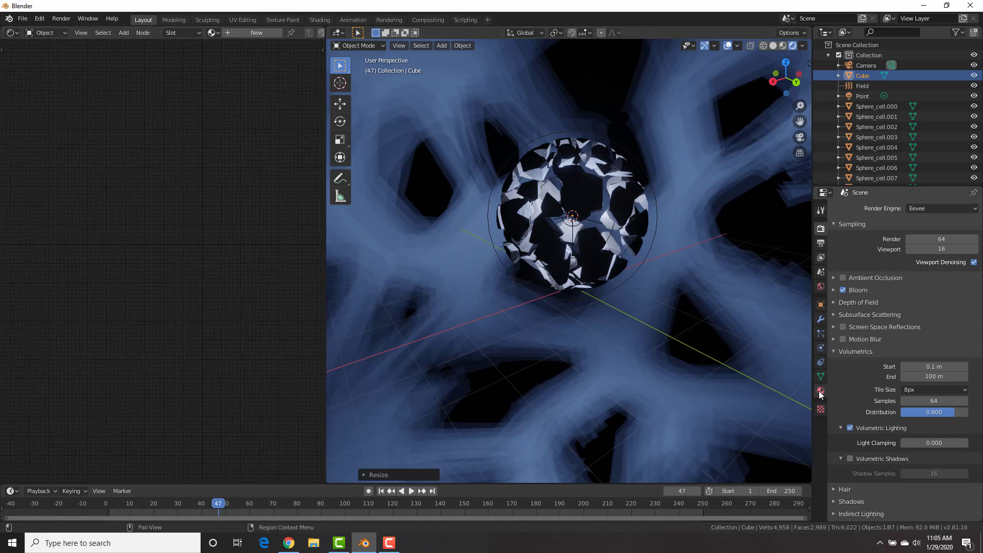
# - Create a material on the cube using a Principled Volume shader instead of a surface
pyautogui.click(819, 390)
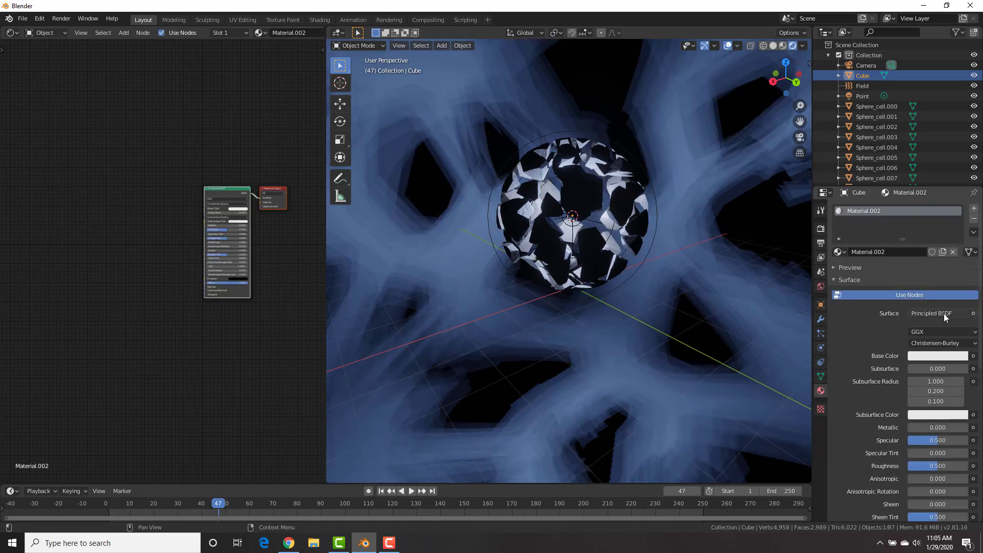
pyautogui.click(934, 314)
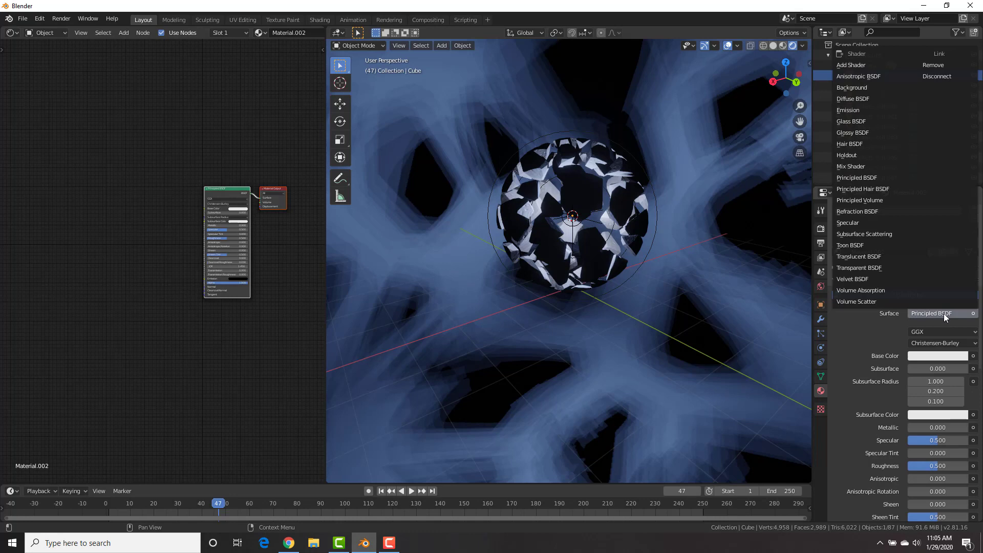
pyautogui.moveTo(872, 200)
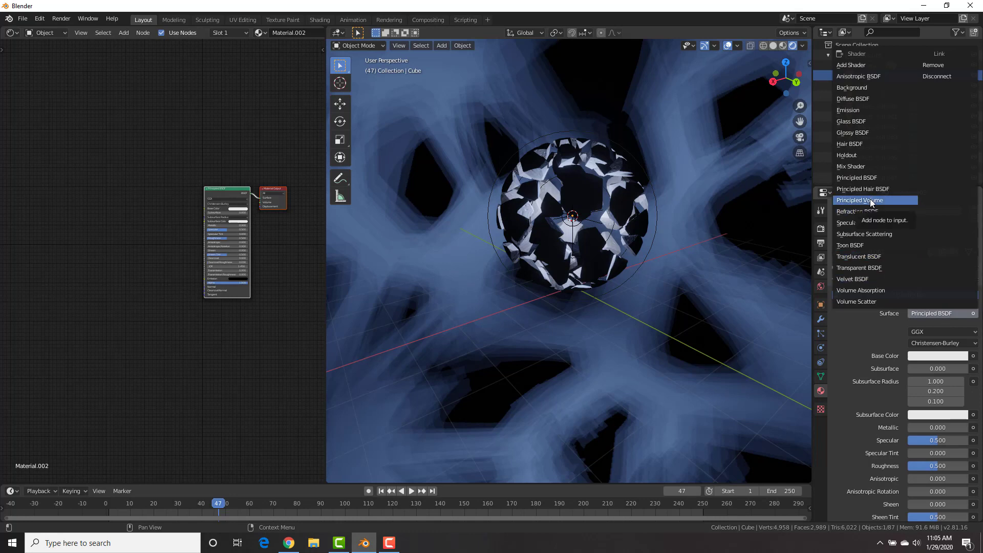
pyautogui.click(861, 199)
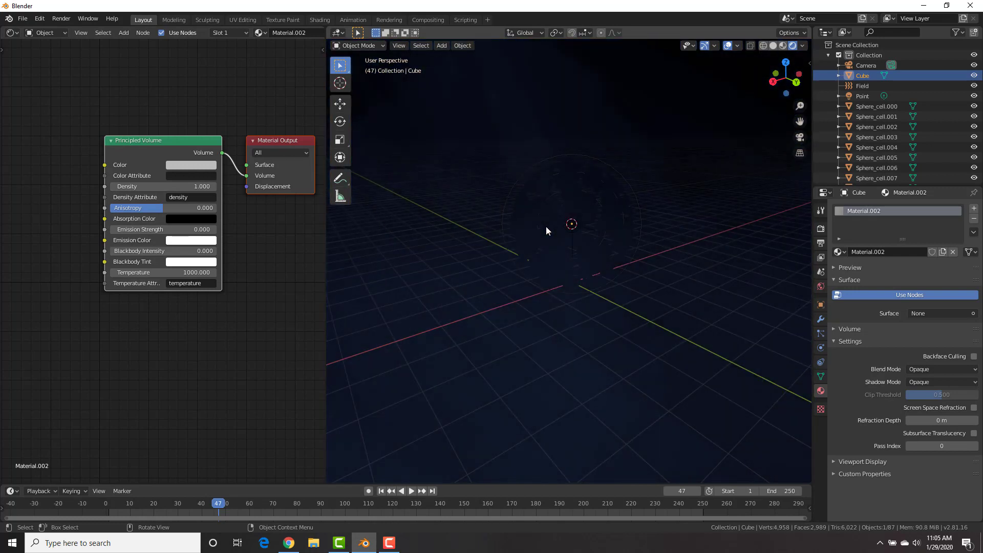
# - Set the volume density to 0.1 with a pale blue tint, then select the central point light
pyautogui.click(190, 186)
pyautogui.write('0.100')
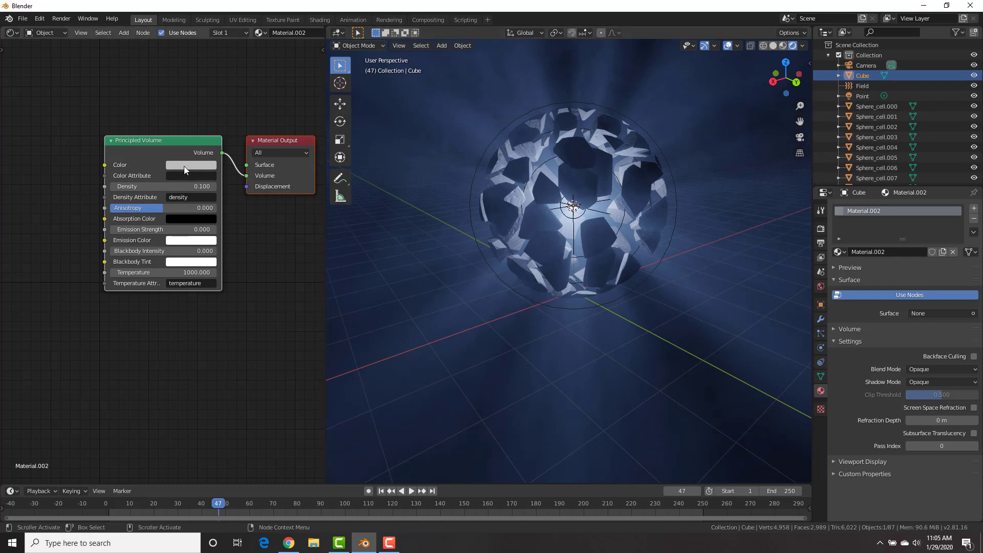
pyautogui.click(191, 164)
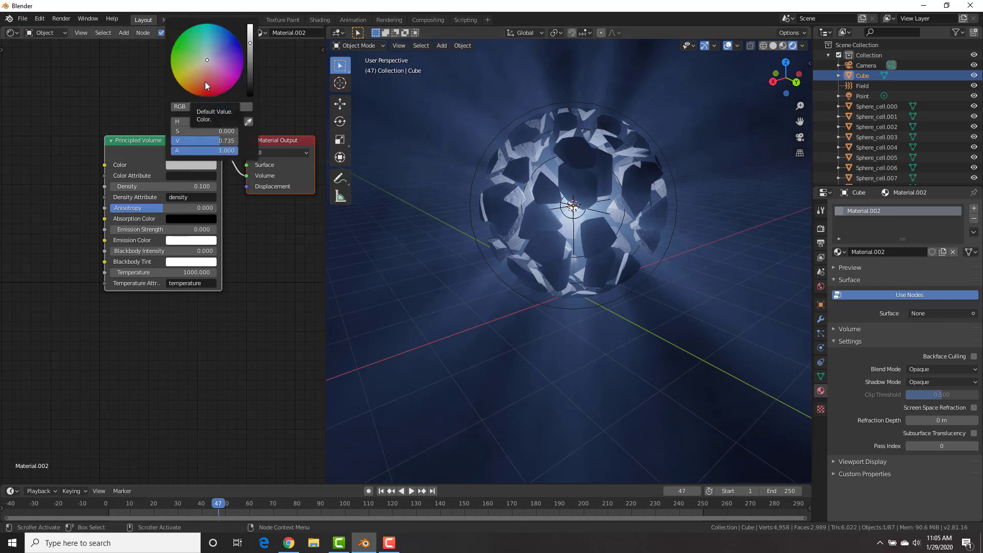
pyautogui.click(205, 91)
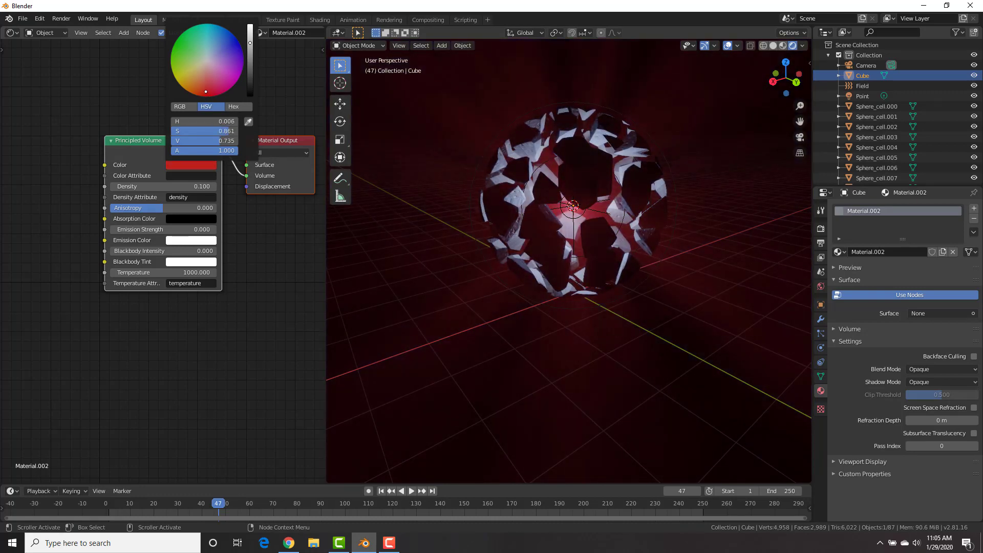
pyautogui.click(216, 49)
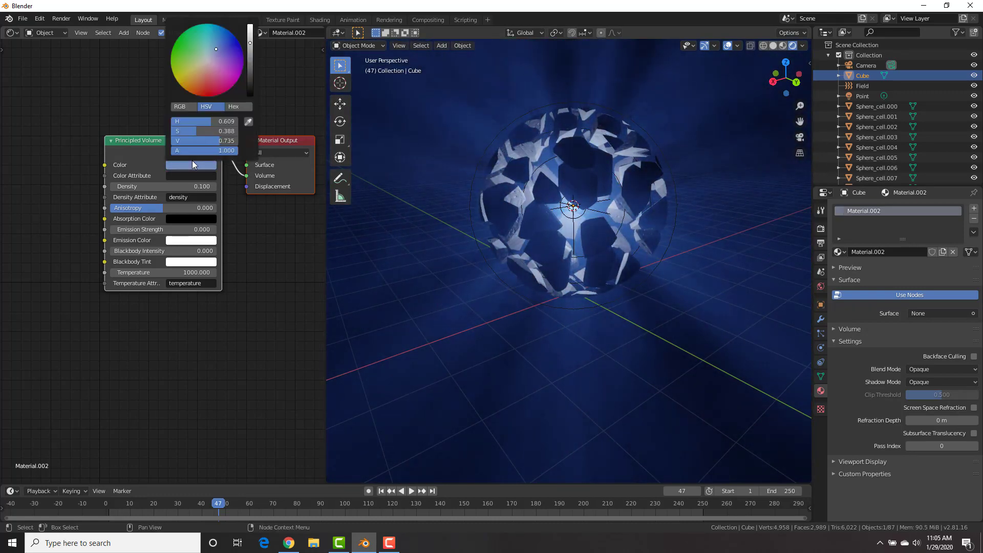
pyautogui.click(212, 56)
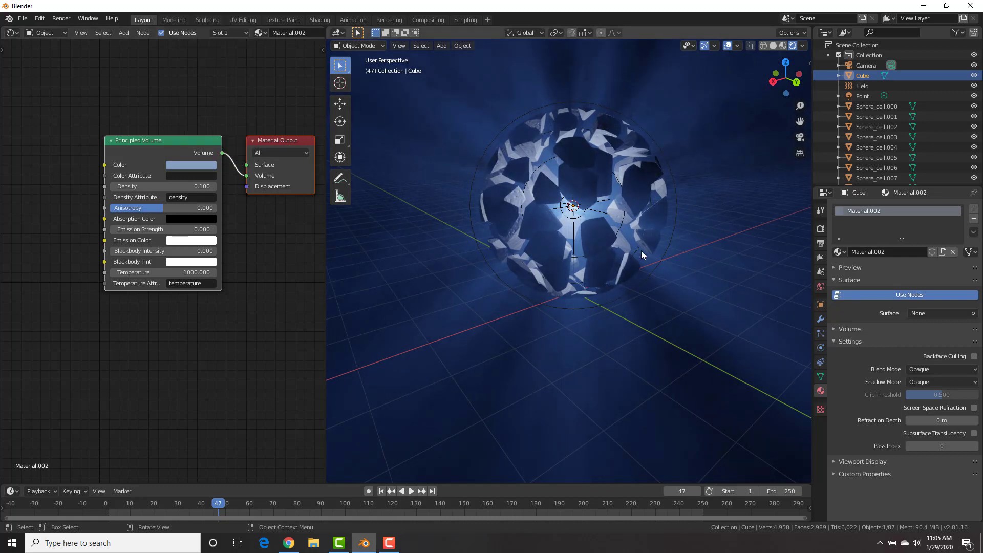
pyautogui.click(862, 95)
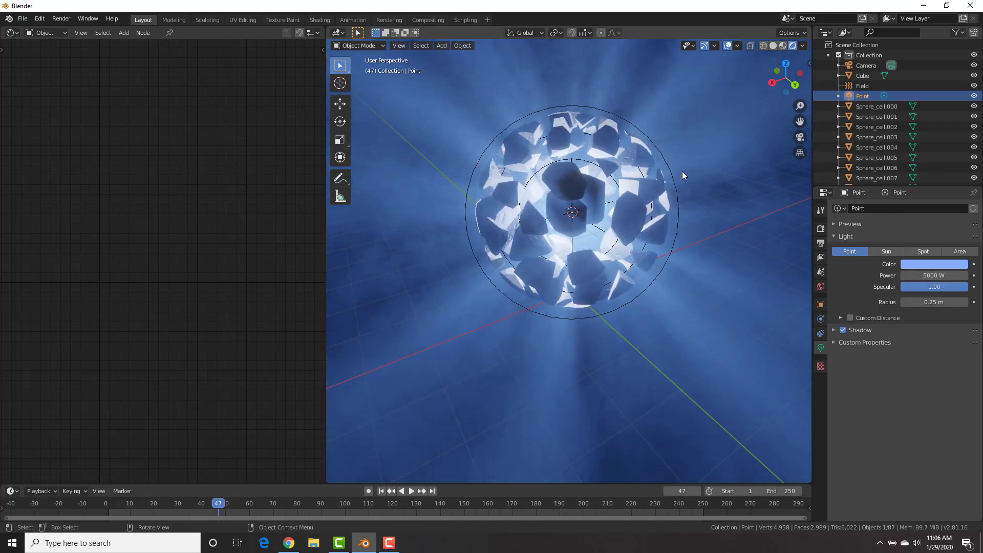
# - At frame 1, keyframe the point light's power at 0 W
pyautogui.click(381, 491)
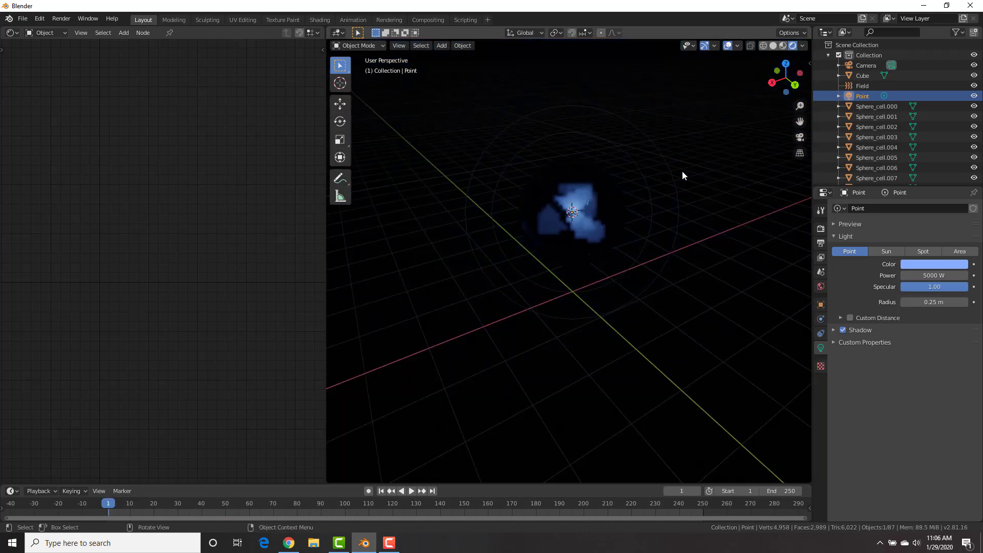
pyautogui.click(401, 490)
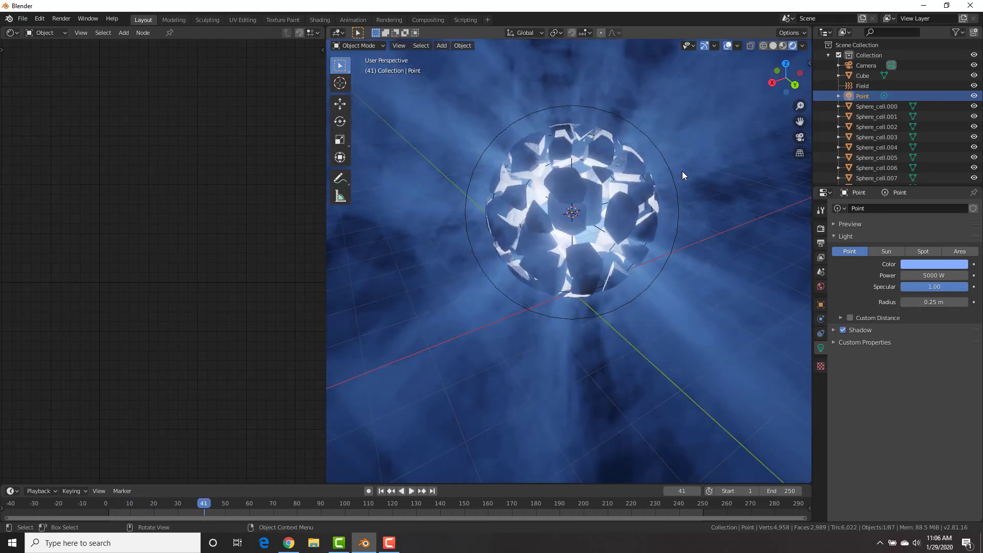
pyautogui.click(381, 491)
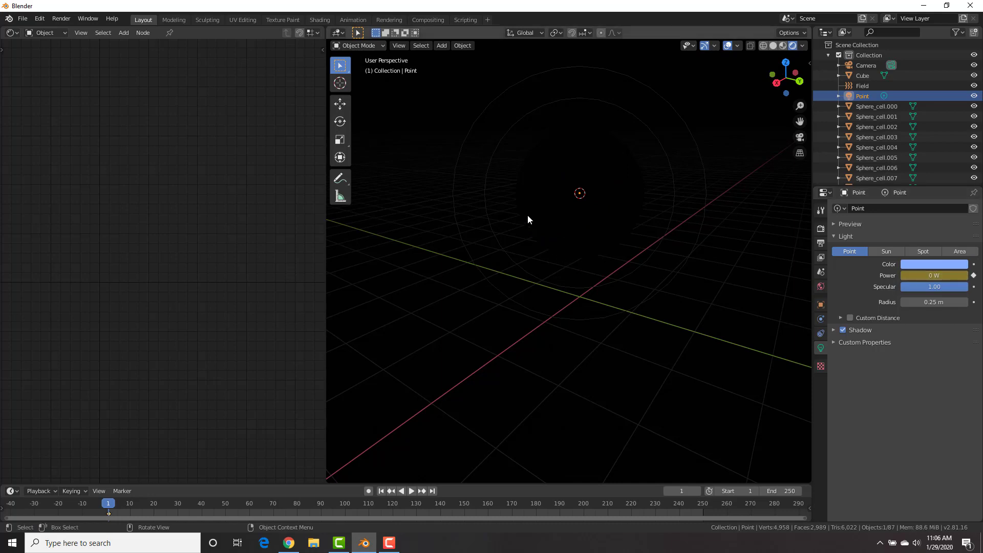
pyautogui.moveTo(640, 200)
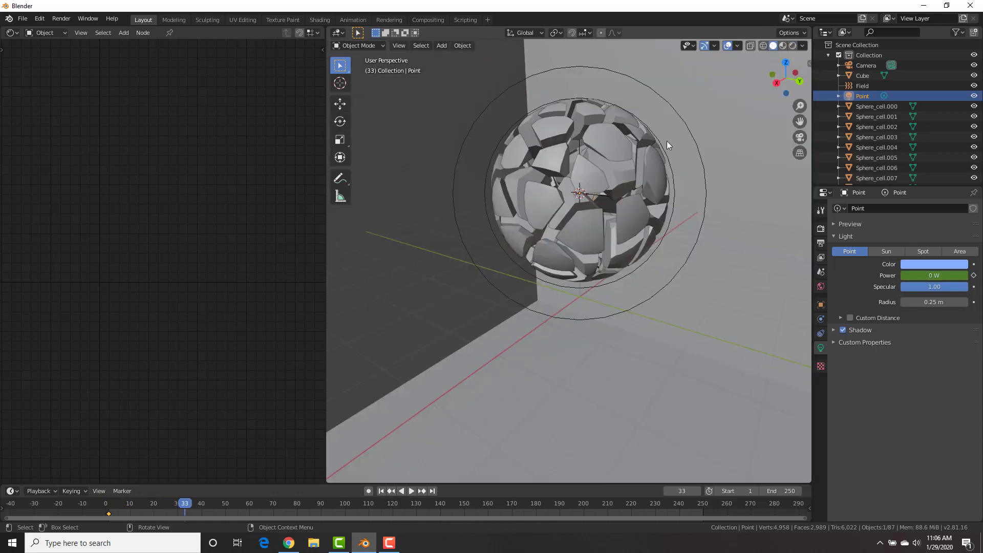
# - Key power 0 W at frame 6 and 5000 W at frame 15, then preview in rendered shading
pyautogui.click(139, 503)
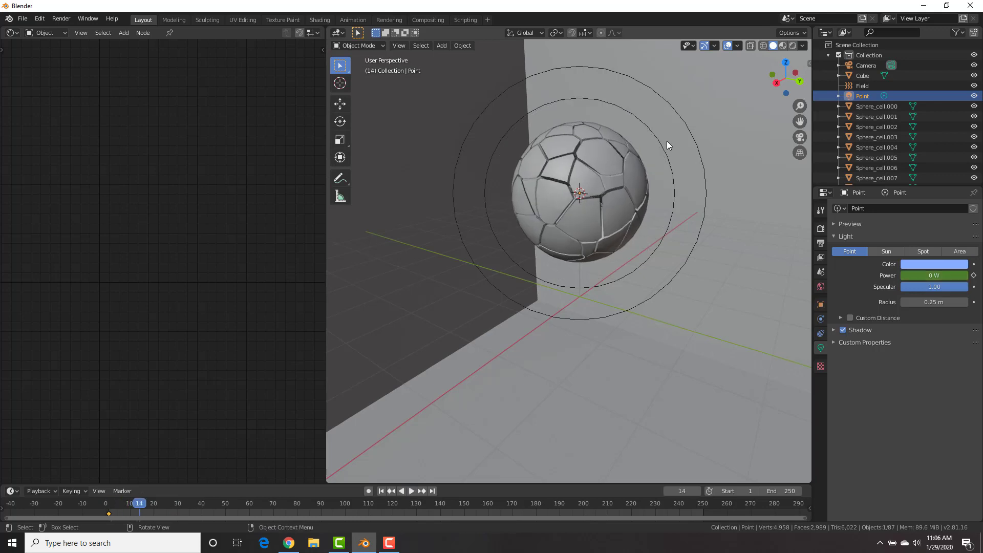
pyautogui.moveTo(546, 149)
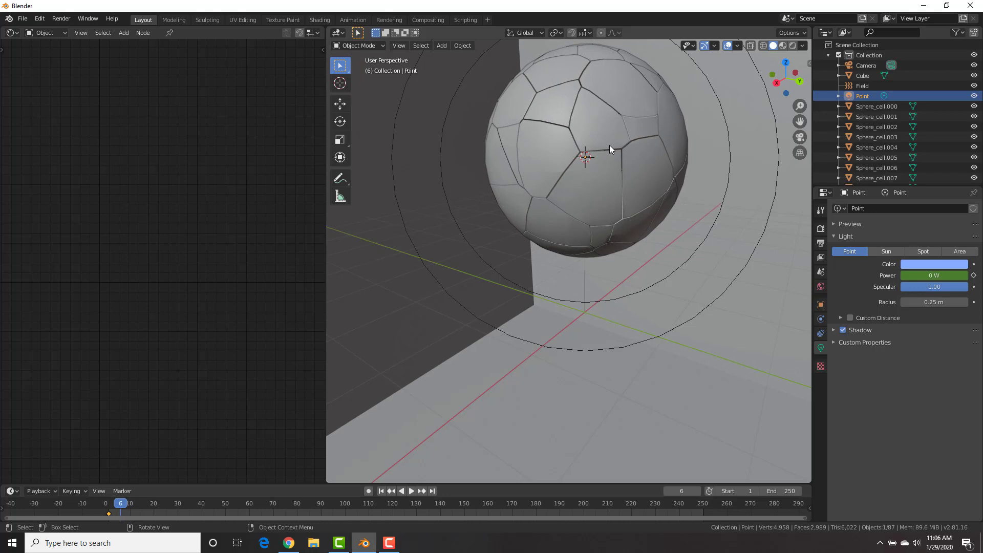
pyautogui.moveTo(720, 127)
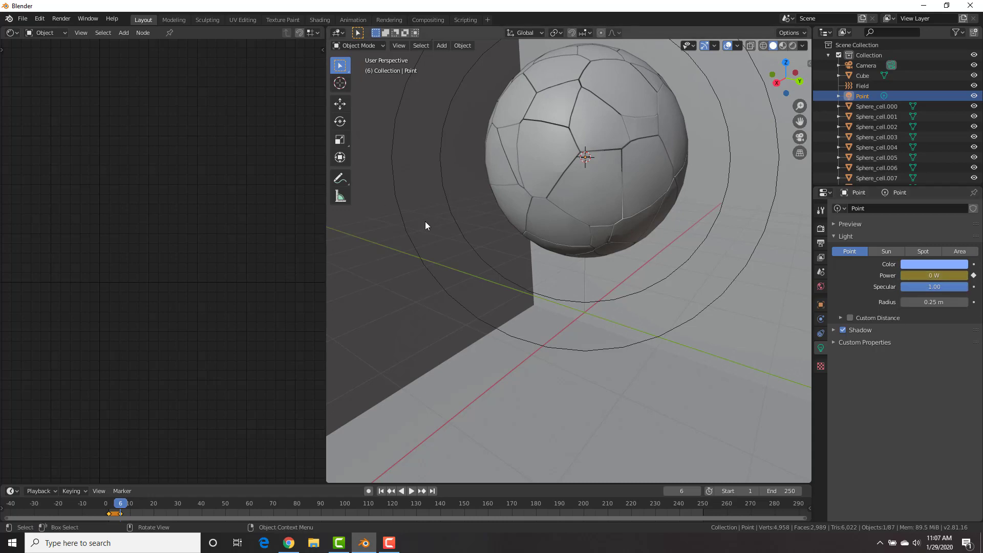
pyautogui.moveTo(524, 258)
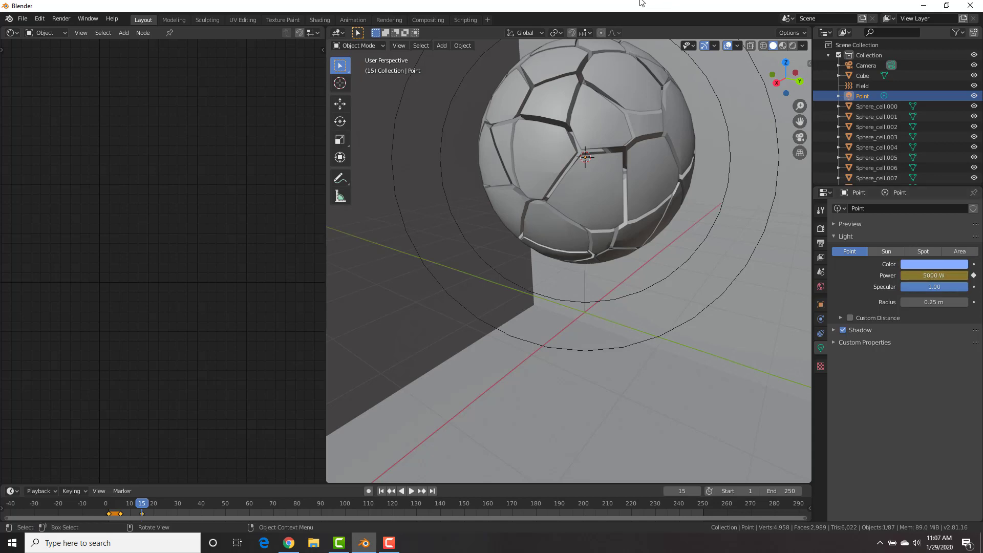
pyautogui.click(793, 45)
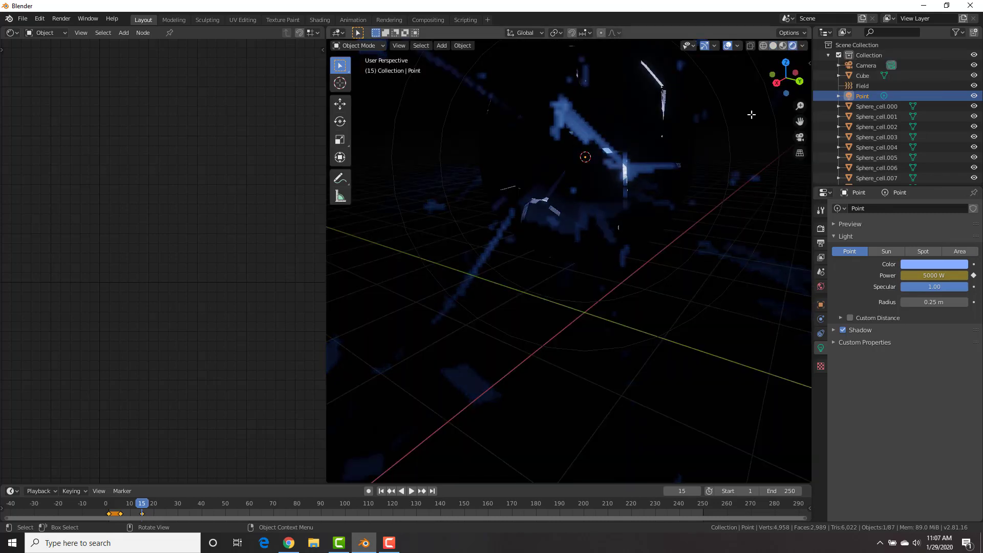
pyautogui.click(381, 491)
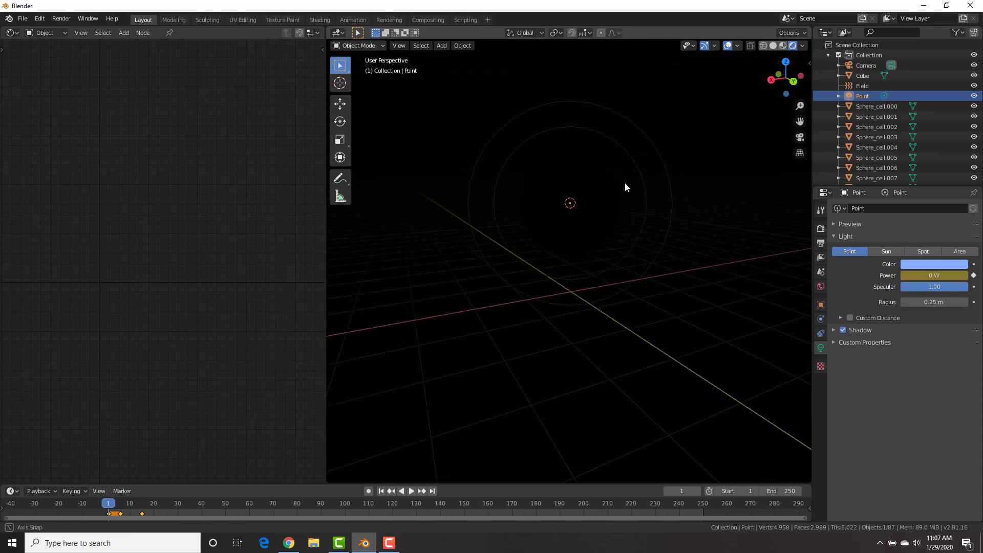
# - Play the timeline to review the exploding flash animation, then stop playback
pyautogui.click(411, 490)
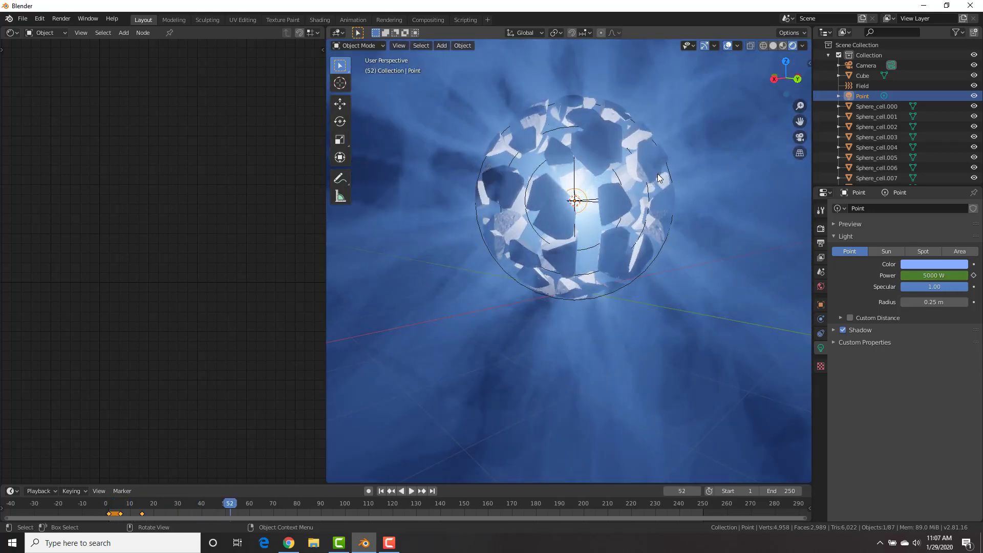
pyautogui.click(410, 491)
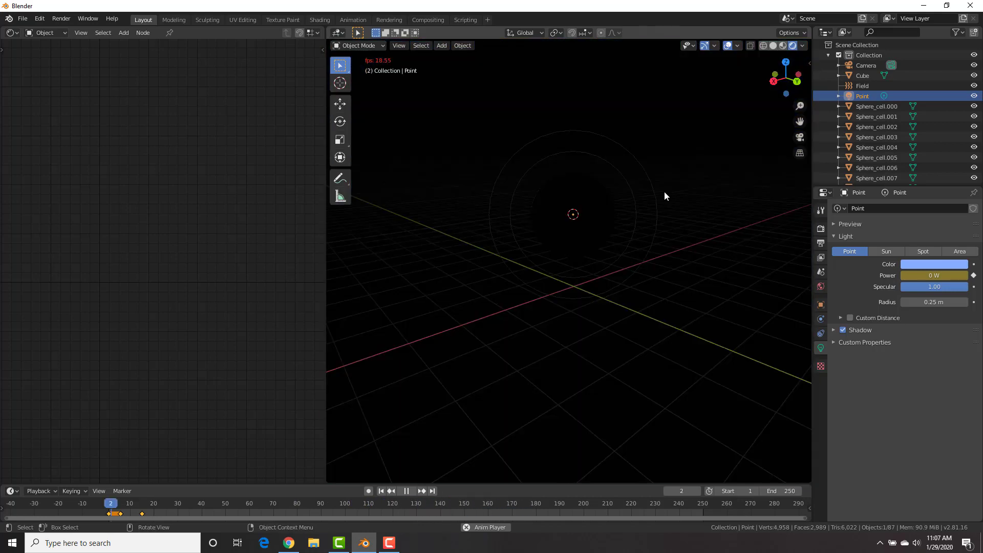
pyautogui.click(406, 491)
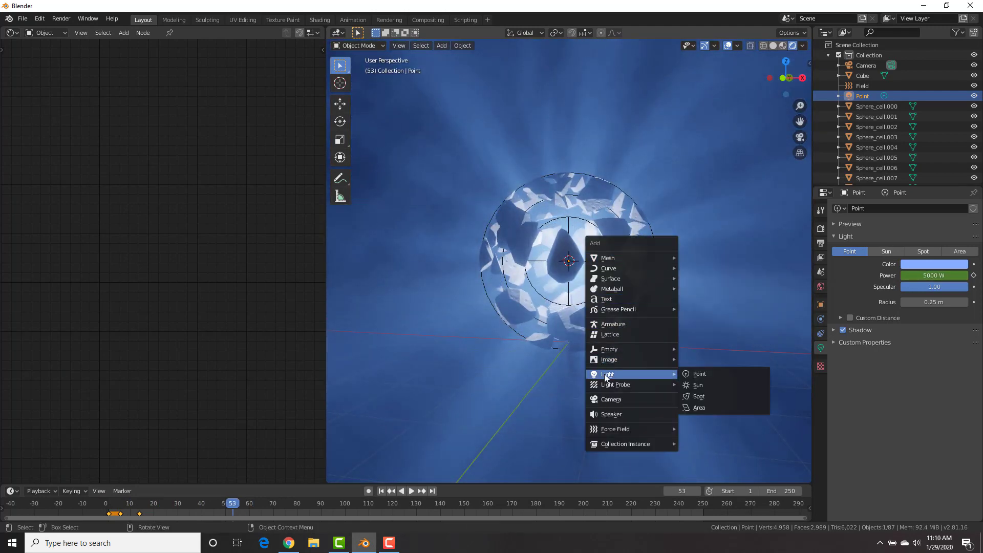
# - Add a second point light at 500 W and move it above and beside the sphere
pyautogui.click(699, 374)
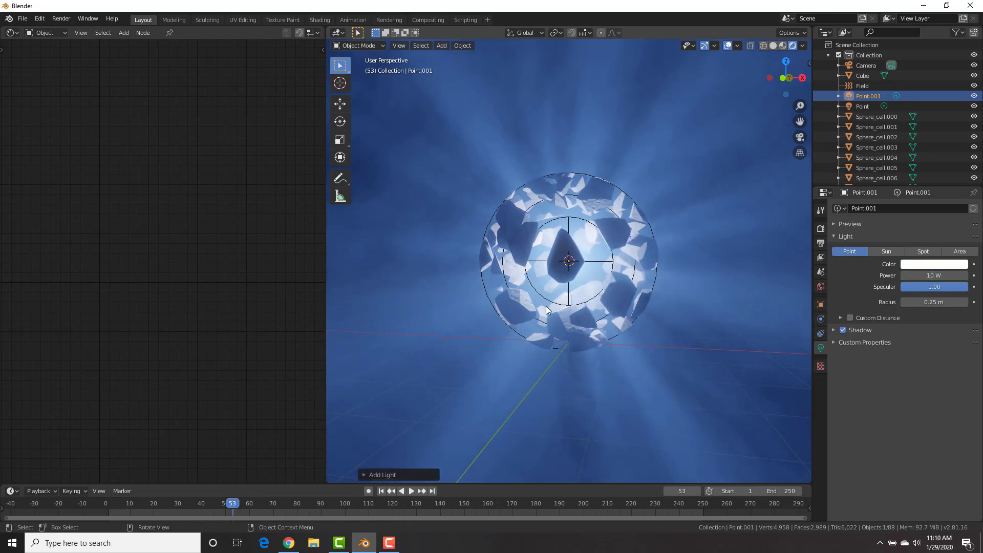
pyautogui.press('g')
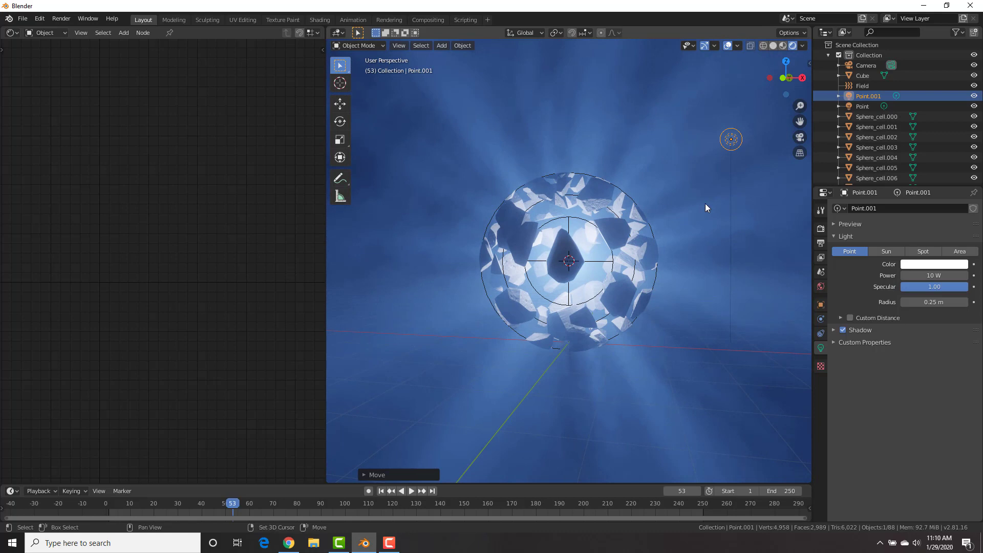
pyautogui.click(381, 491)
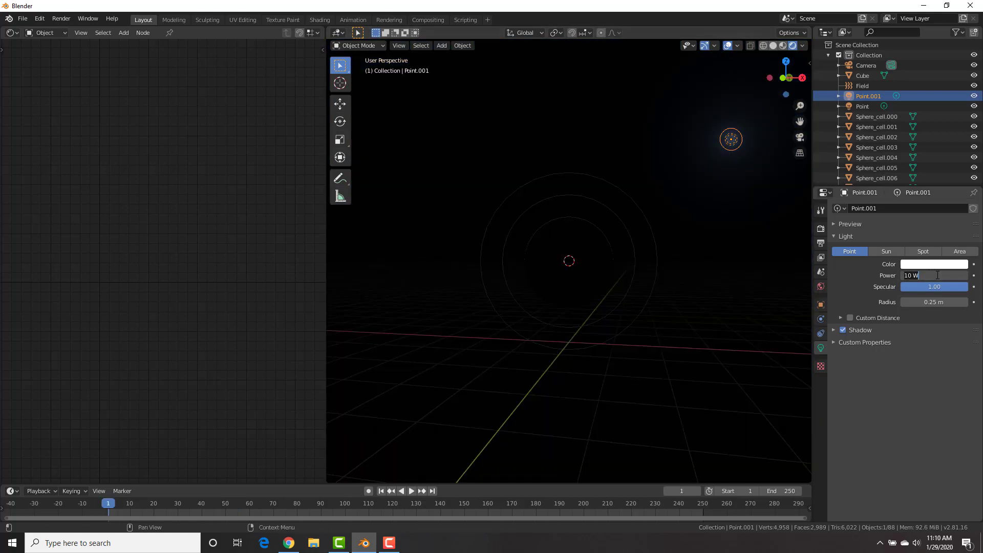
pyautogui.write('500')
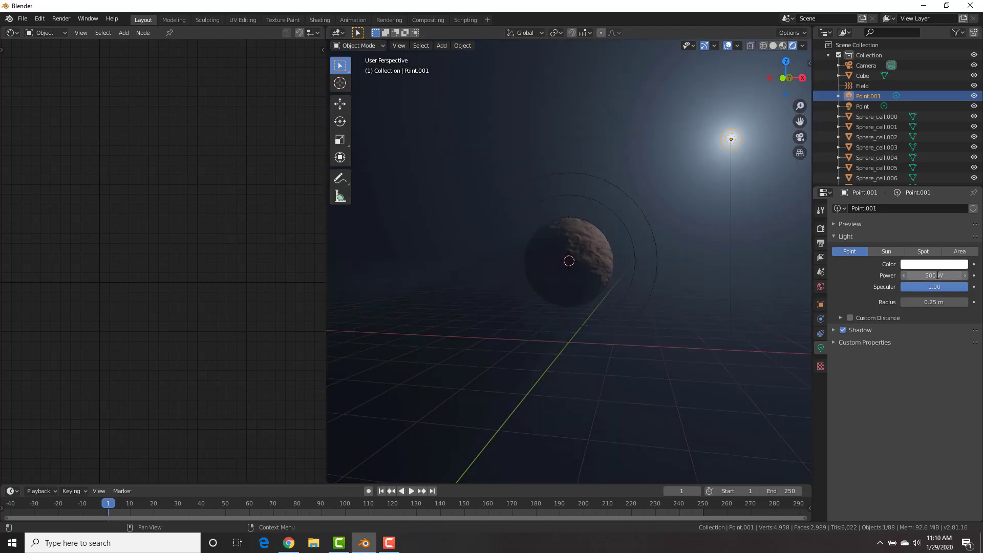
pyautogui.press('g')
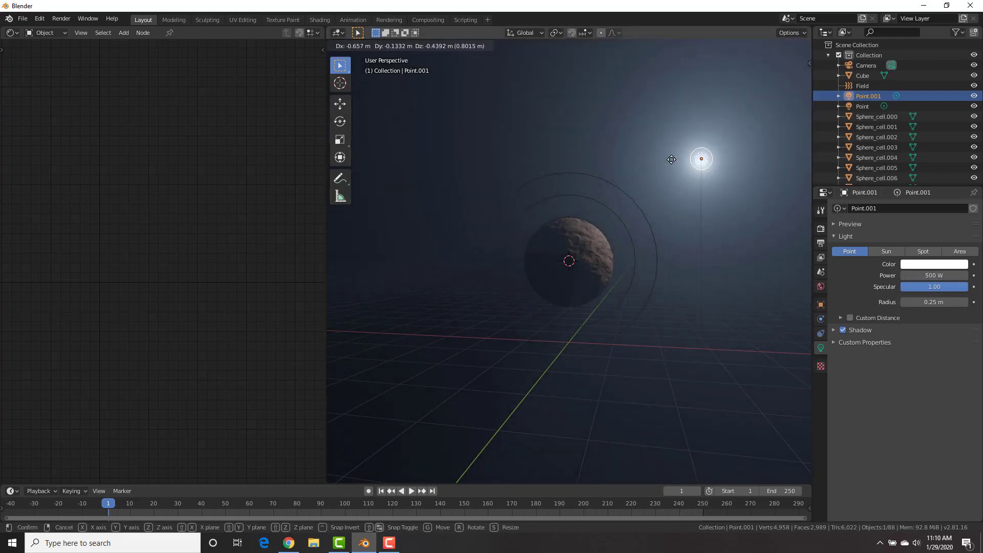
pyautogui.moveTo(694, 148)
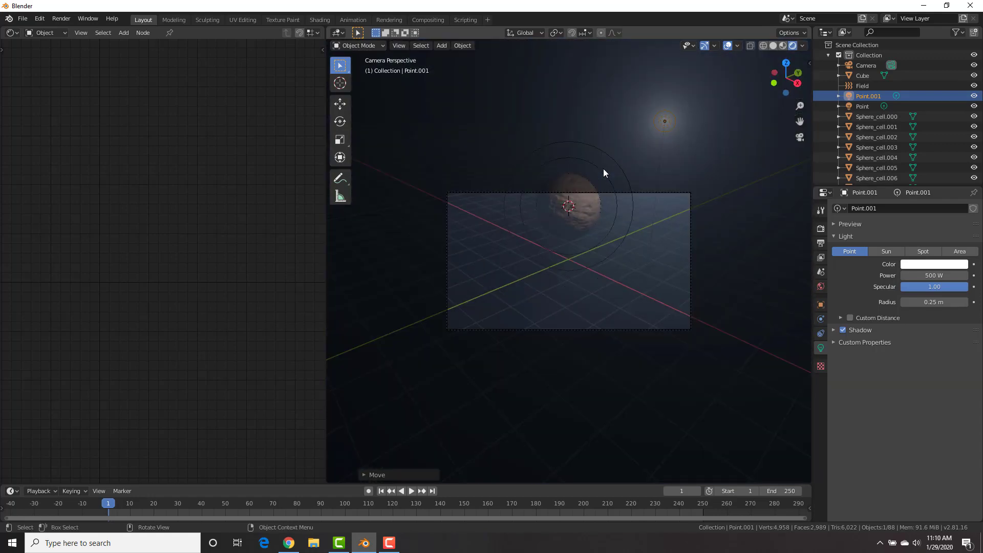
# - Move the side light Point.001 closer to the rock sphere and lower its power to 200 W
pyautogui.click(863, 75)
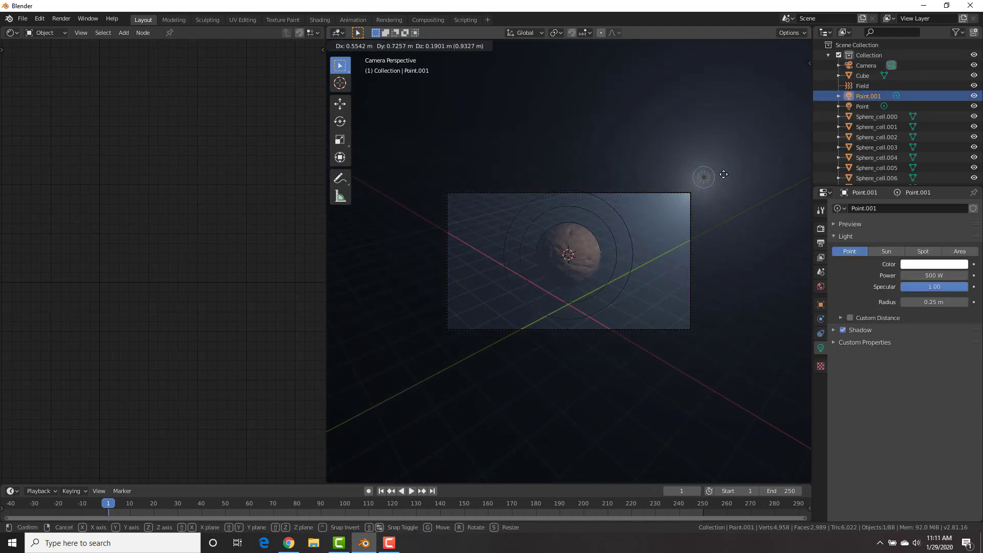
pyautogui.moveTo(744, 171)
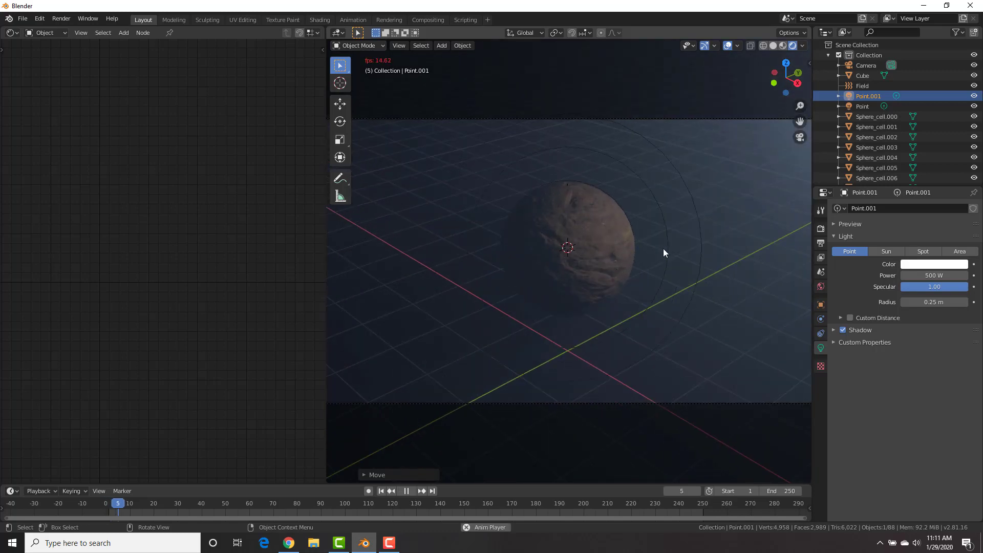
pyautogui.click(405, 490)
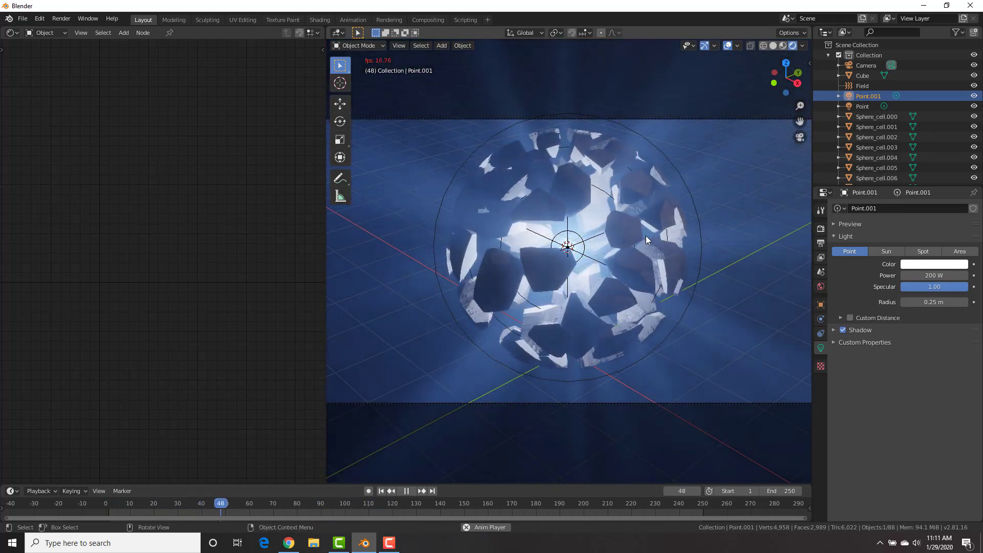
pyautogui.click(406, 490)
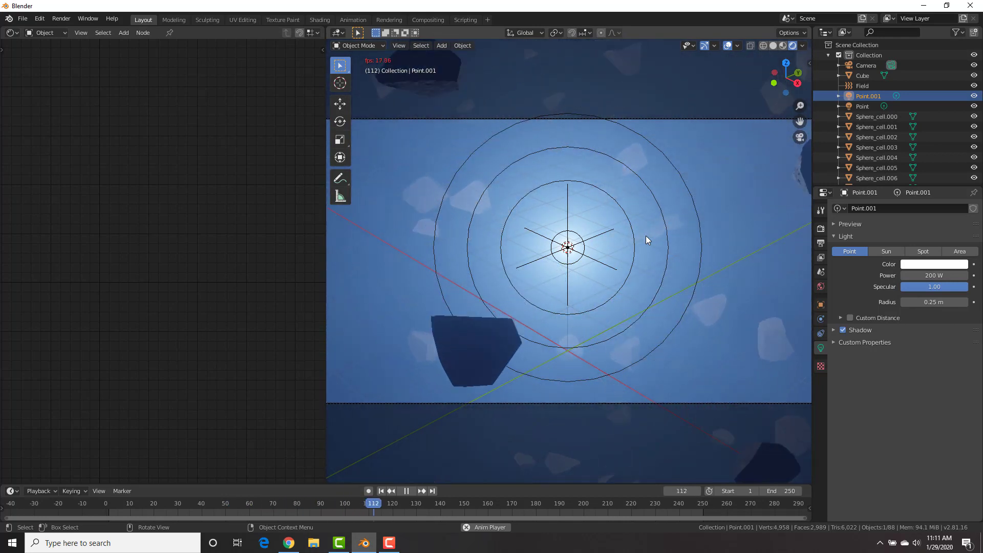
pyautogui.click(406, 491)
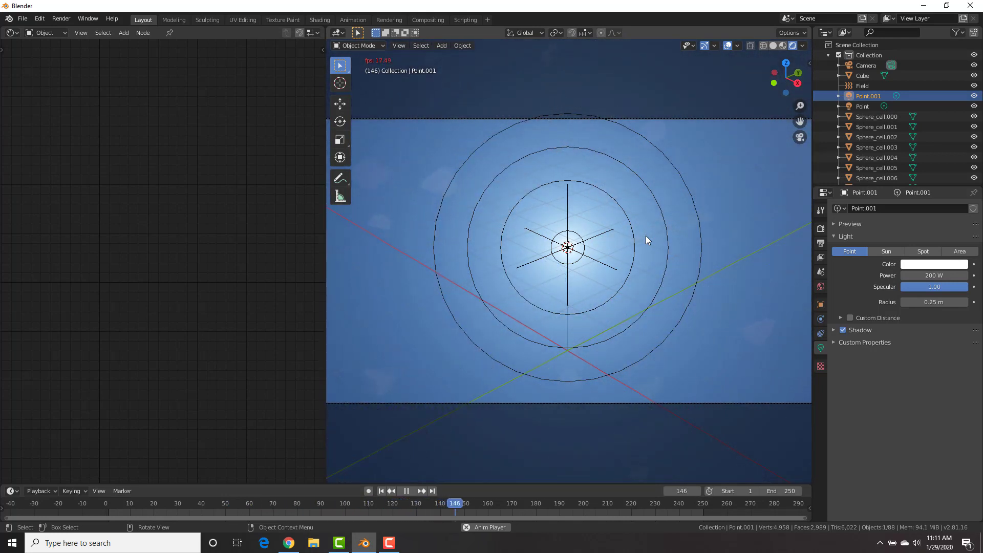